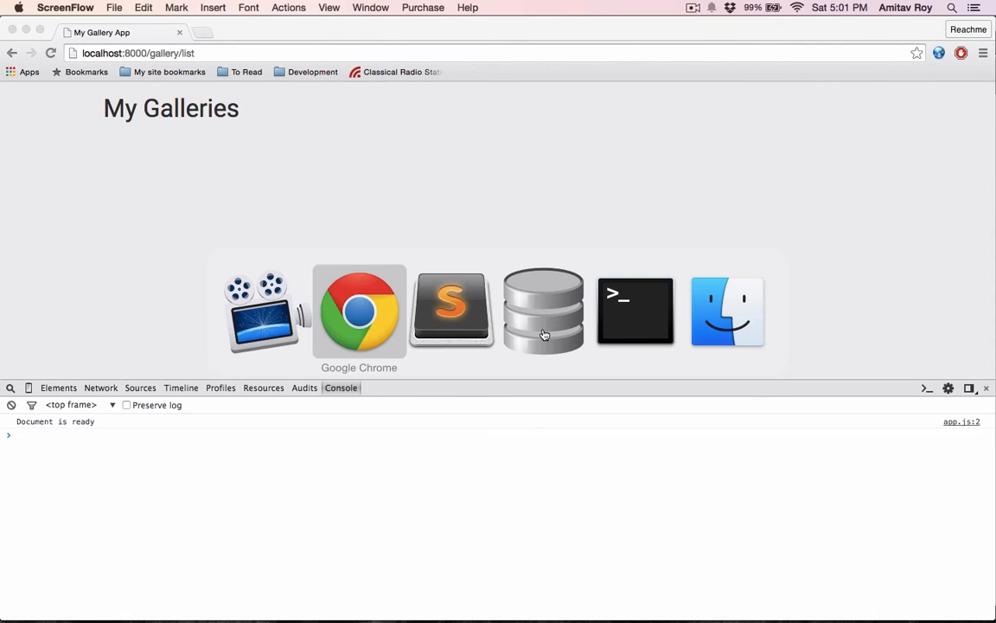
# Switch from Chrome's My Galleries page to gallery.blade.php in Sublime Text
pyautogui.click(450, 312)
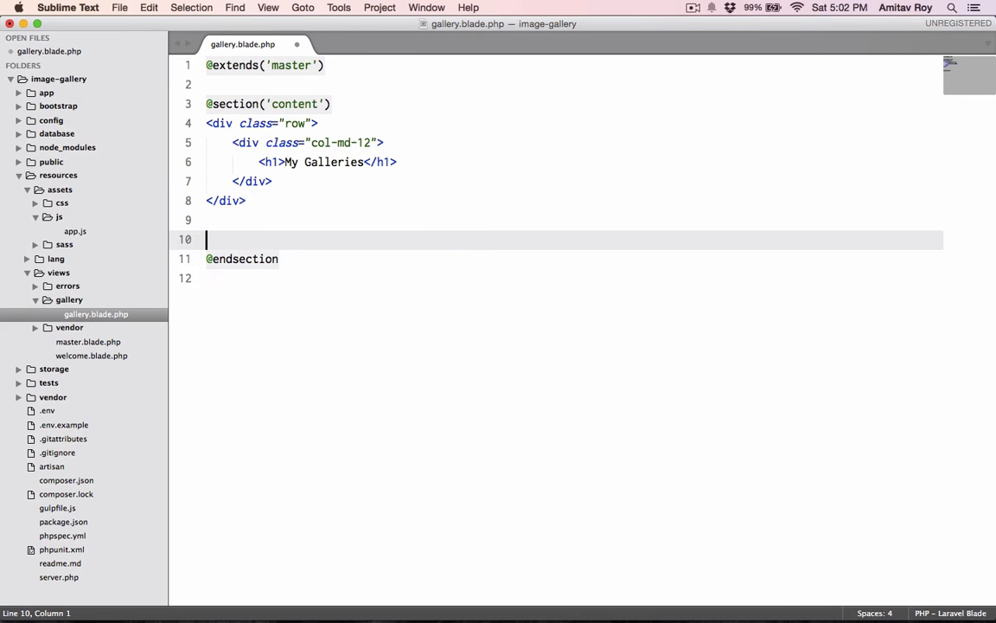
# Add a div.row with a col-md-8 column reading 'Listing will come here'
pyautogui.write('div.row')
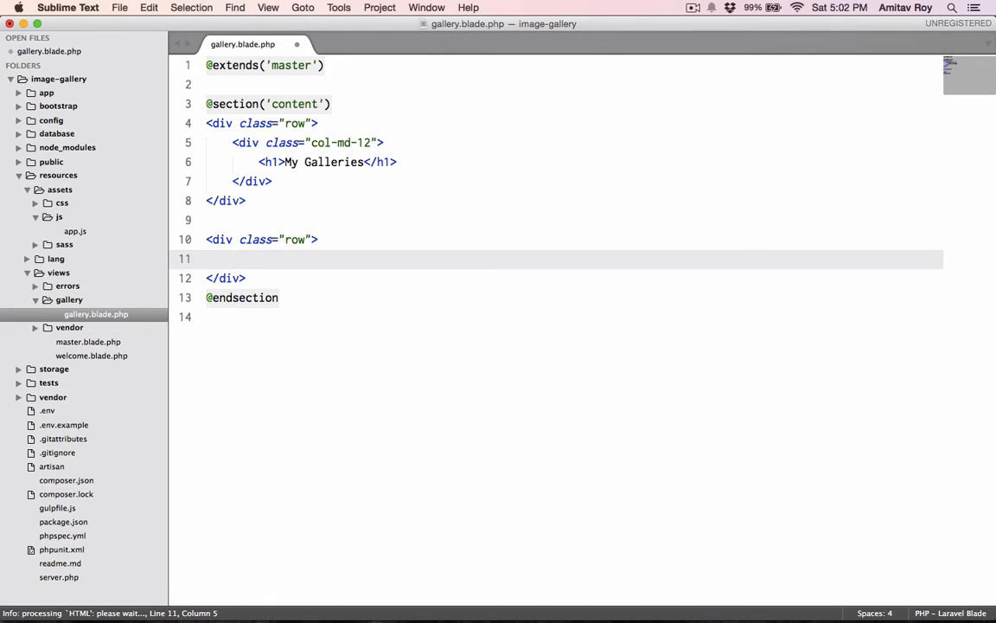
pyautogui.write('div.col-')
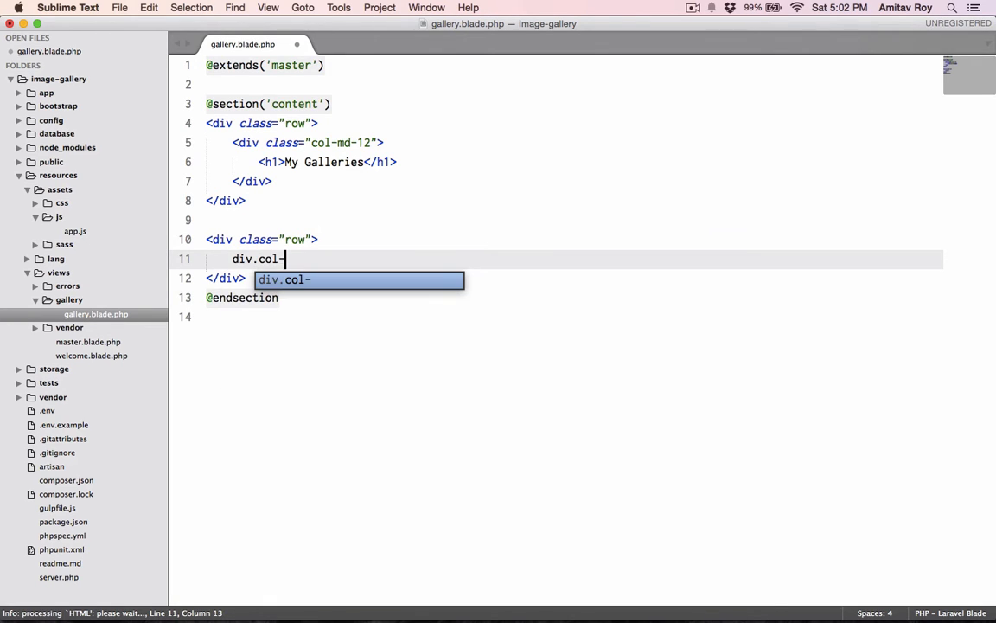
pyautogui.write('md-8">')
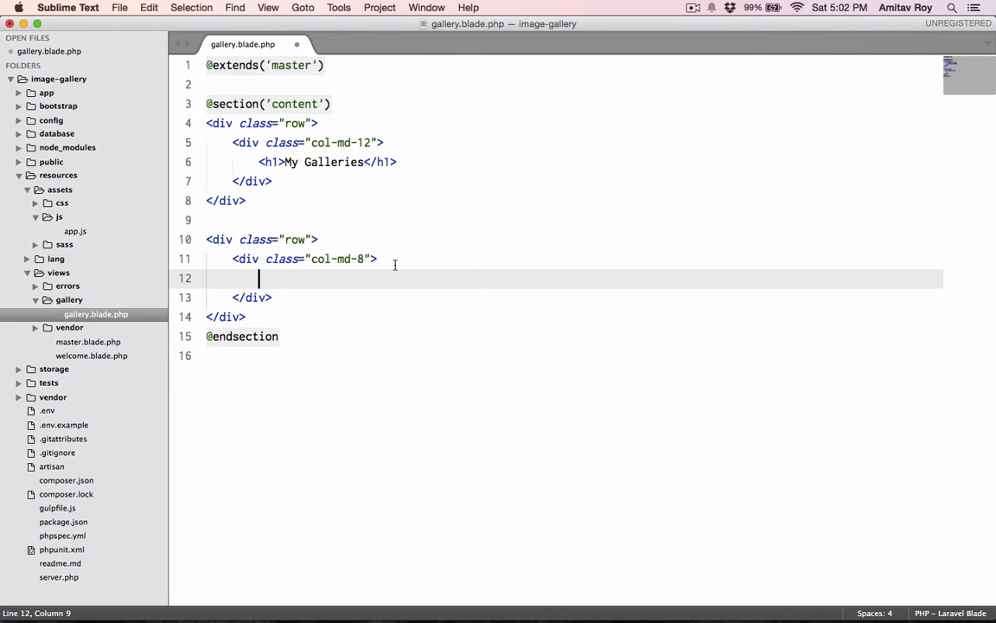
pyautogui.write('Listing will c')
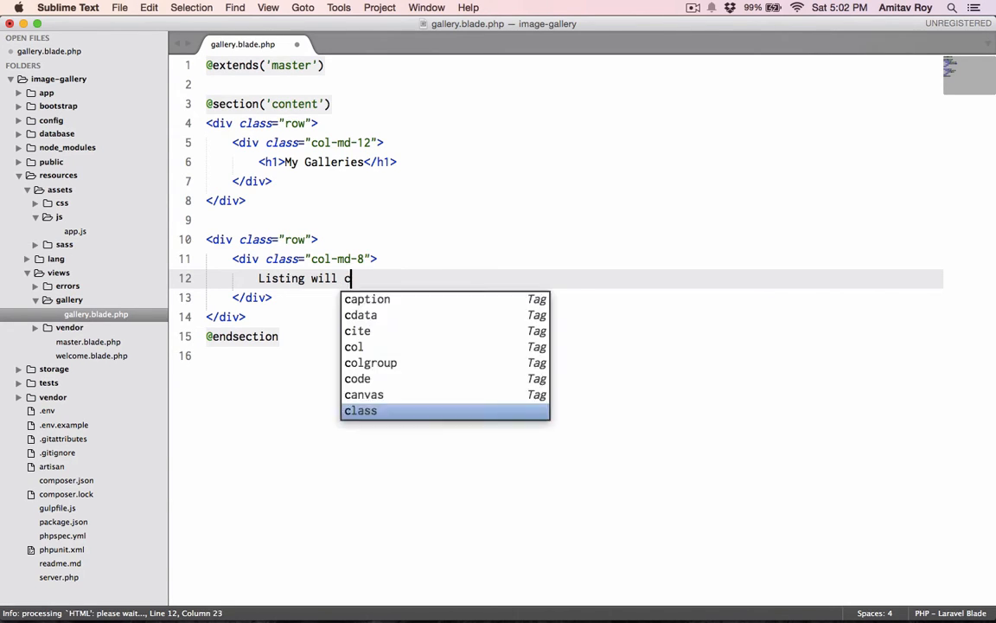
pyautogui.write('ome here')
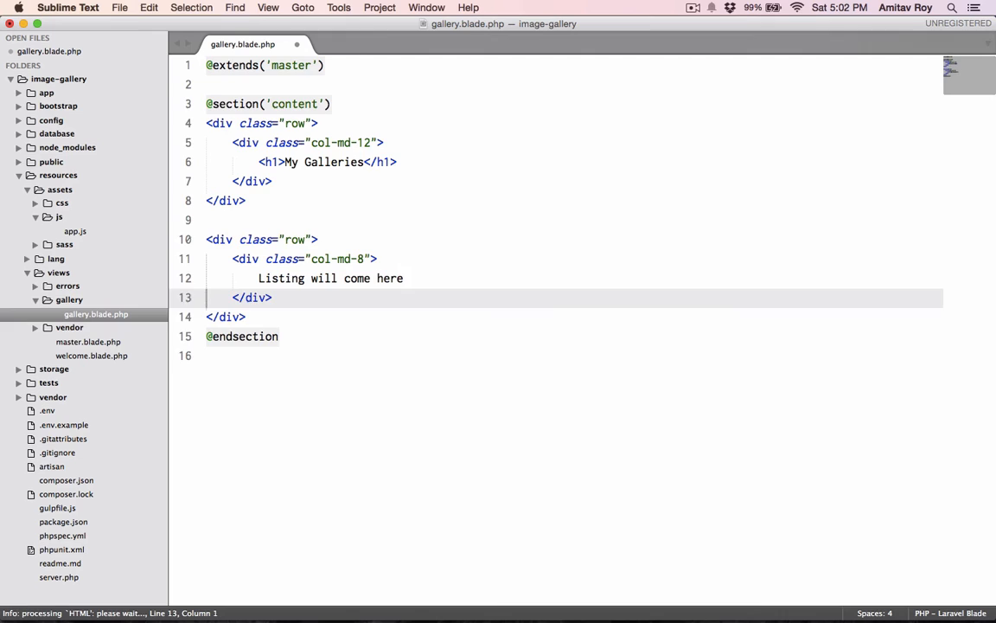
pyautogui.press('enter')
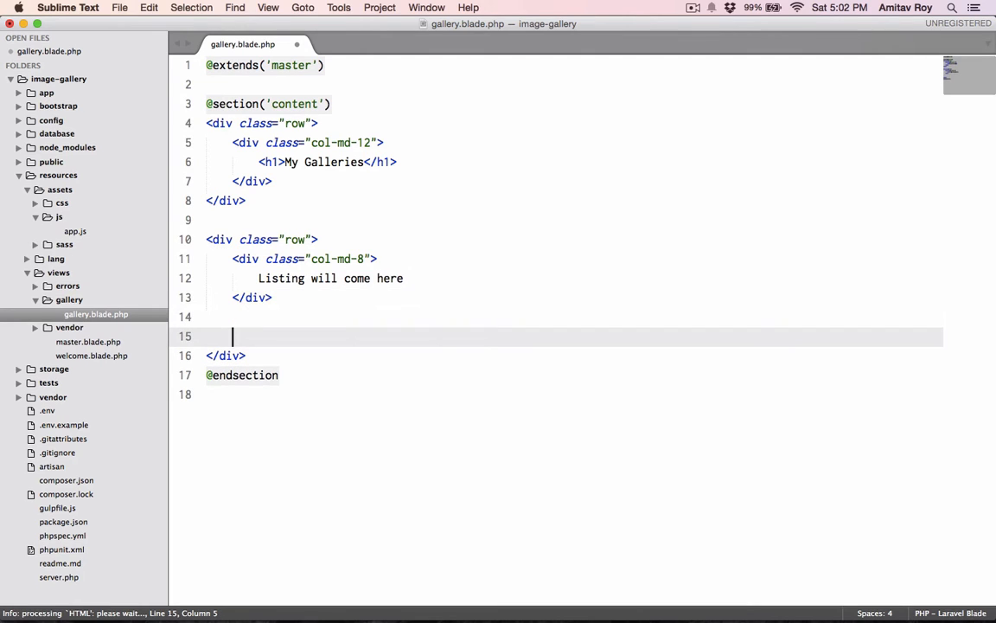
pyautogui.moveTo(496, 308)
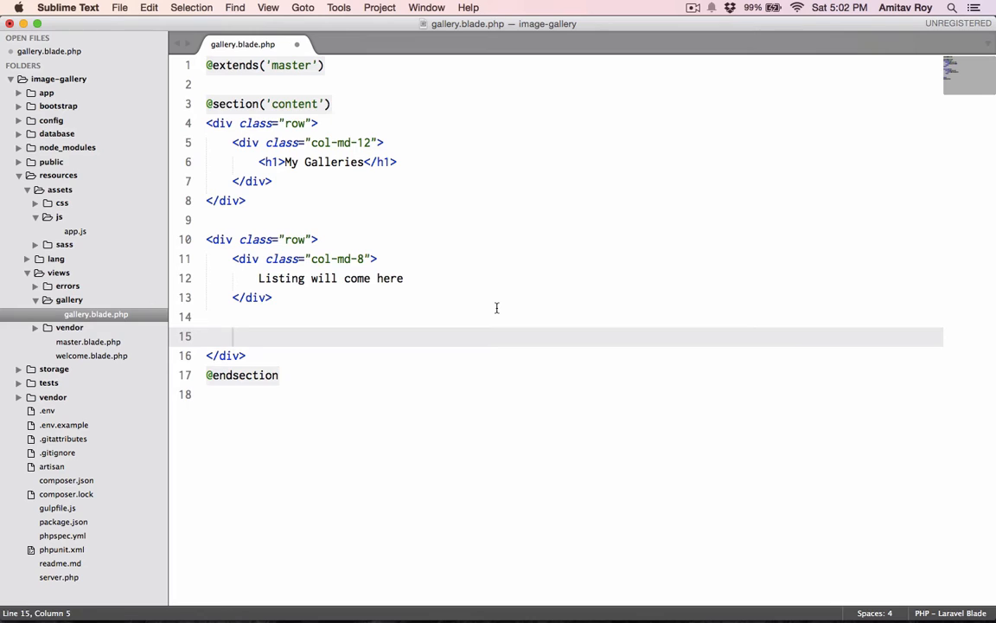
# Add a col-md-4 column containing a form tag
pyautogui.write('div')
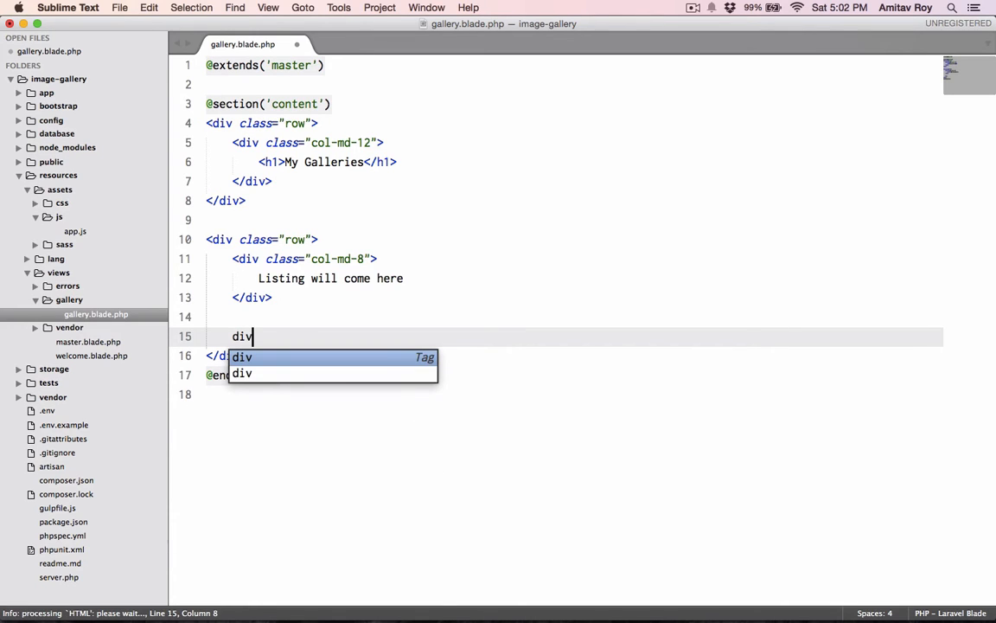
pyautogui.write('.col-md-4">')
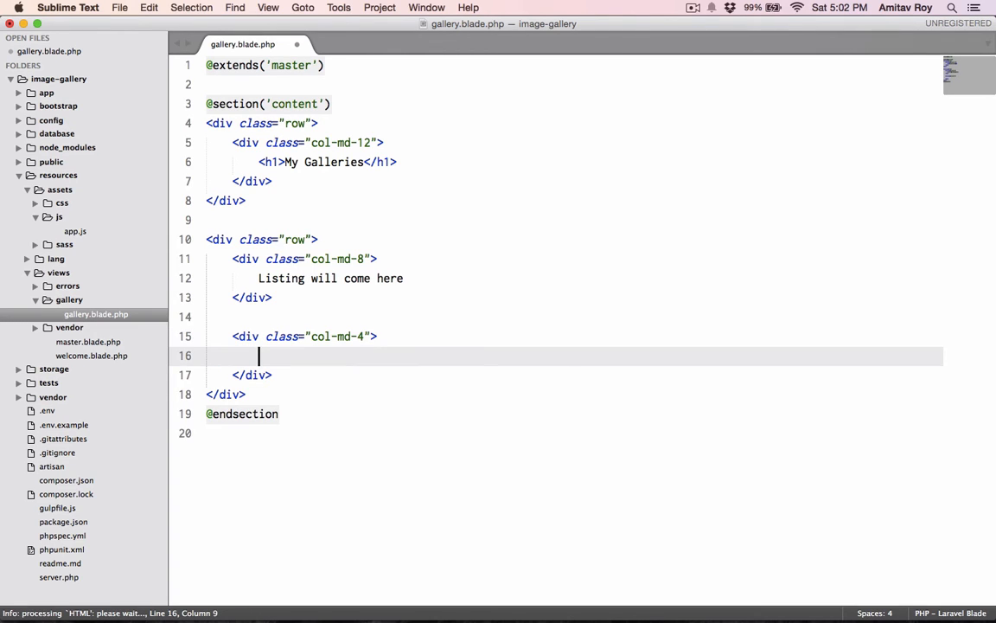
pyautogui.write('form class="form" ></form>')
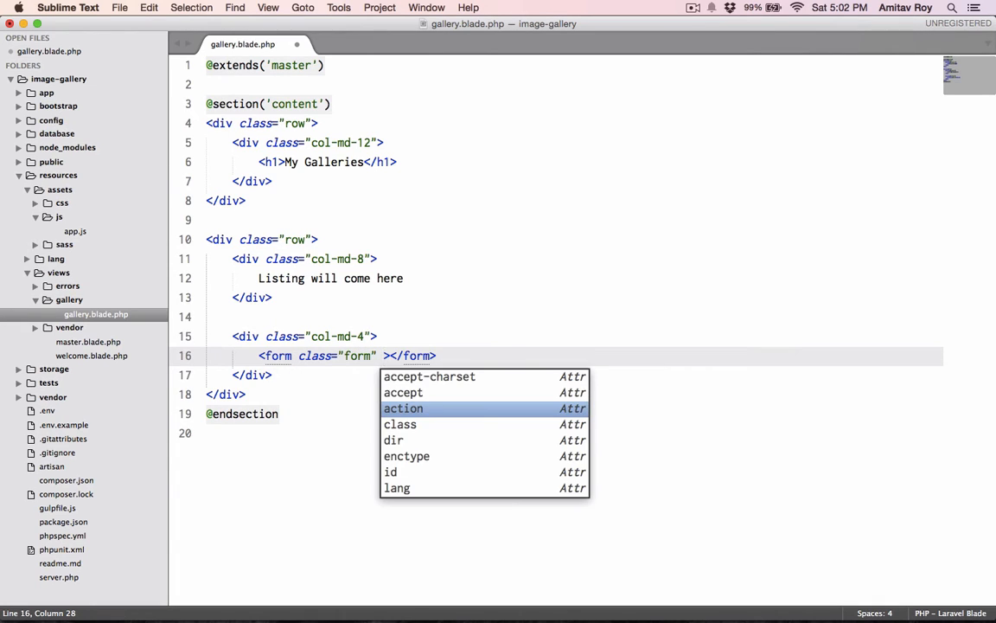
# Give the form method="POST" and action="{{url('gallery/save')}}"
pyautogui.write('method="POST"')
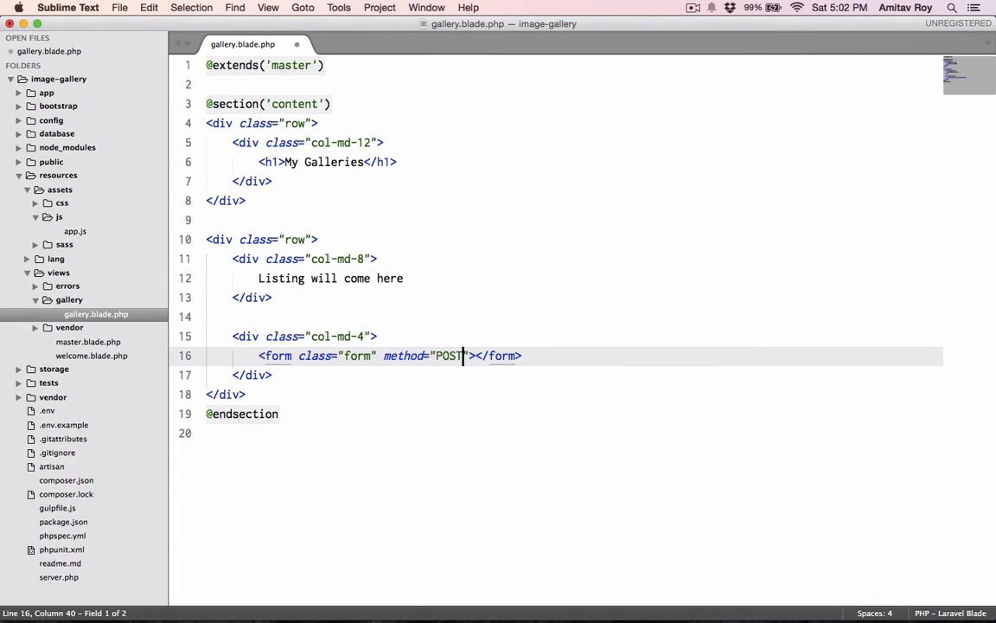
pyautogui.write('action=""')
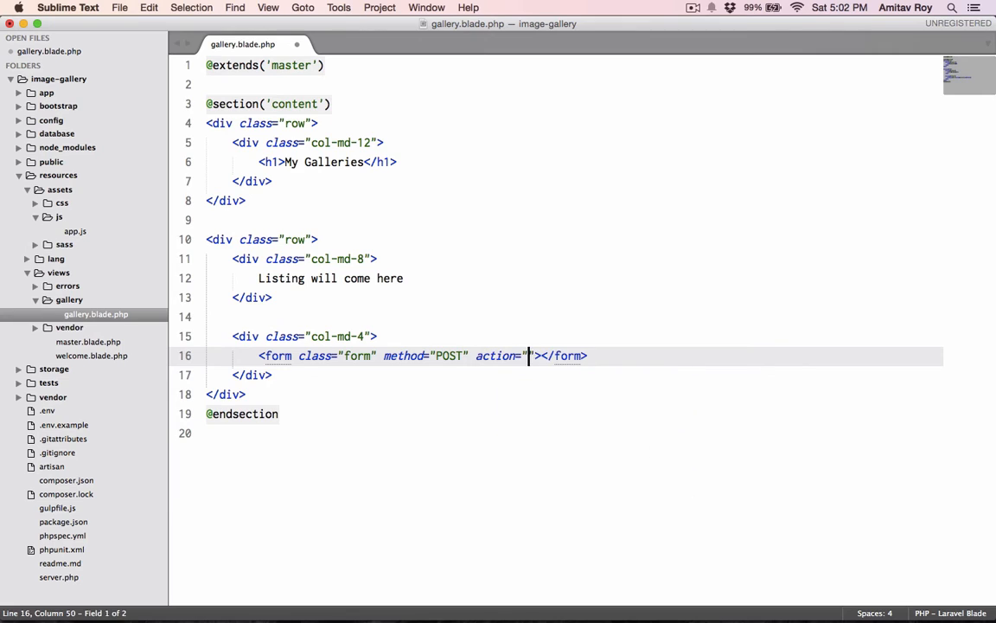
pyautogui.write('{{}}')
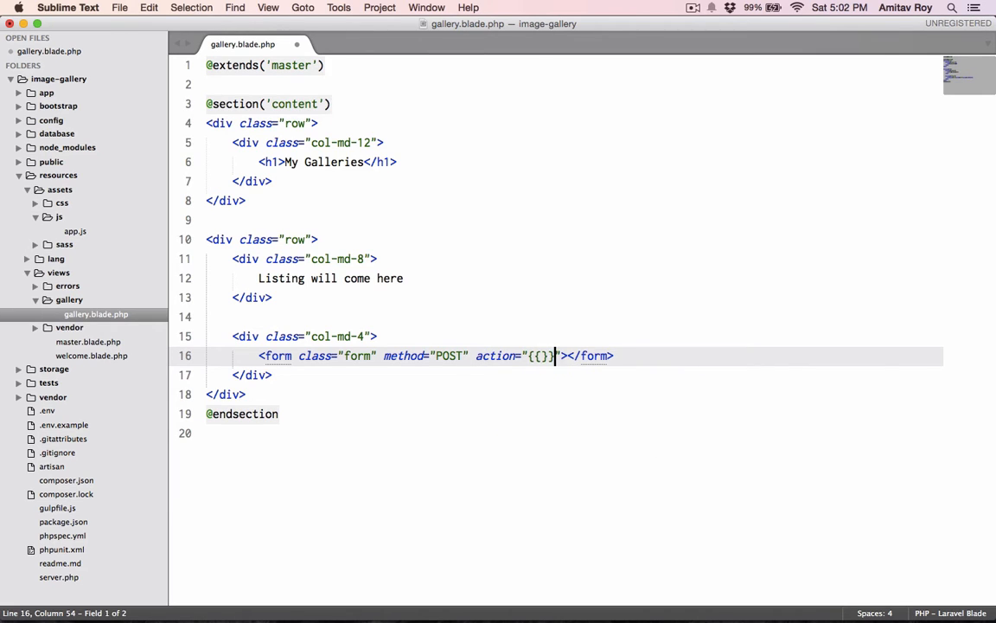
pyautogui.write('url()')
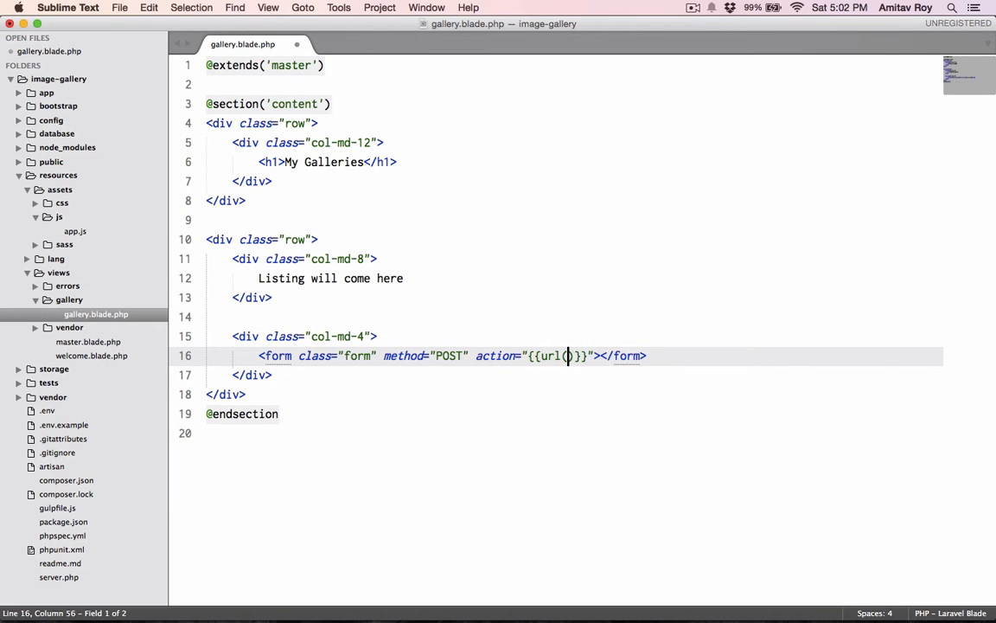
pyautogui.write("'")
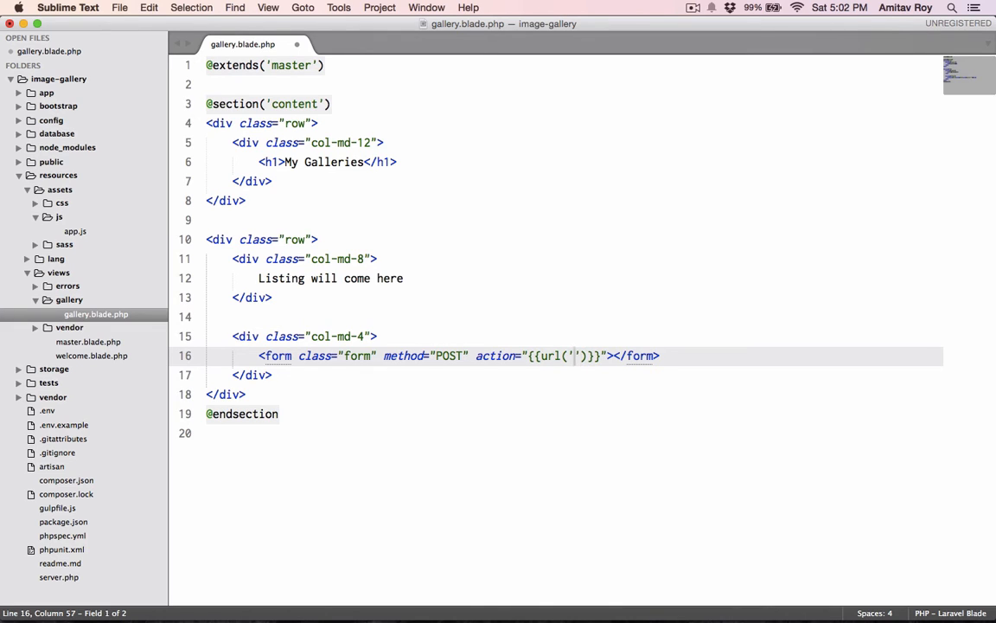
pyautogui.write('gallery/sae')
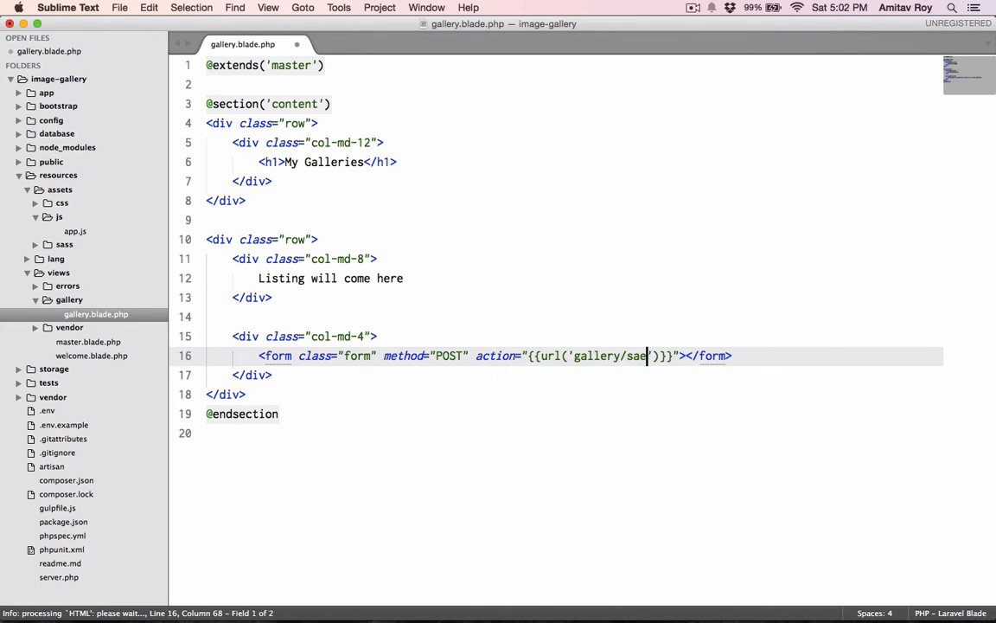
pyautogui.write('ve')
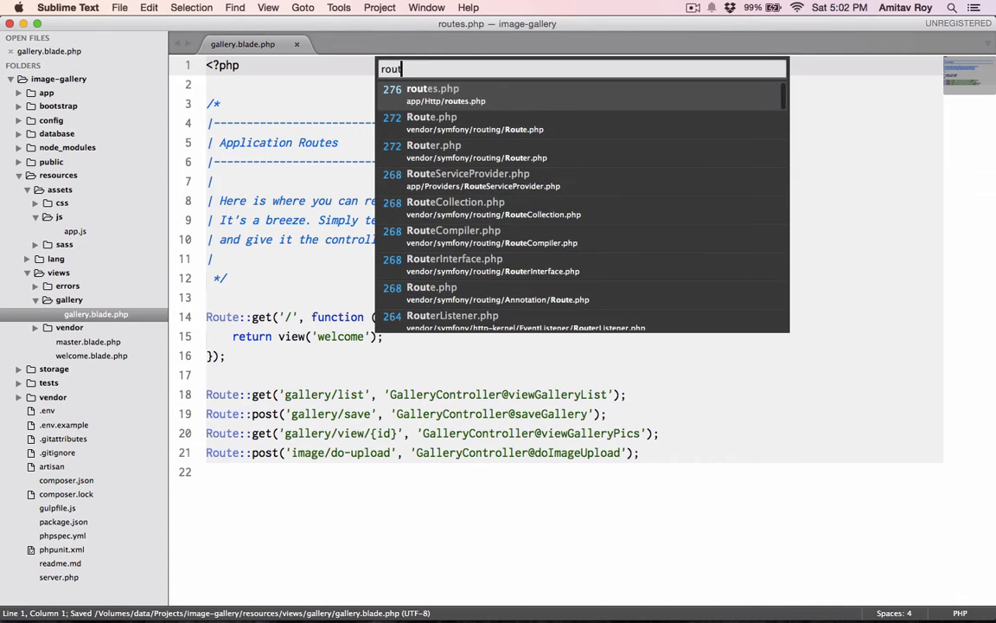
pyautogui.click(432, 94)
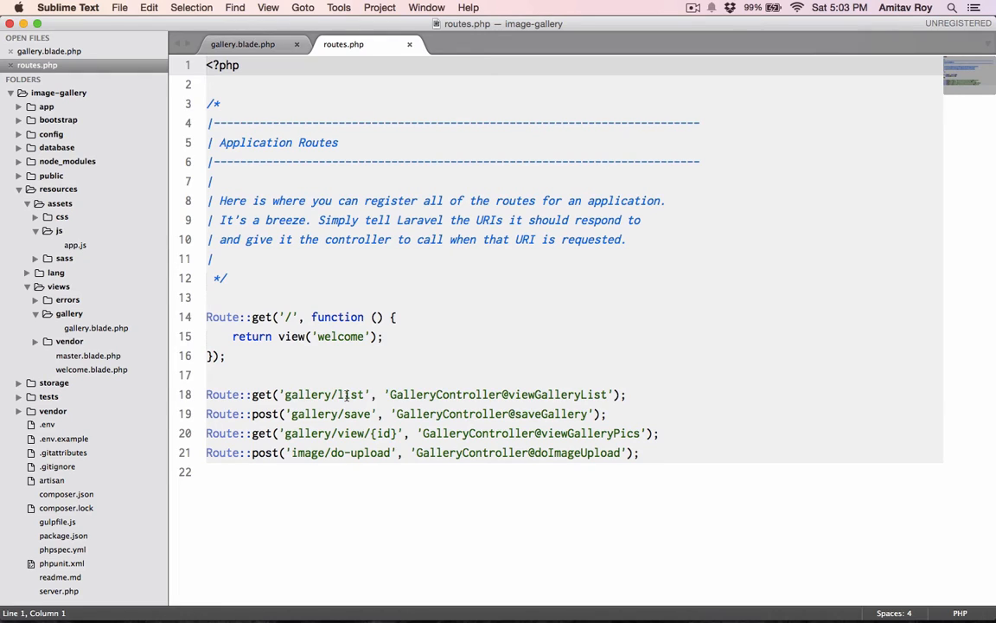
pyautogui.click(352, 395)
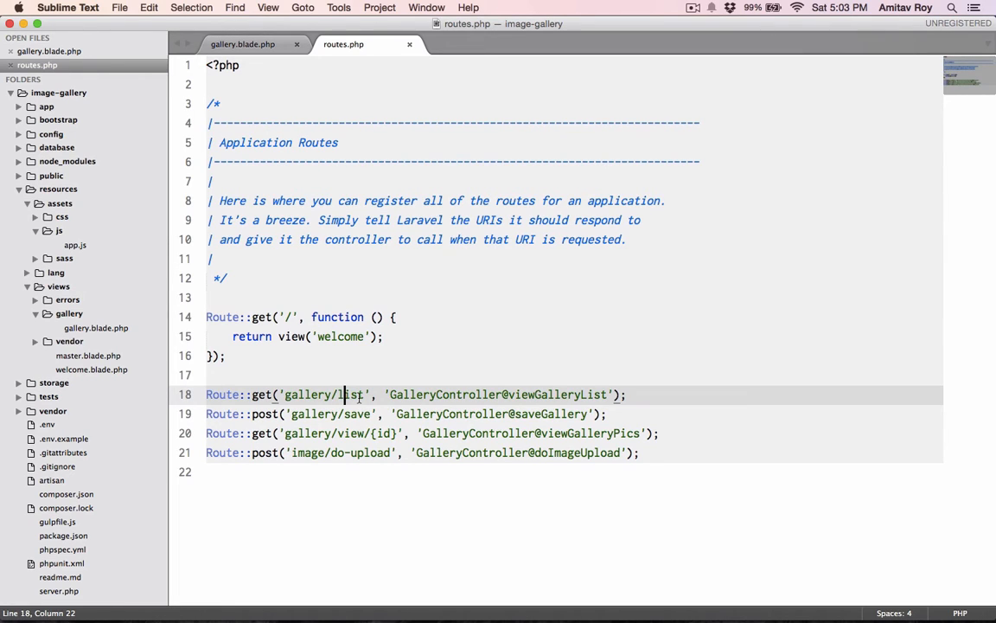
pyautogui.doubleClick(307, 395)
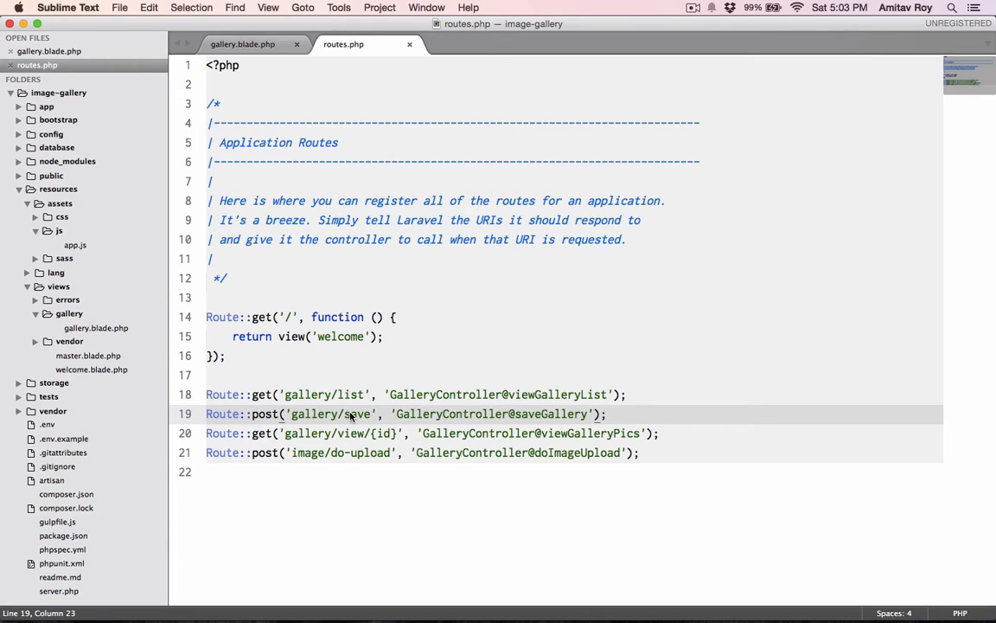
pyautogui.click(242, 44)
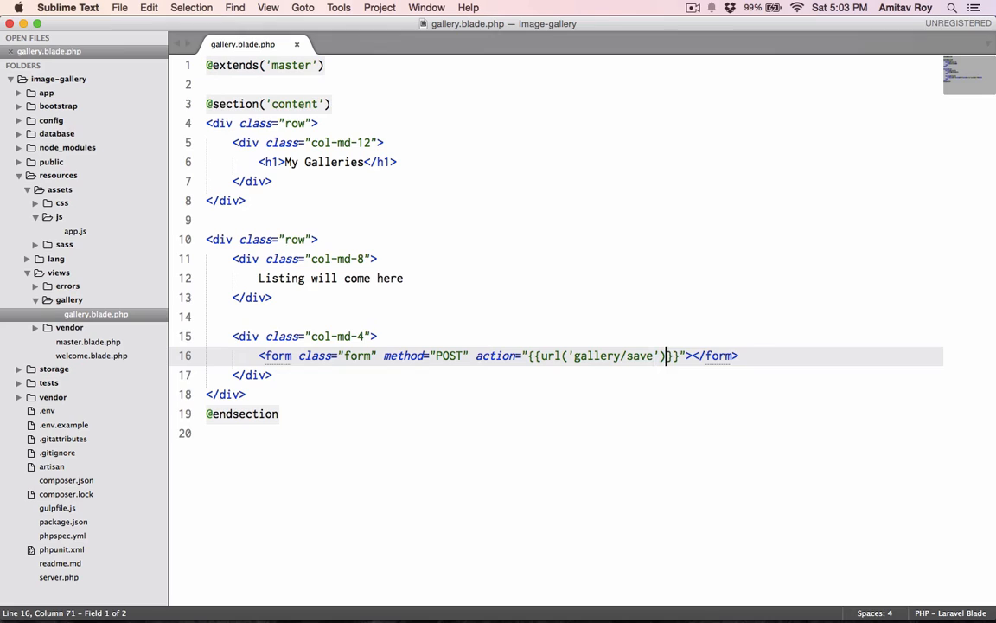
# Add a hidden _token input valued {{ csrf_token() }}, then start a form-group input
pyautogui.press('enter')
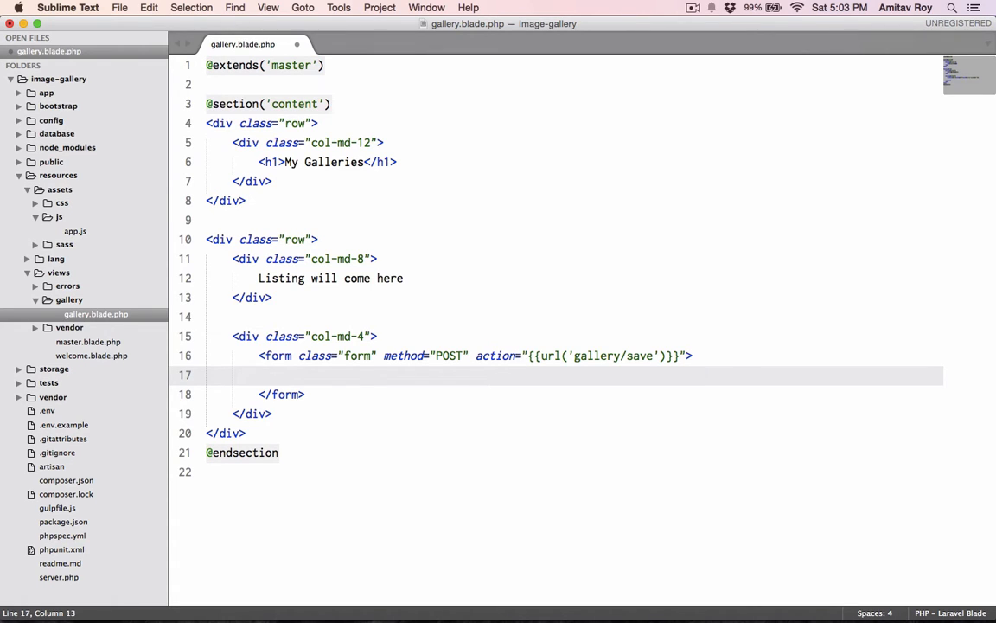
pyautogui.write('input type="hid">')
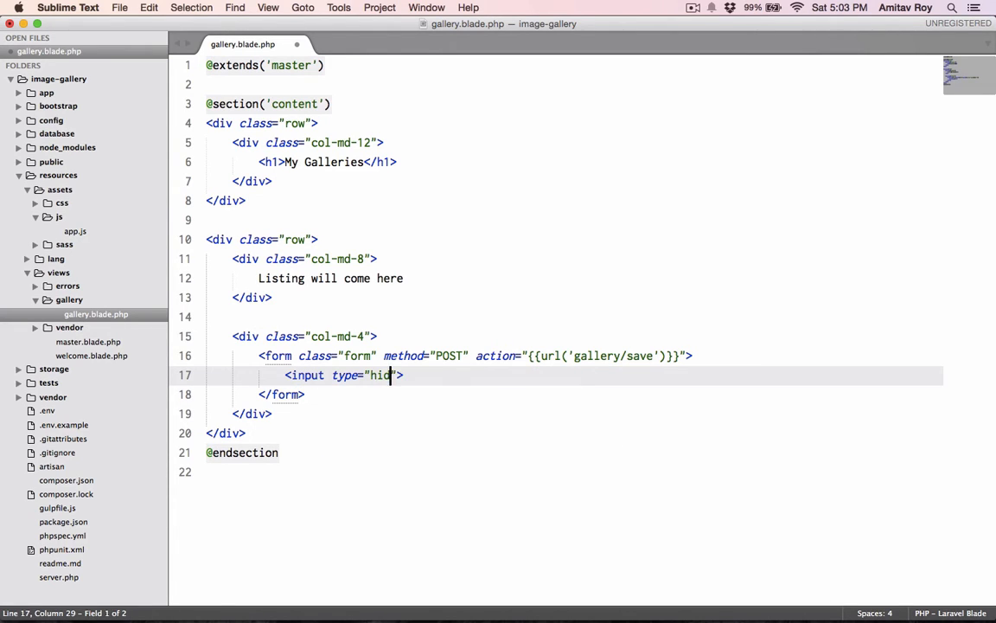
pyautogui.write('den" name="_token')
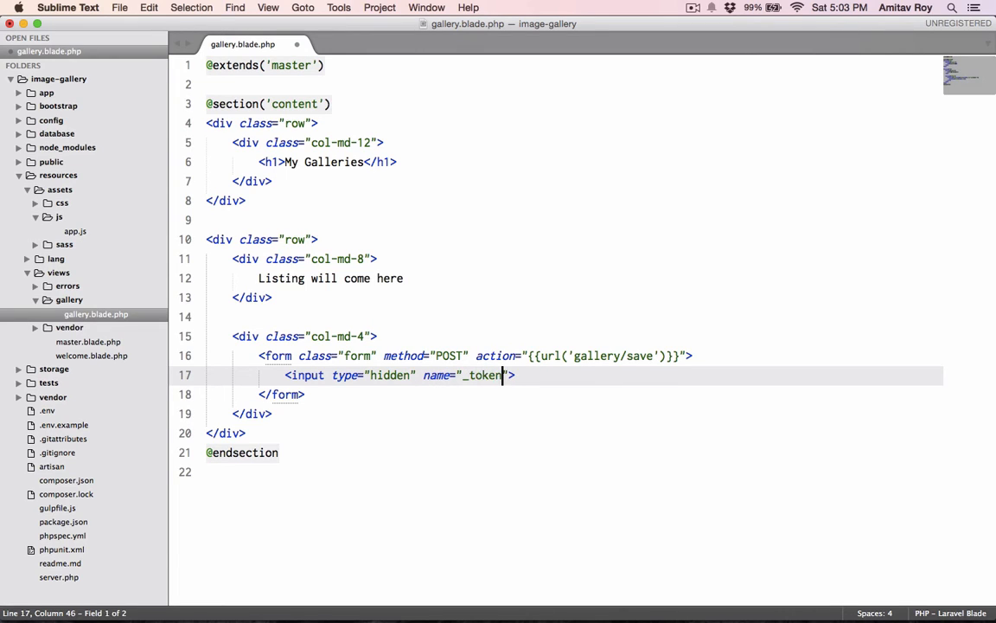
pyautogui.write('value=""')
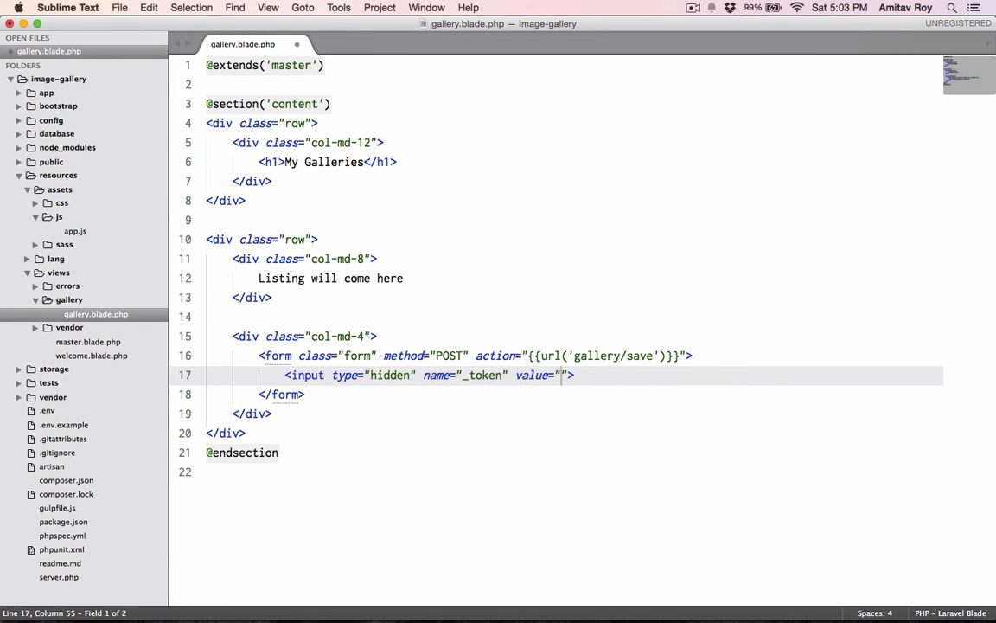
pyautogui.write('{}')
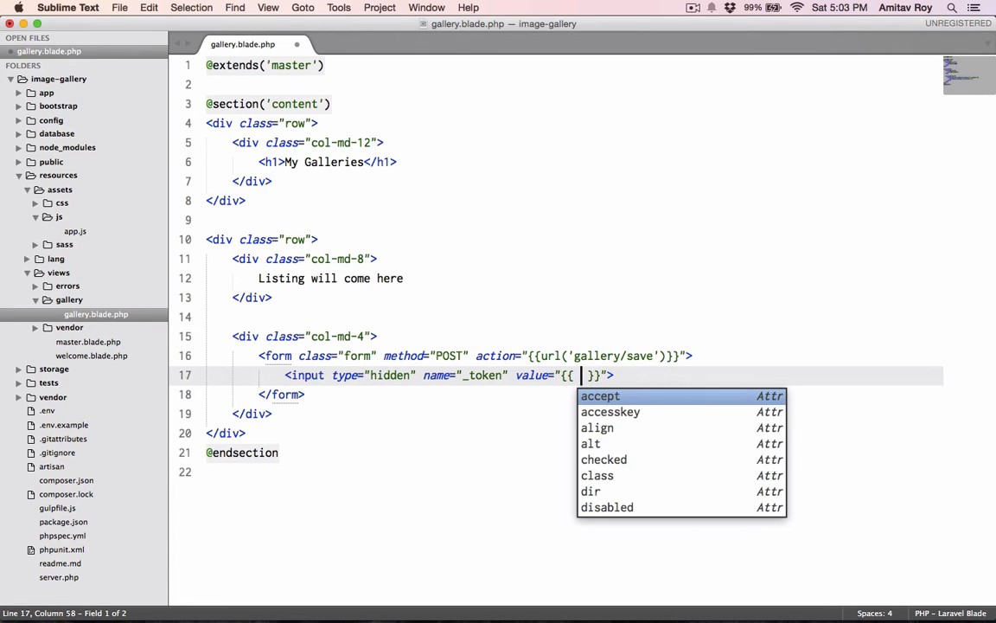
pyautogui.write('csrf_token')
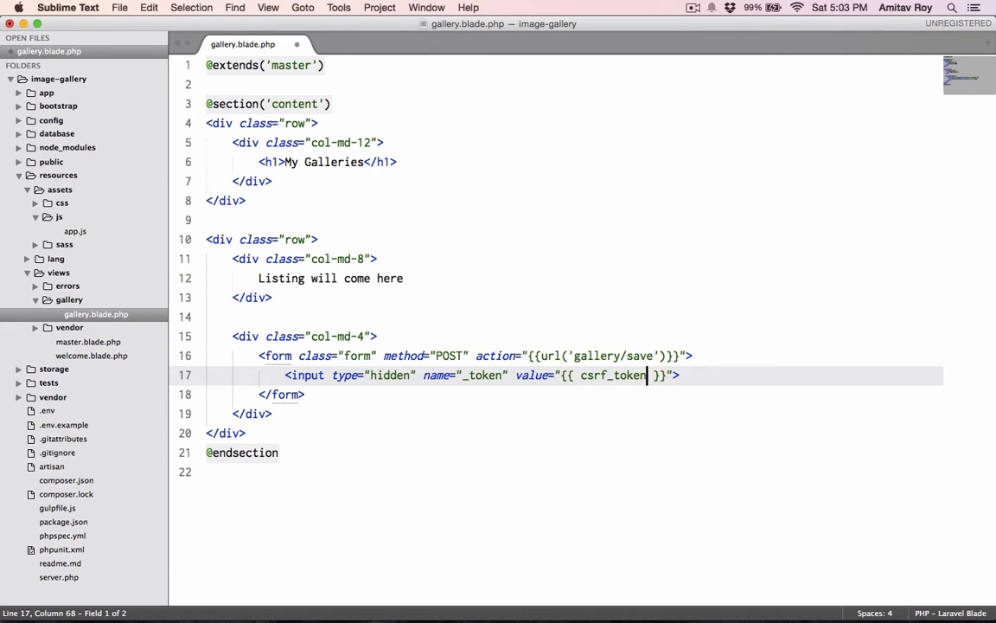
pyautogui.write('()')
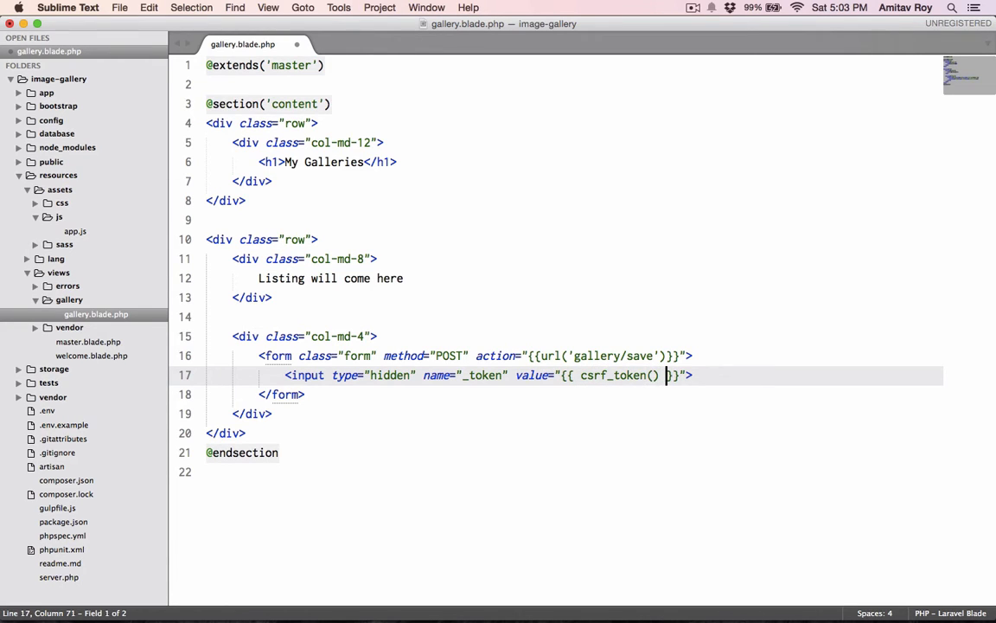
pyautogui.write('bs')
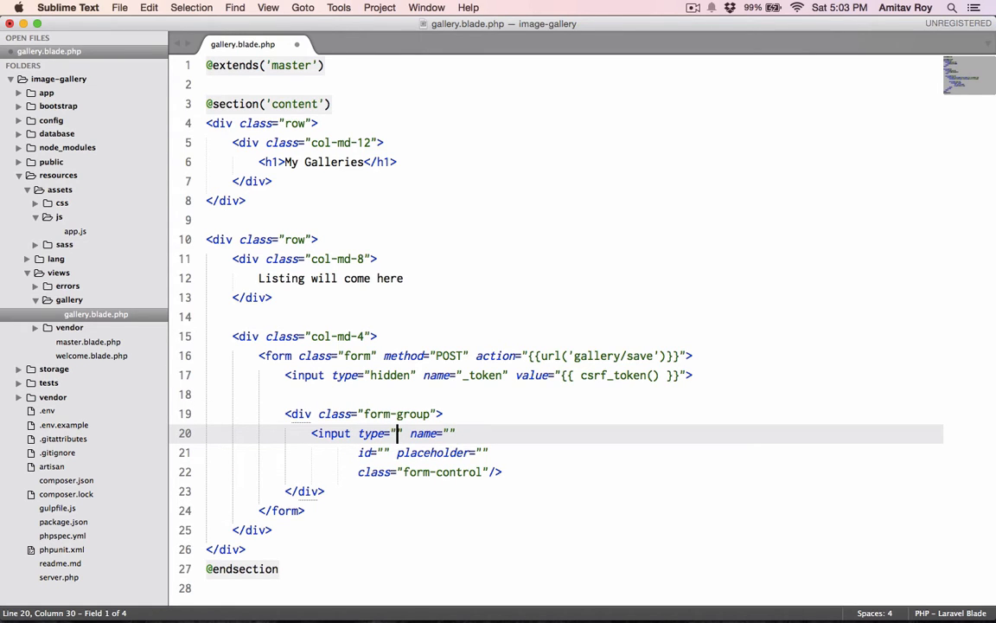
# Make the input a gallery_name text field with placeholder 'Name of the gallery'
pyautogui.write('text')
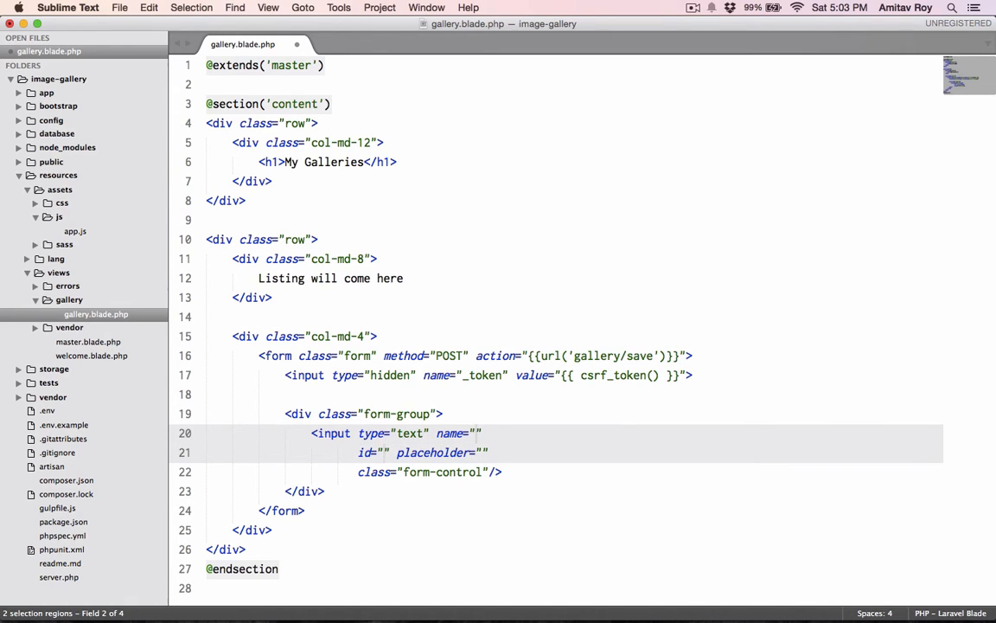
pyautogui.write('gallery_name')
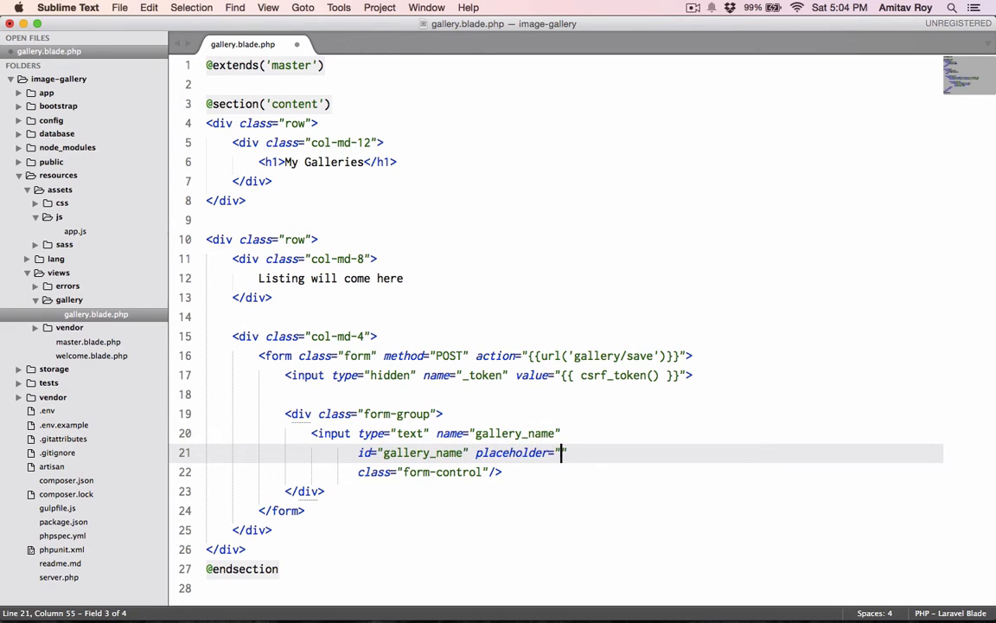
pyautogui.write('Name of the gallery')
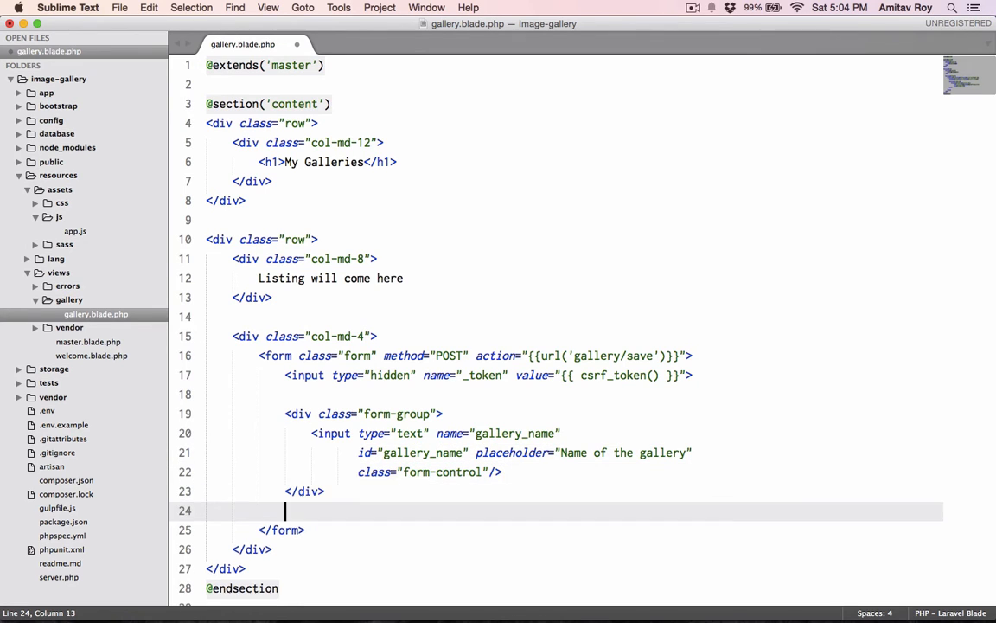
# Add a 'btn btn-primary' Save button below the form-group
pyautogui.write('button>Save</button>')
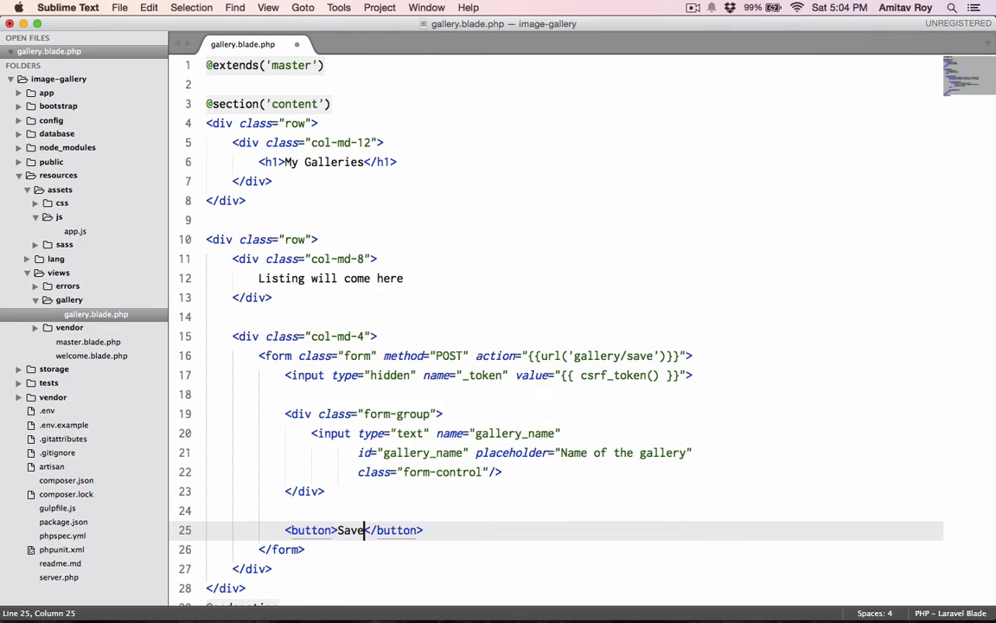
pyautogui.write('class=""')
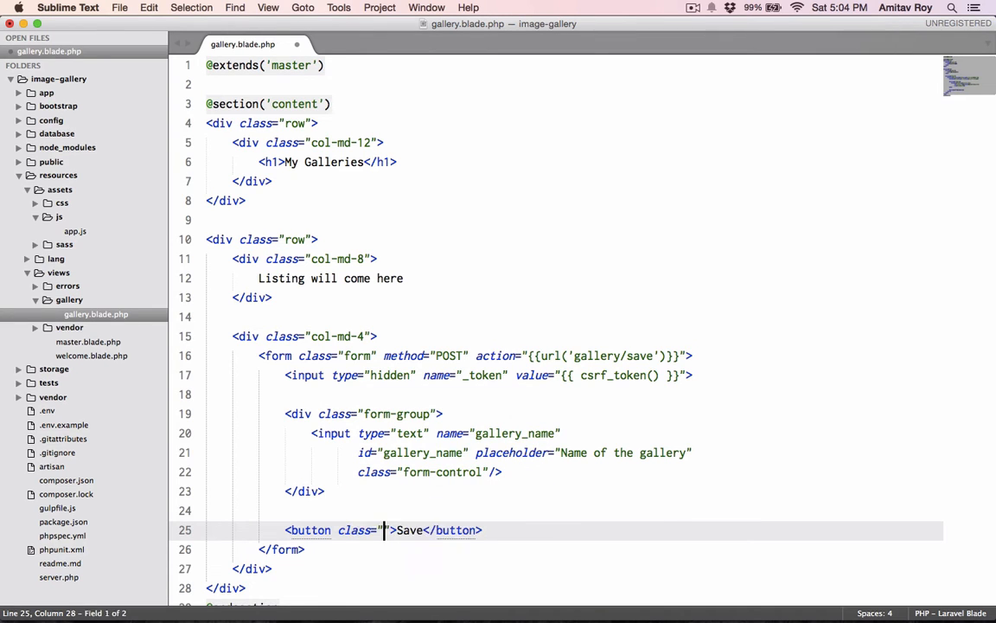
pyautogui.write('btn btn-pri')
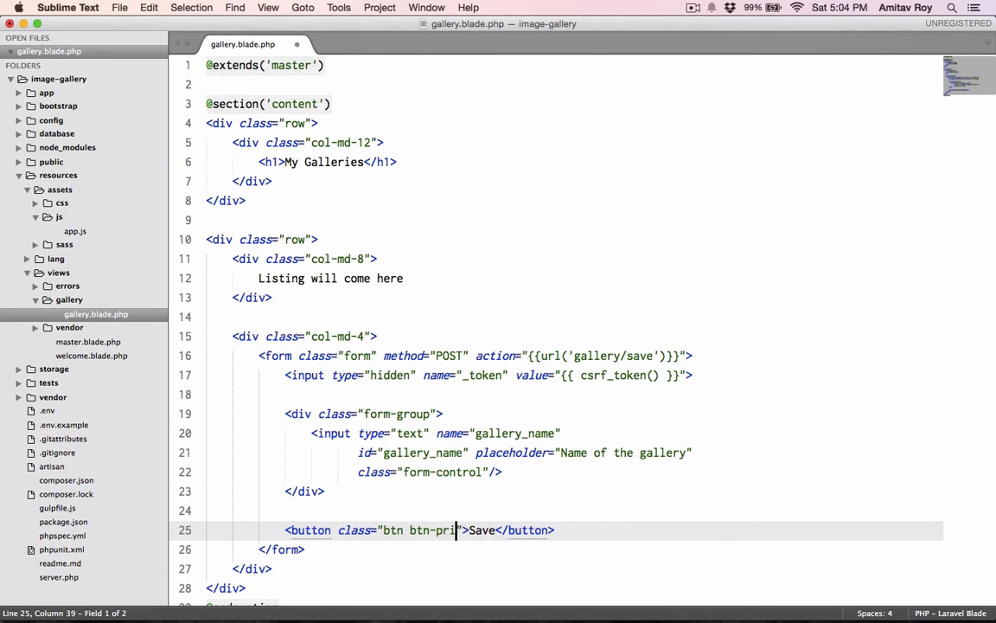
pyautogui.write('mart')
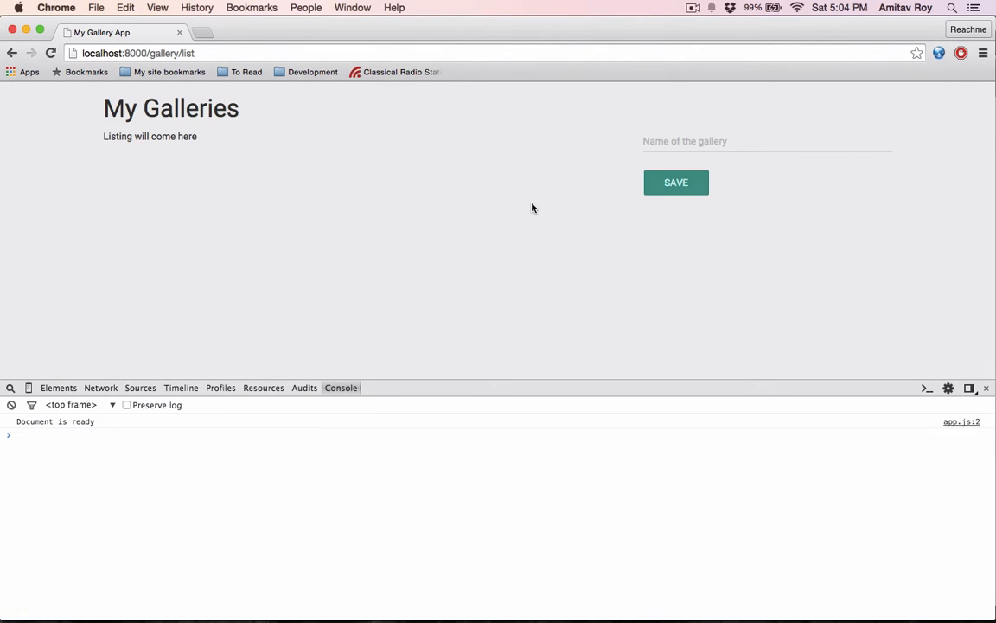
pyautogui.moveTo(143, 150)
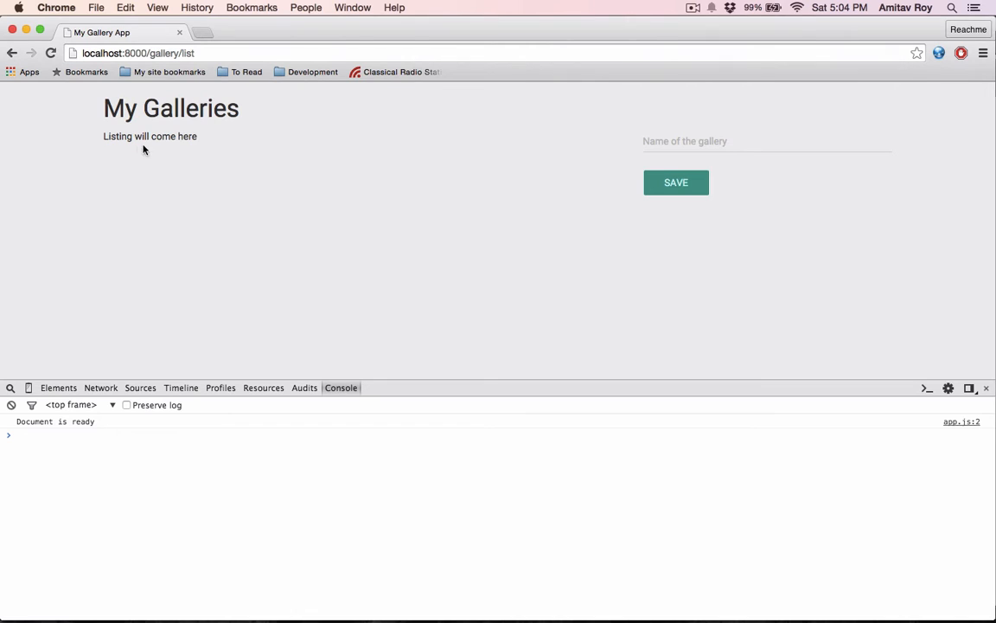
pyautogui.moveTo(344, 158)
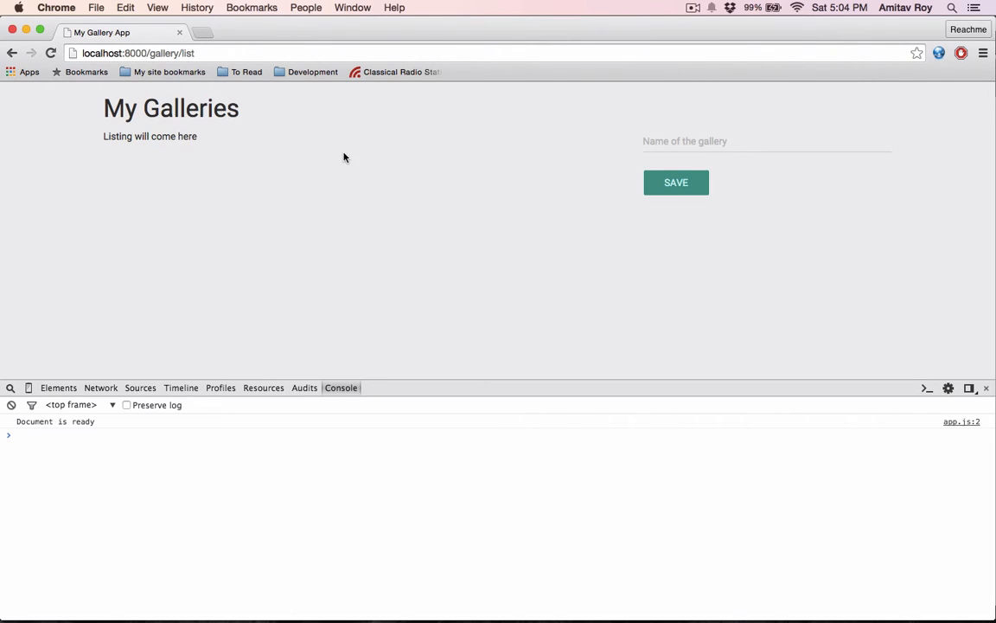
pyautogui.moveTo(911, 140)
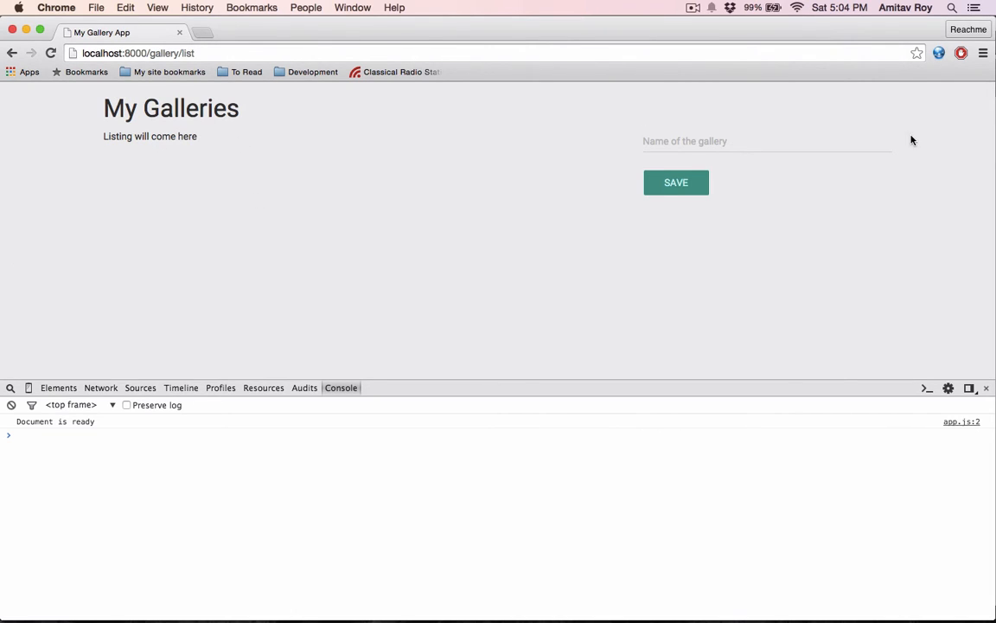
# Focus the gallery name field and submit the form to gallery/save
pyautogui.click(767, 140)
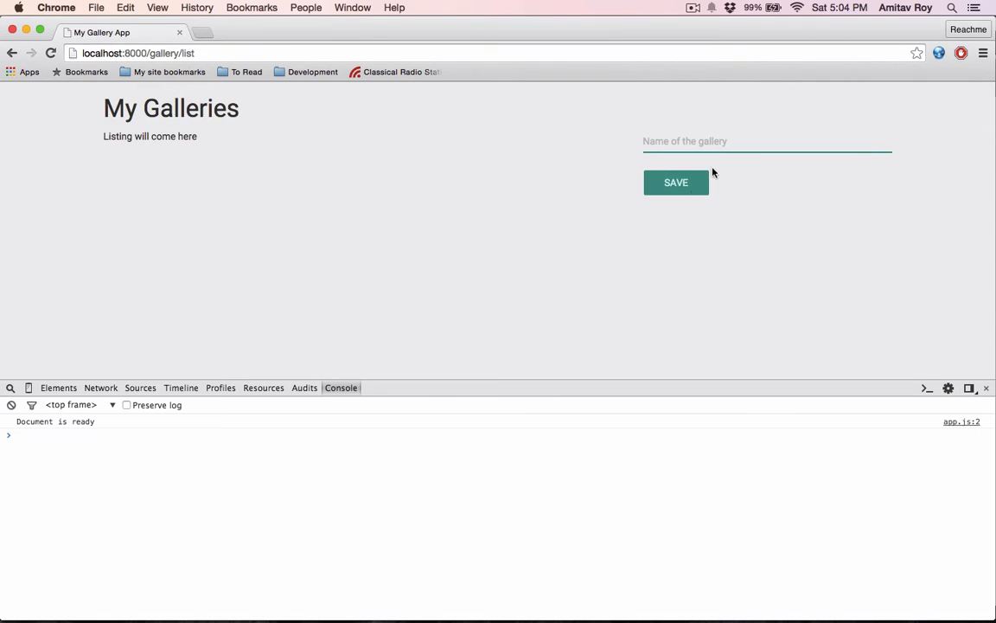
pyautogui.click(675, 182)
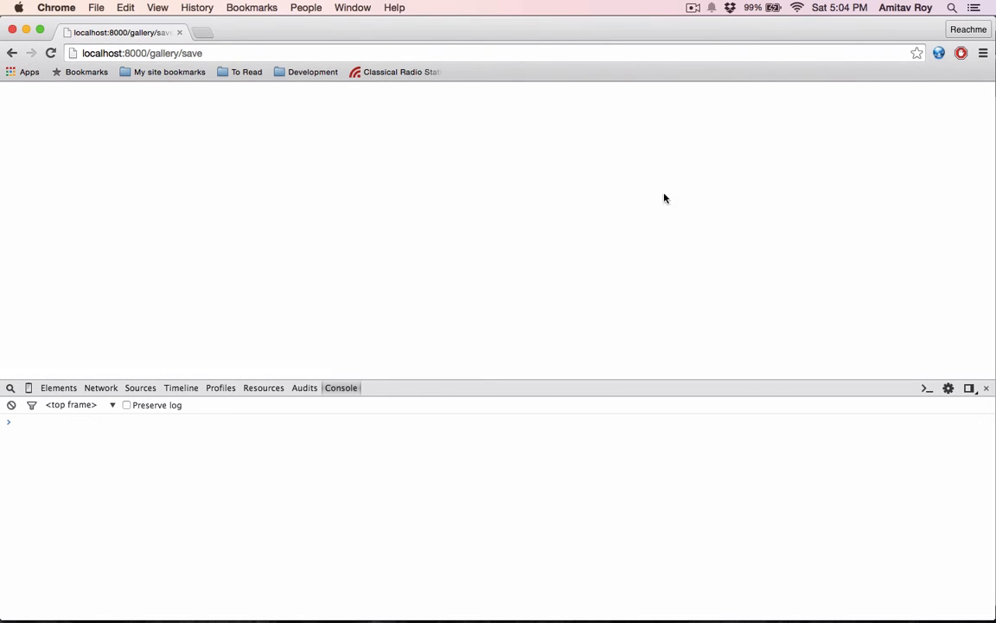
pyautogui.moveTo(216, 98)
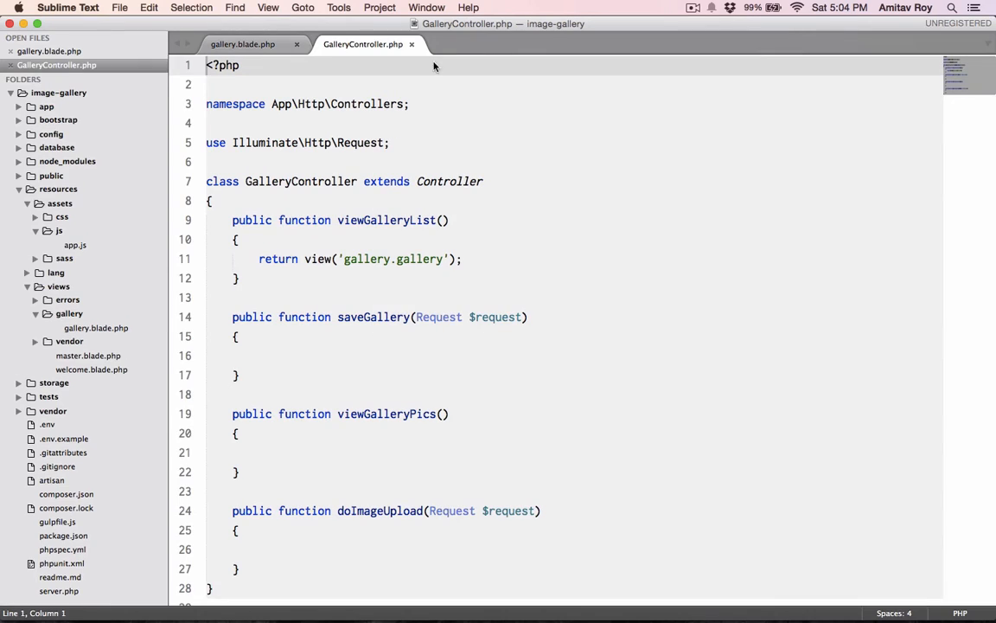
# Expand the app folder to reach the Gallery model and its table
pyautogui.click(258, 356)
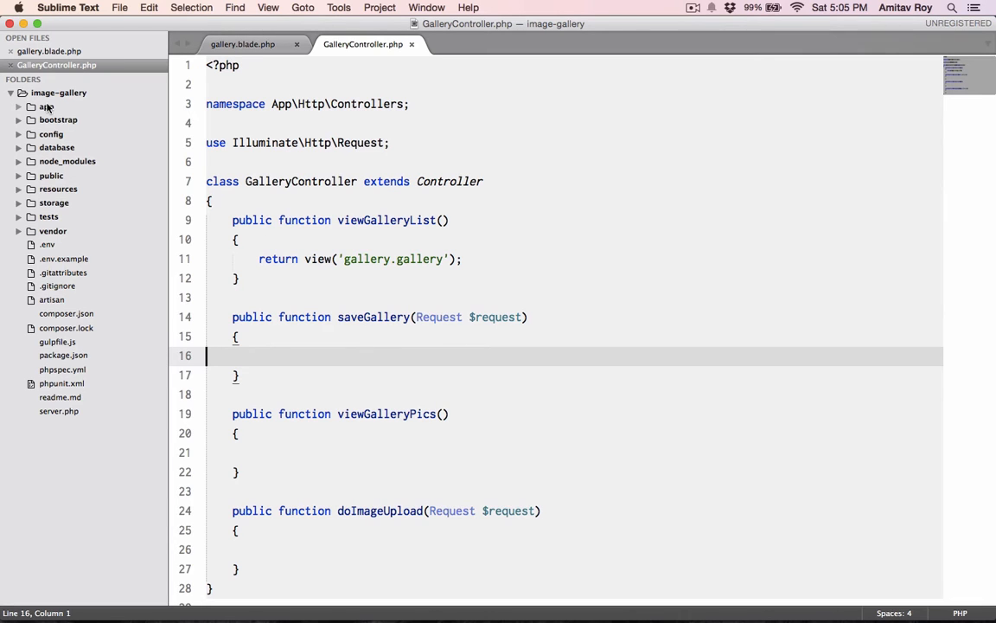
pyautogui.click(68, 216)
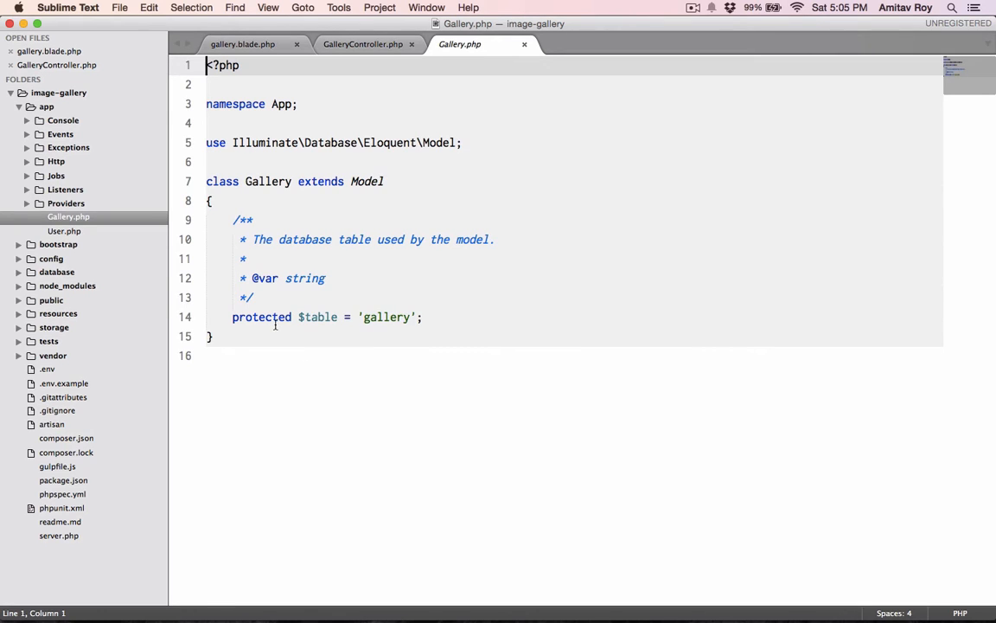
pyautogui.moveTo(402, 315)
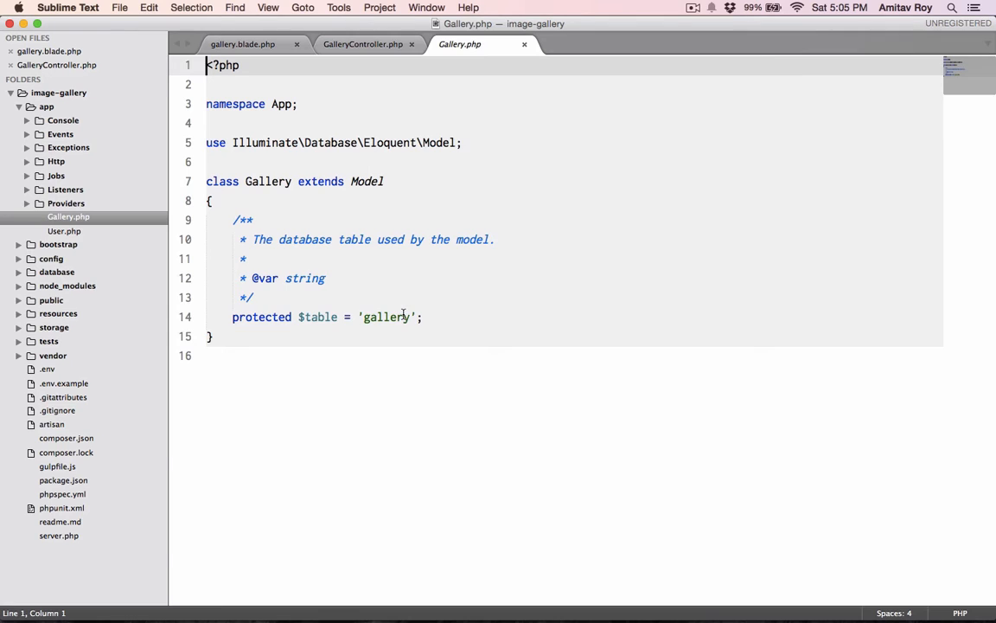
# In saveGallery, create $gallery = new Gallery with a 'save a new' comment
pyautogui.click(362, 44)
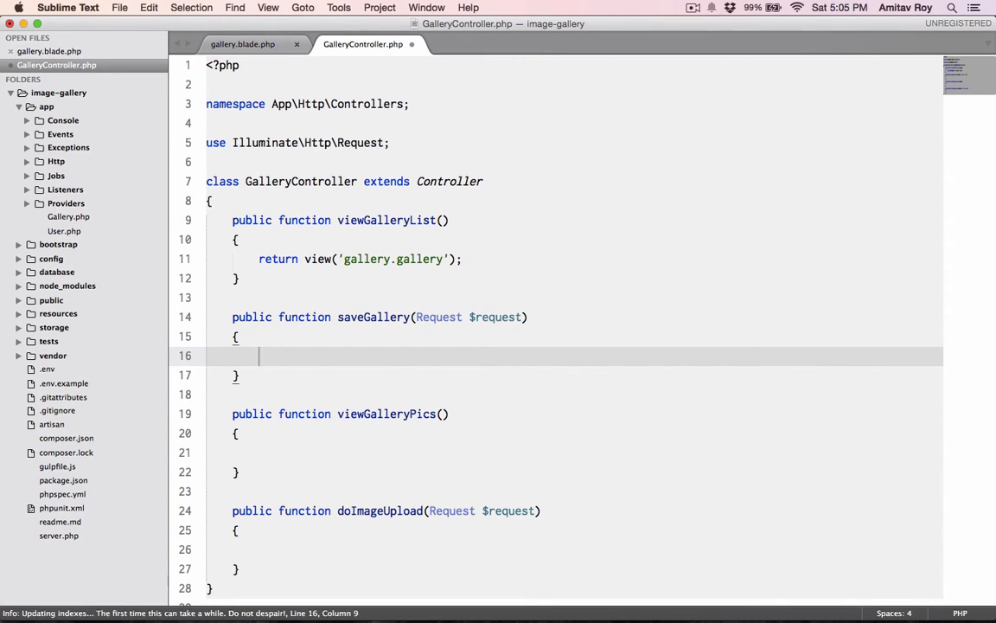
pyautogui.write('$gallery')
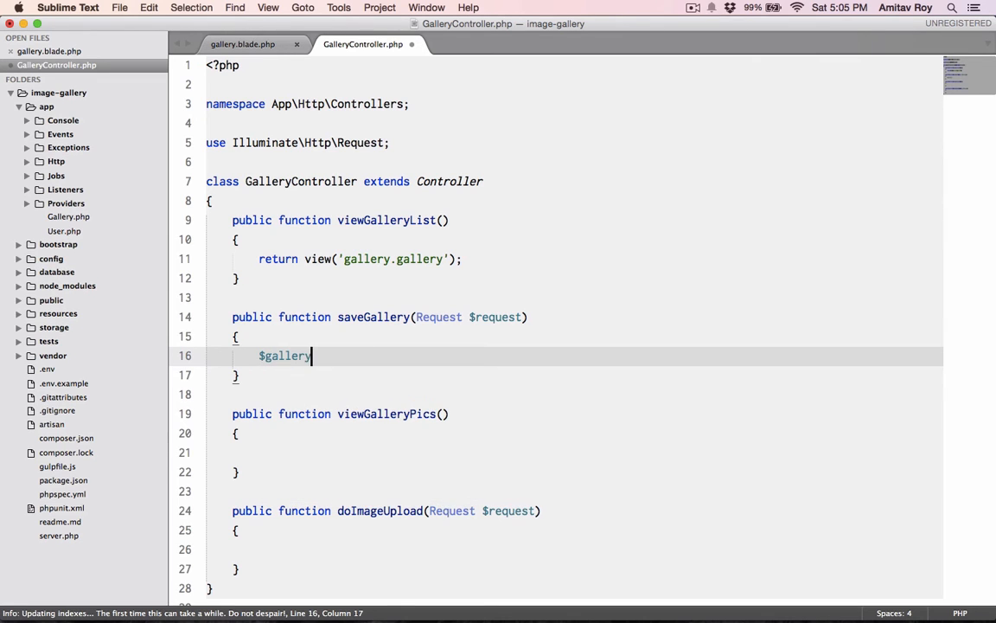
pyautogui.write('= new Gallery;')
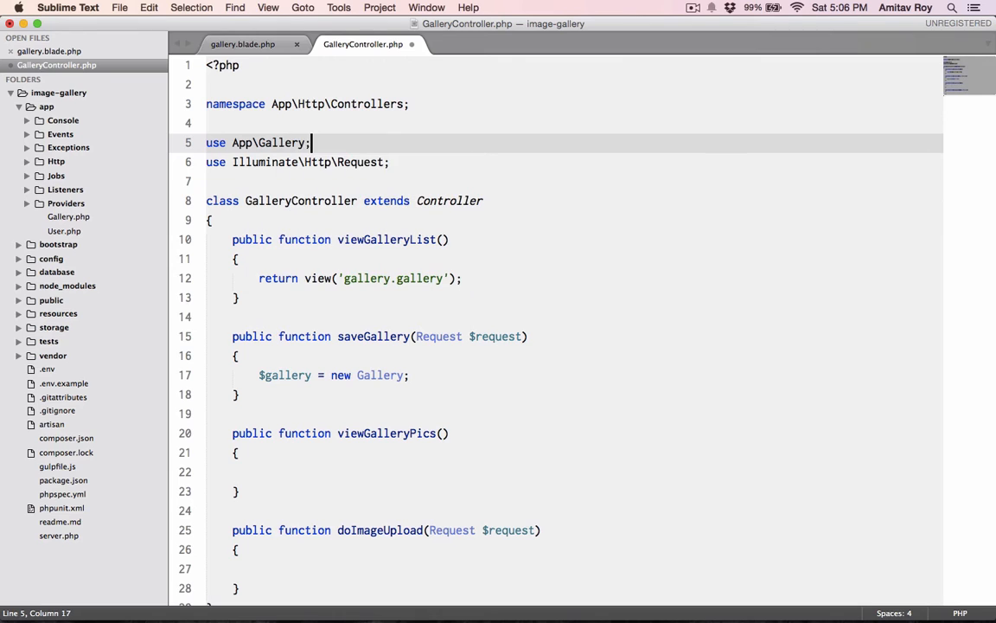
pyautogui.click(480, 375)
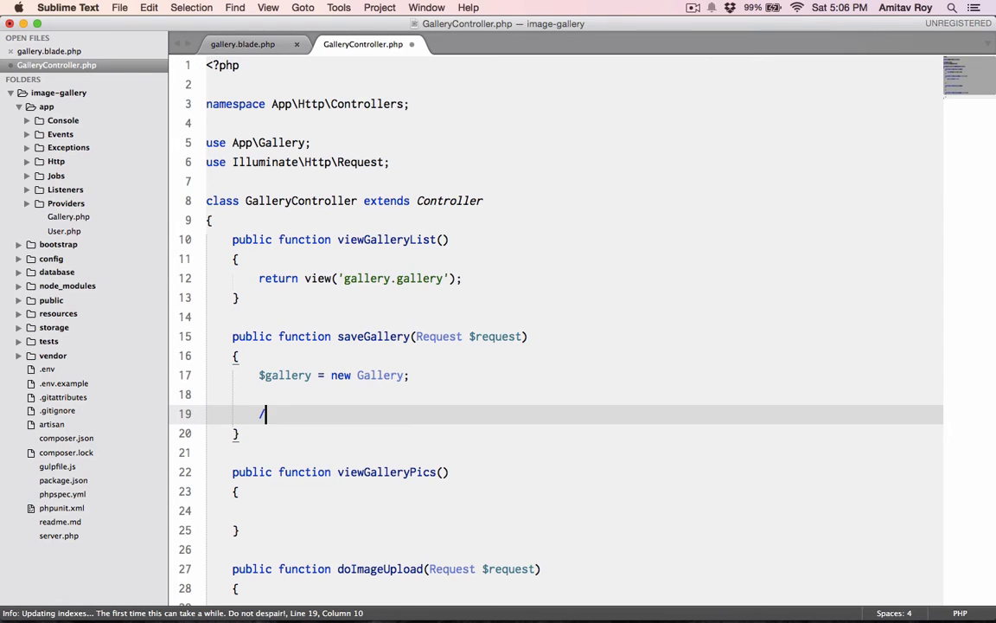
pyautogui.write('/ sve')
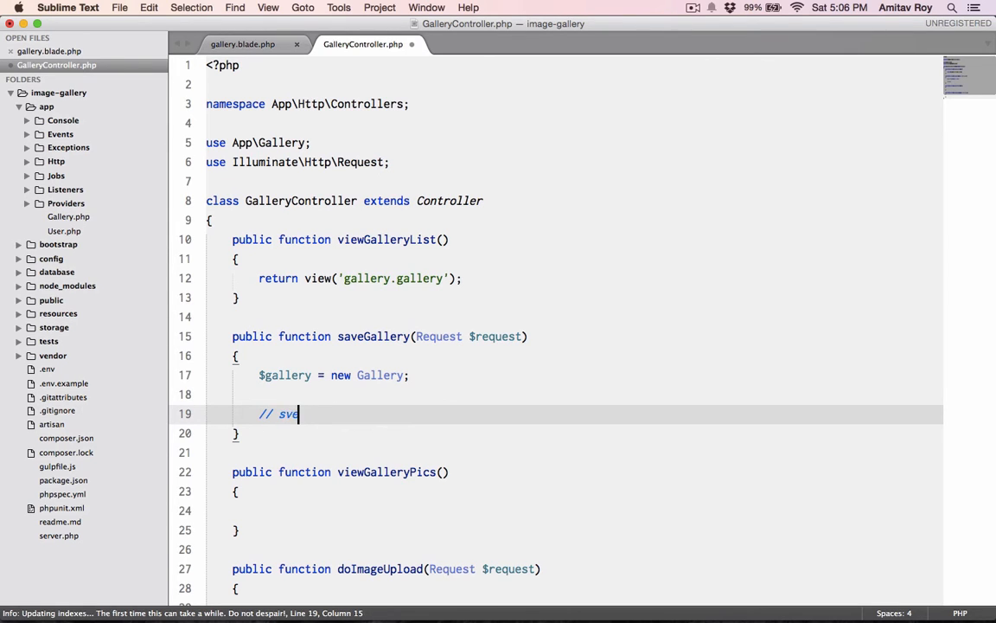
pyautogui.write('ave a new Gallery')
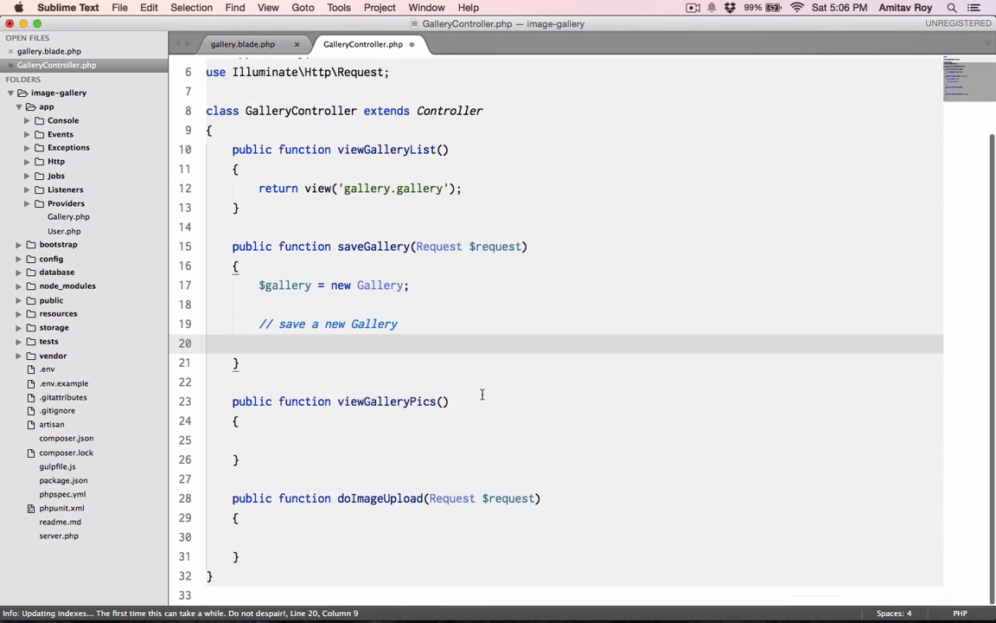
# Assign $gallery->name from $request->input, checking the gallery_name field in the template
pyautogui.write('$gallery')
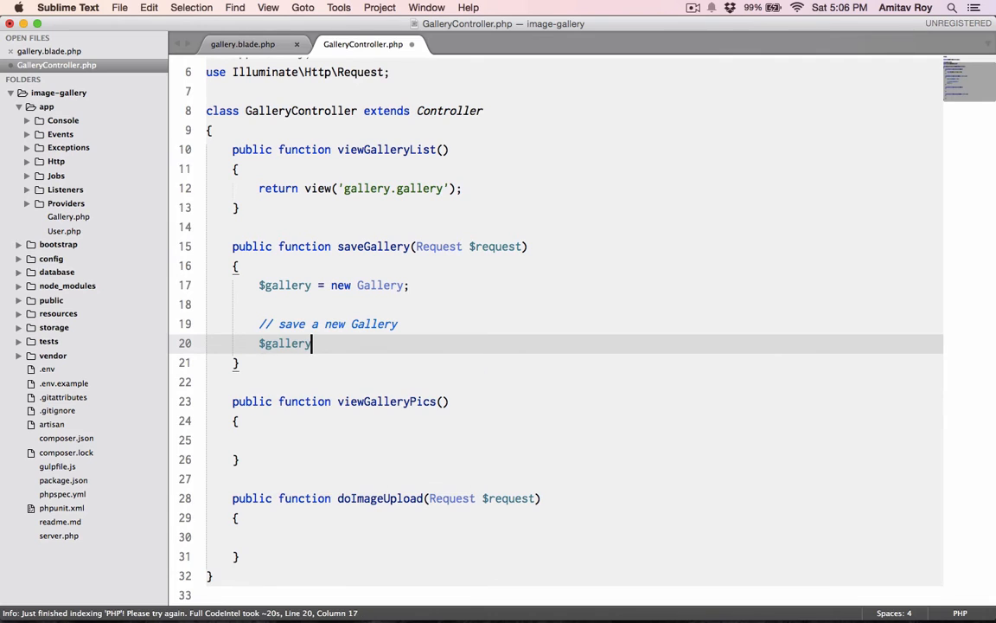
pyautogui.write('->name =')
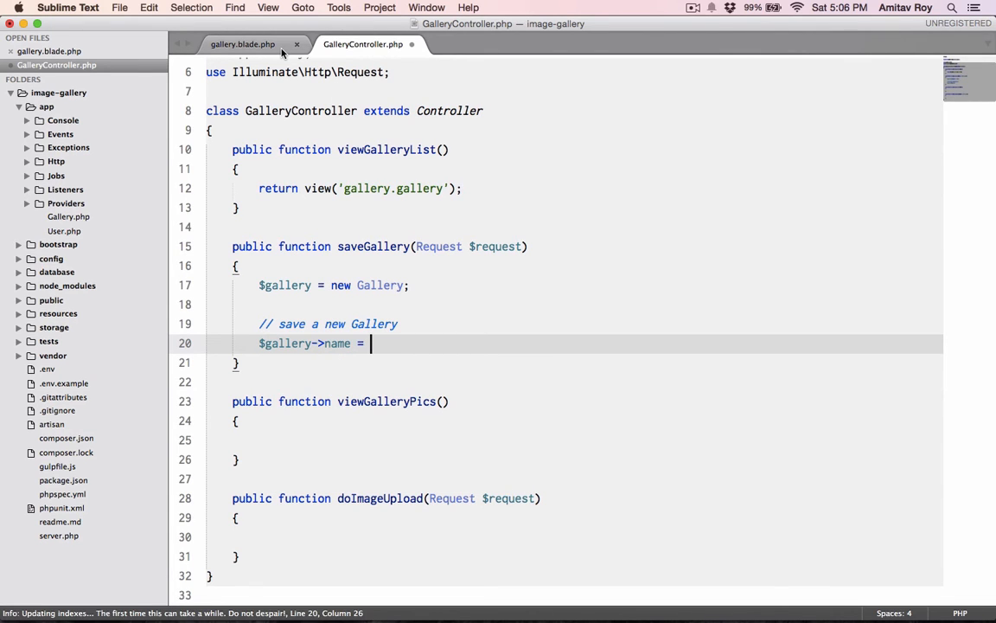
pyautogui.click(242, 44)
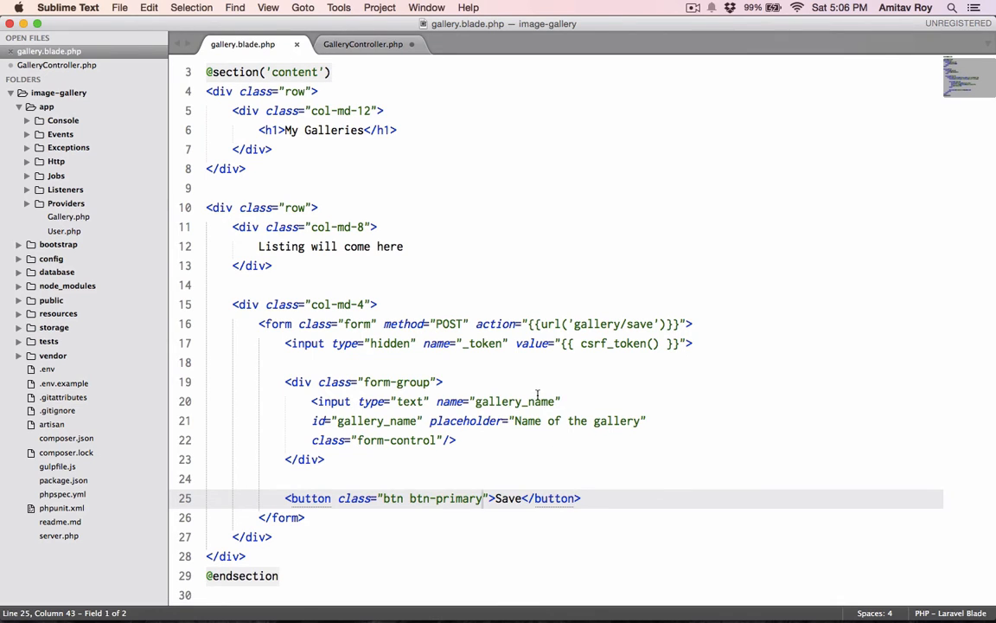
pyautogui.click(363, 44)
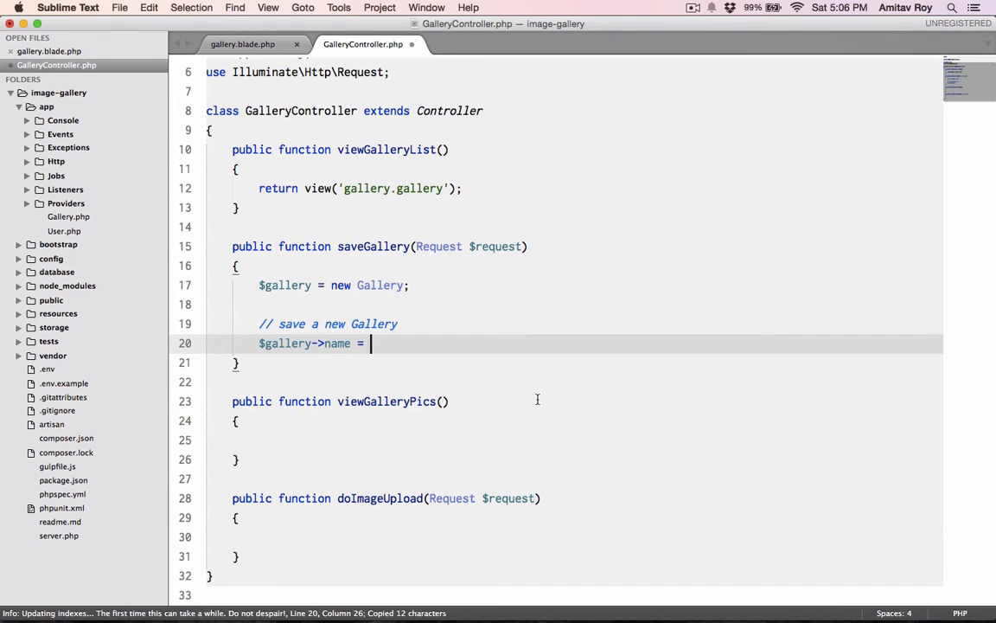
pyautogui.write('$re')
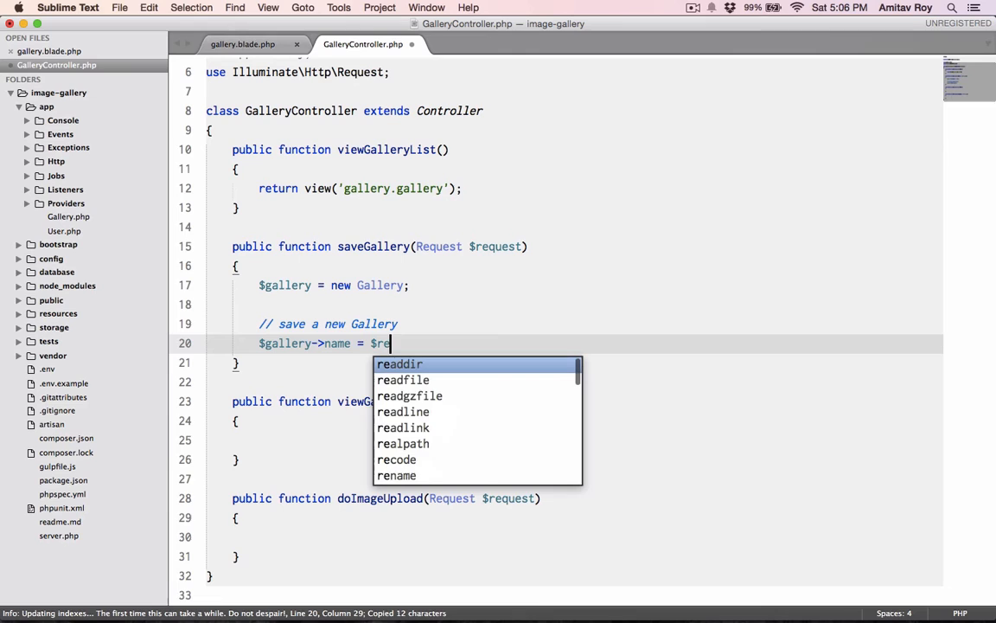
pyautogui.write('quest->in')
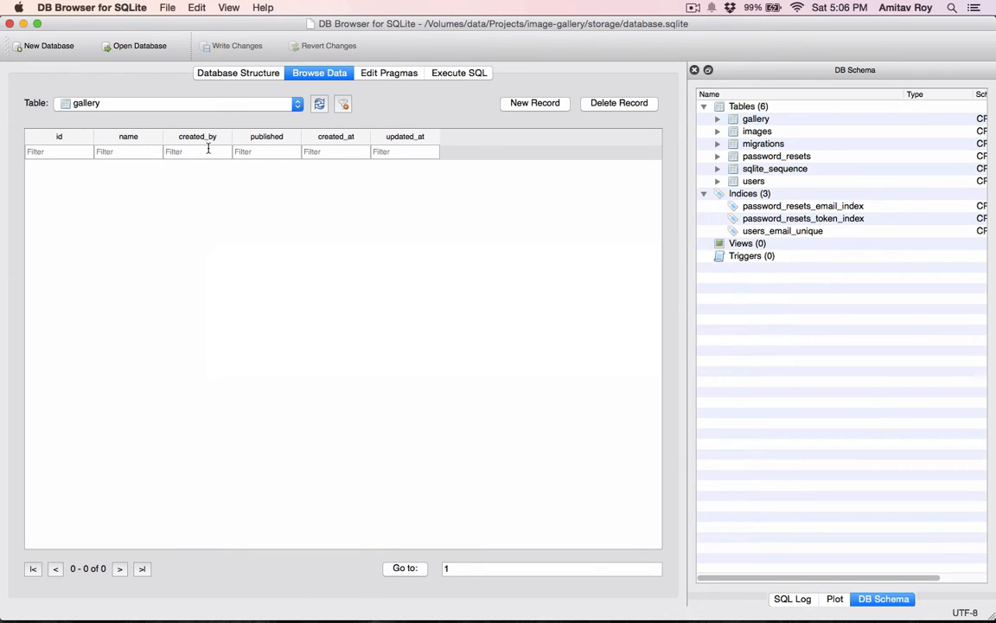
pyautogui.moveTo(289, 156)
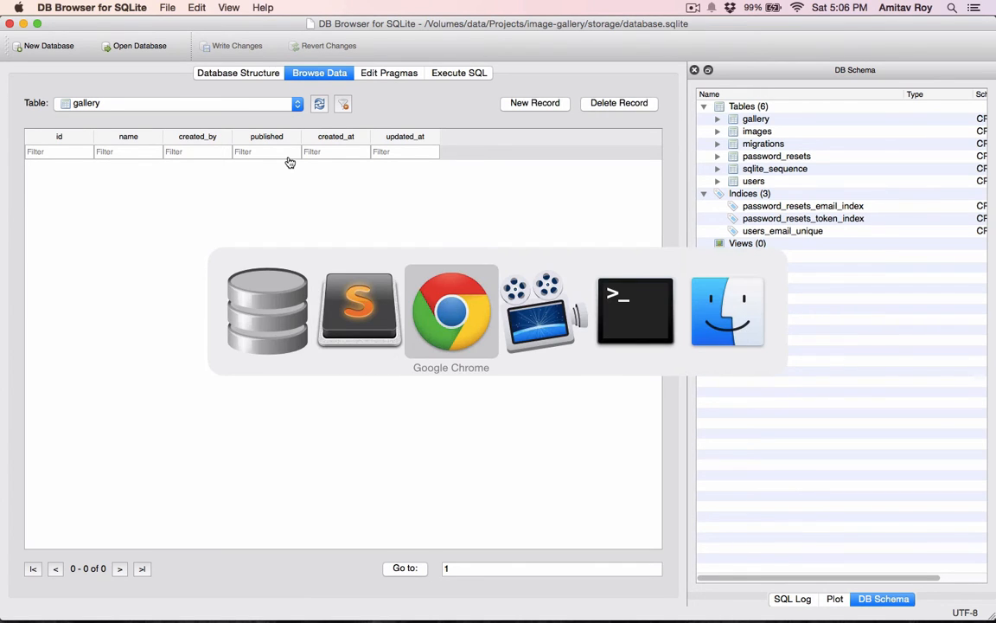
# Set created_by and published to 1, call $gallery->save(), and return redirect()->back()
pyautogui.click(358, 311)
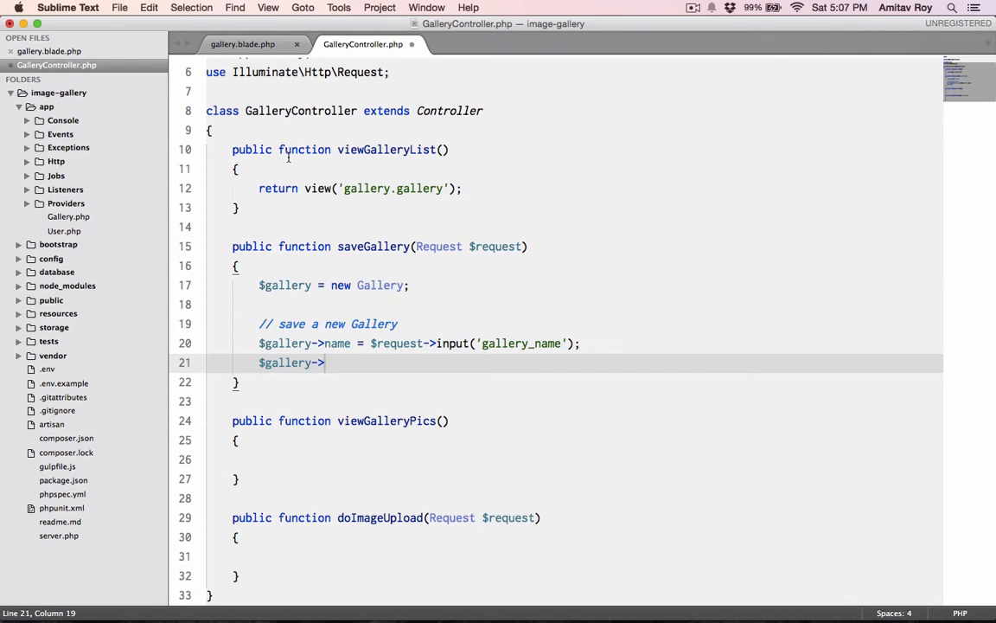
pyautogui.write('cra')
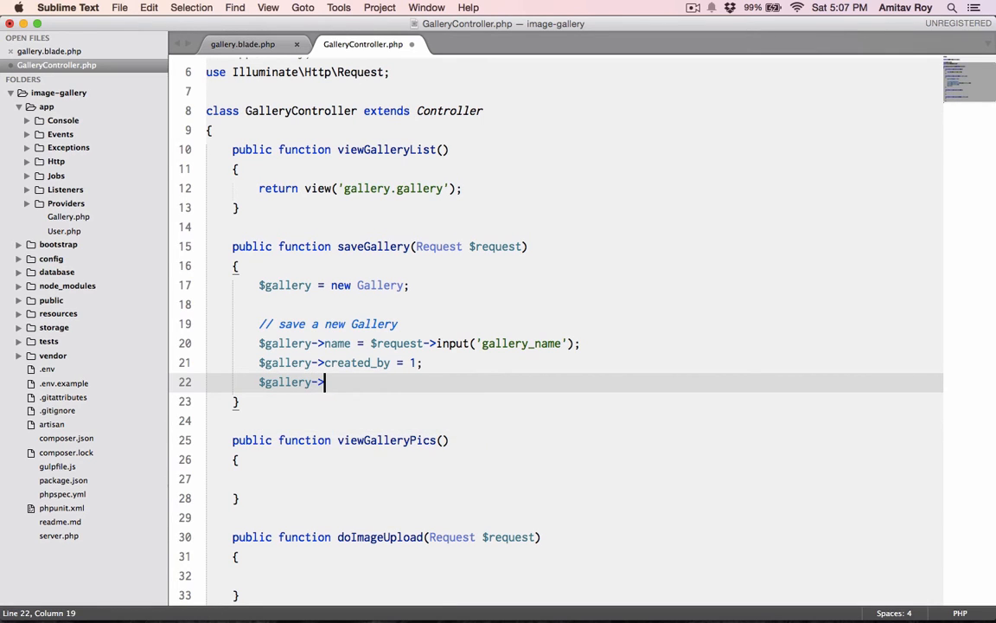
pyautogui.write('published = 1;')
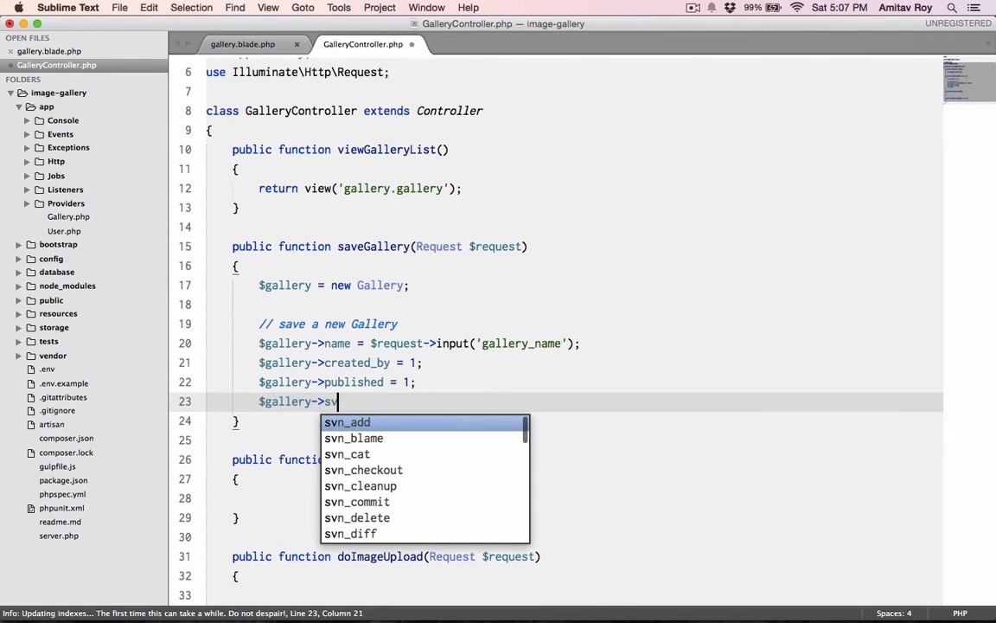
pyautogui.write('ave();')
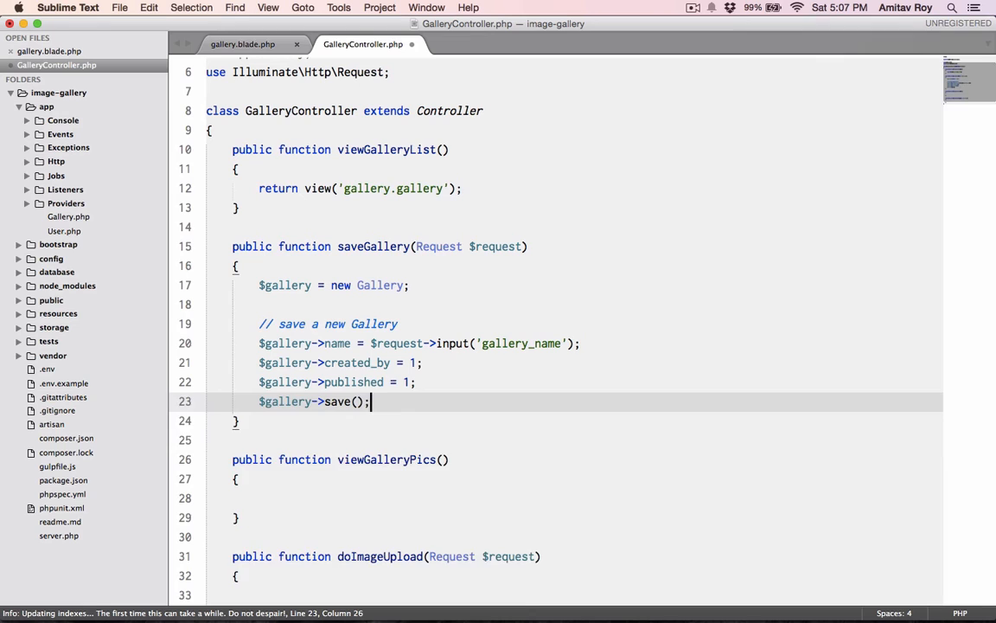
pyautogui.write('return')
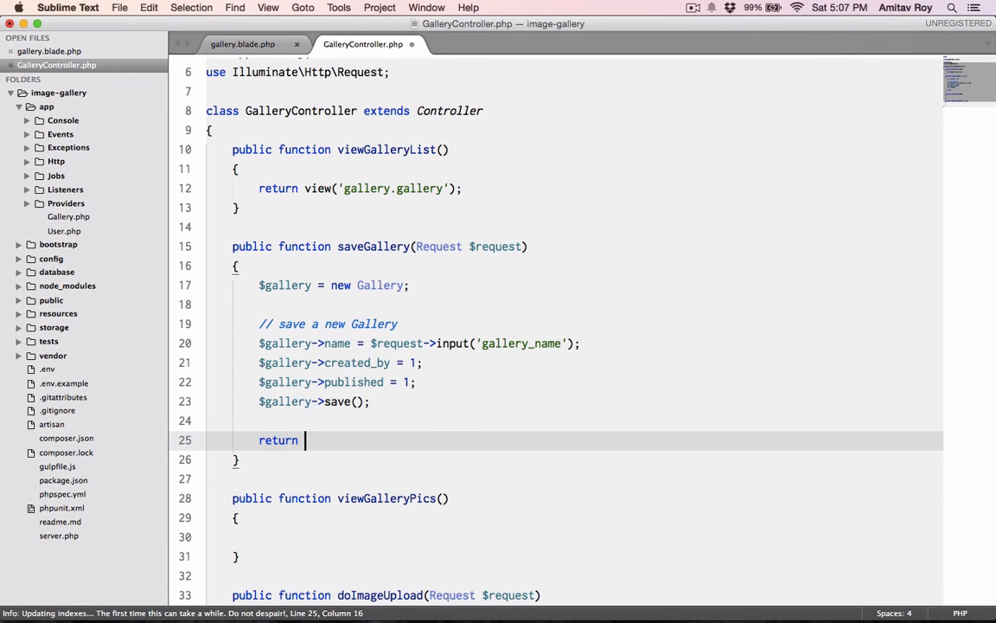
pyautogui.write('redirect()->back();')
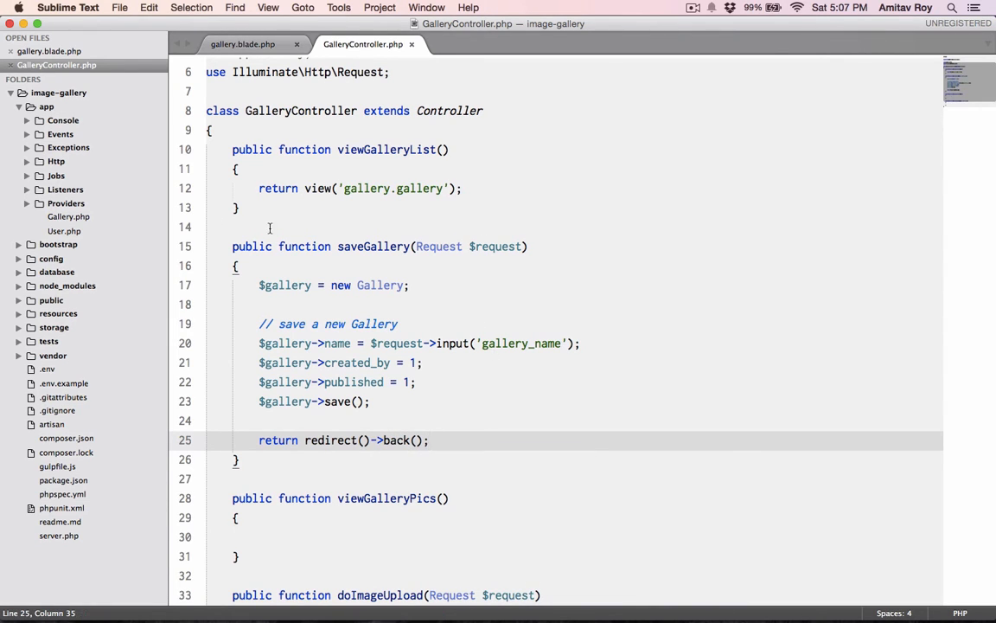
pyautogui.moveTo(333, 221)
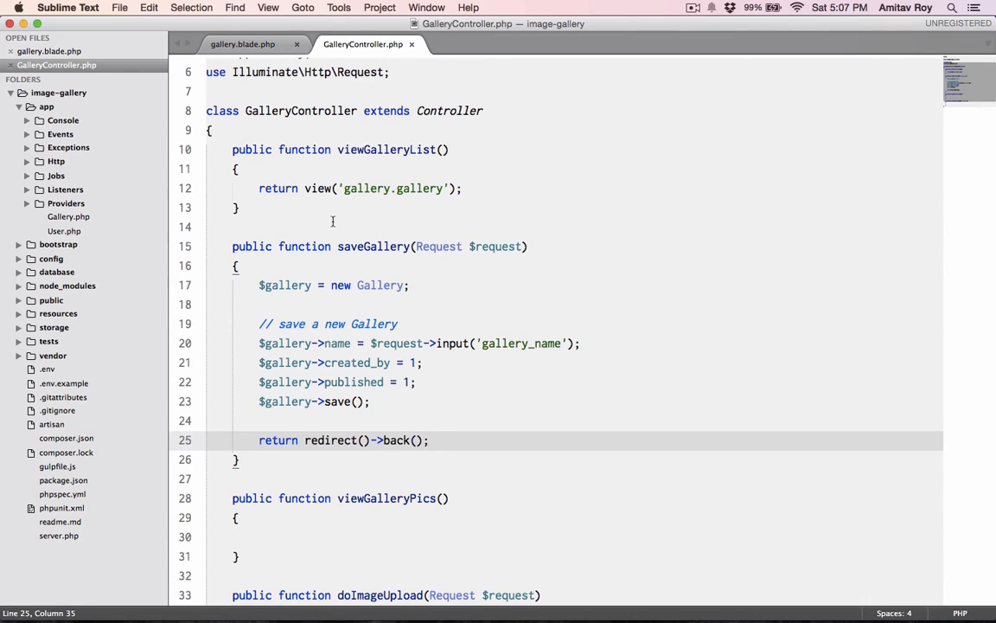
pyautogui.moveTo(297, 150)
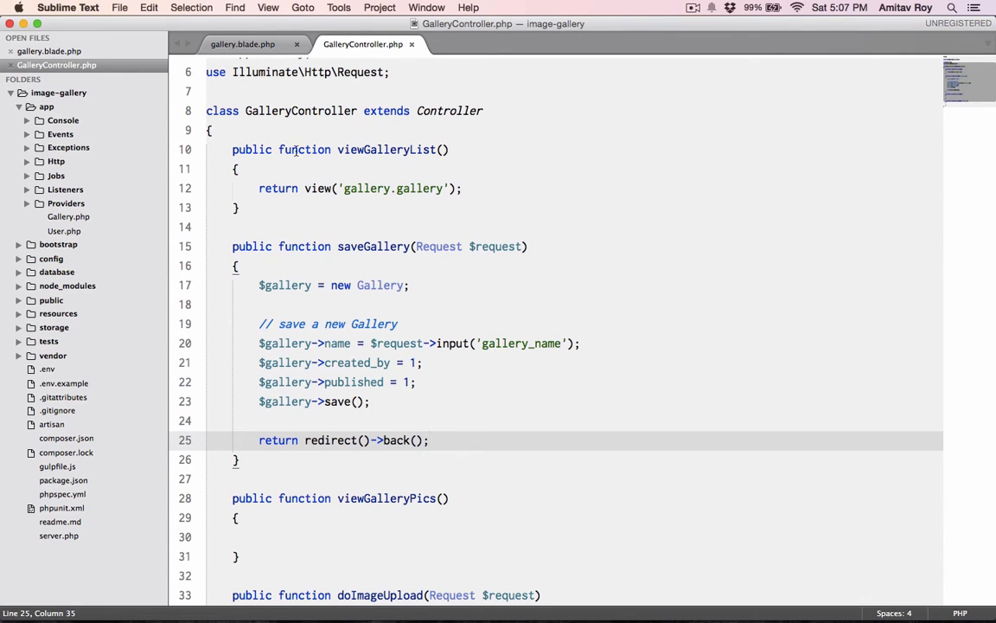
pyautogui.moveTo(331, 173)
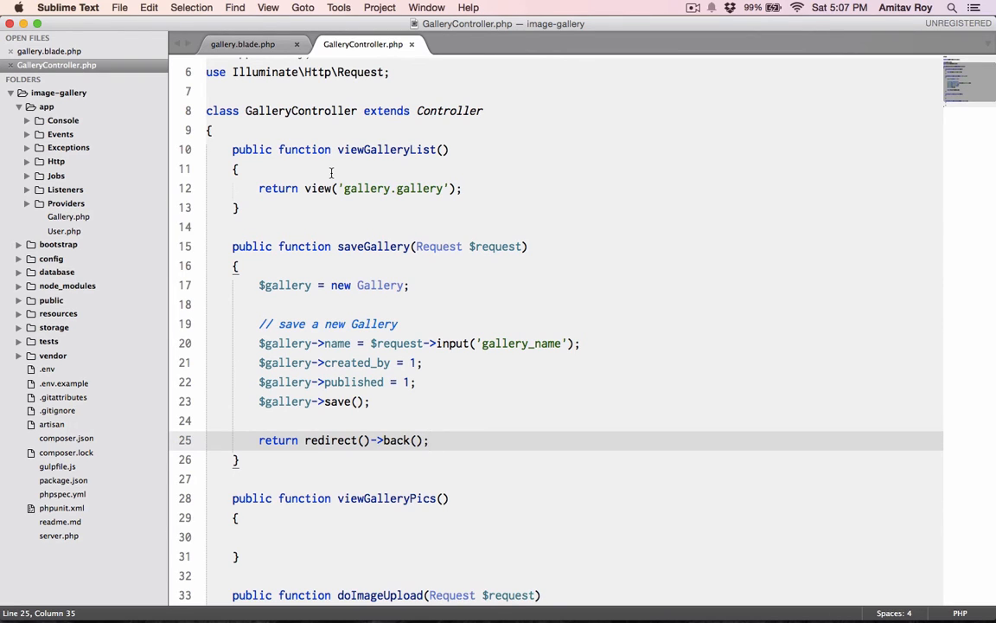
# Load $galleries in viewGalleryList and chain ->with('galleries', $galleries) on the view
pyautogui.click(238, 169)
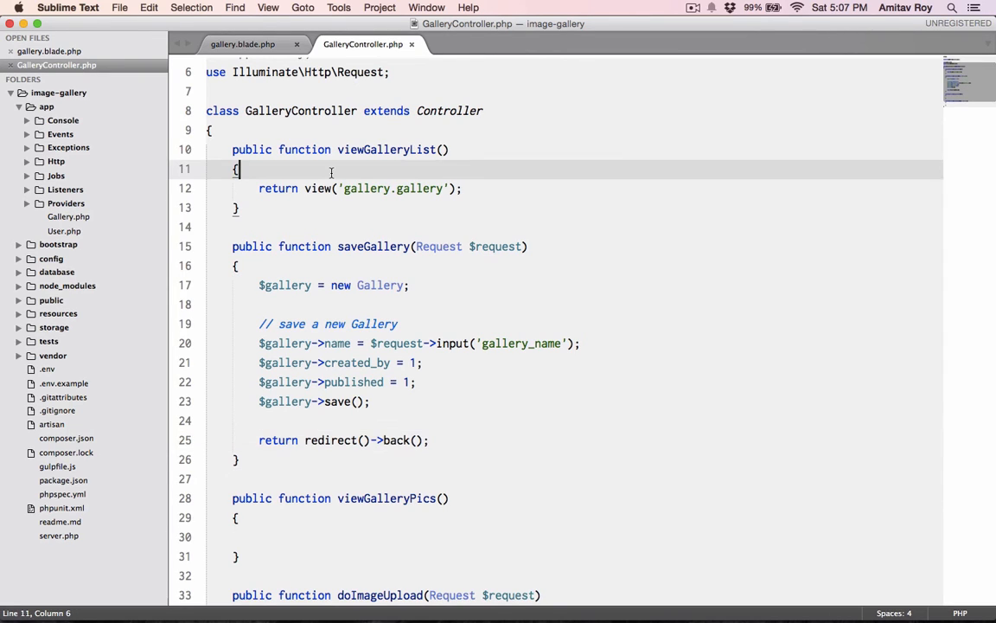
pyautogui.write('$ga')
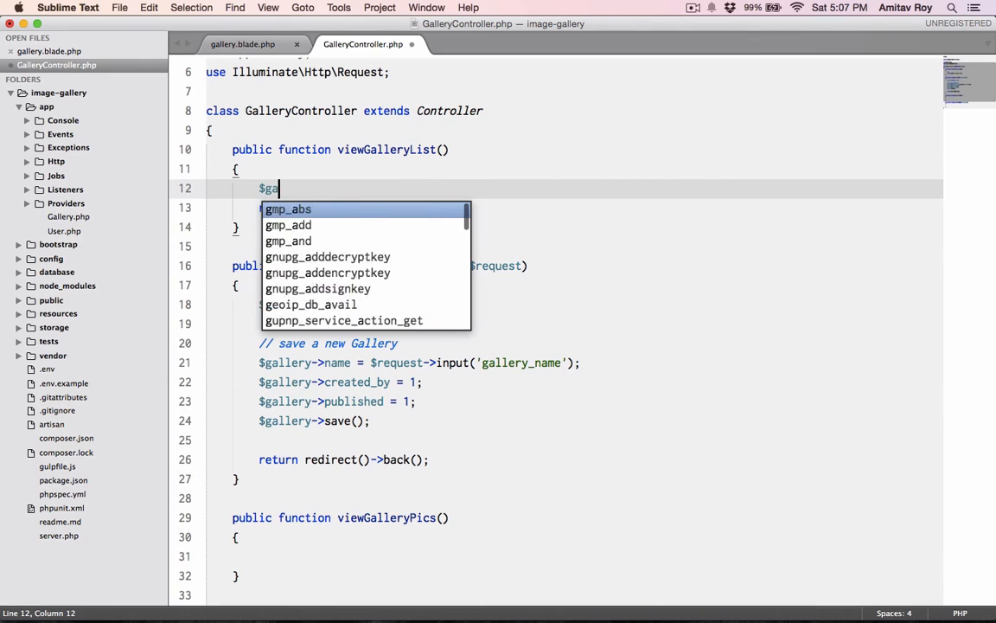
pyautogui.write('lleries = new')
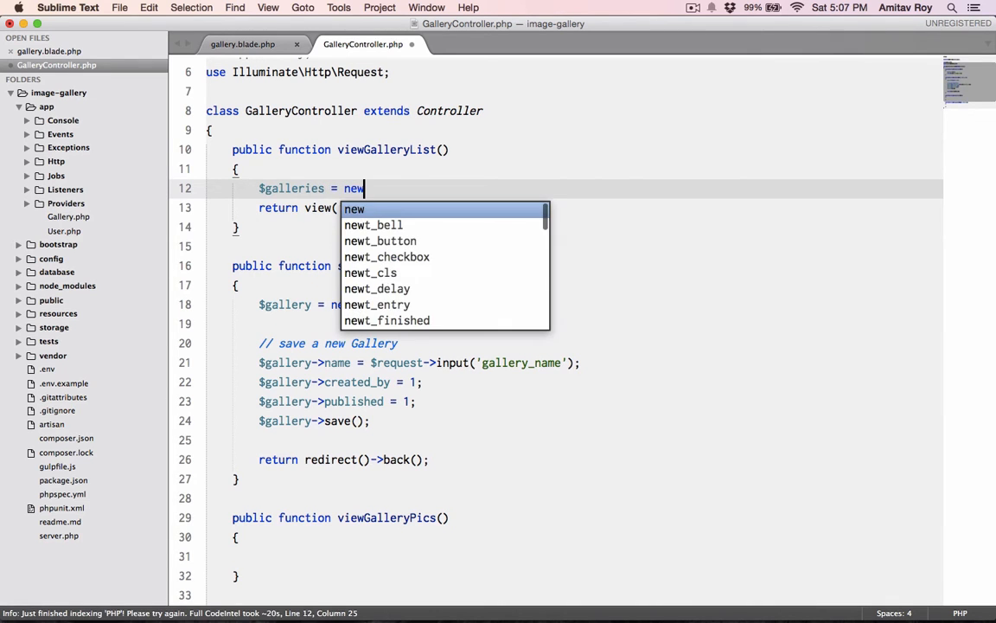
pyautogui.write('G')
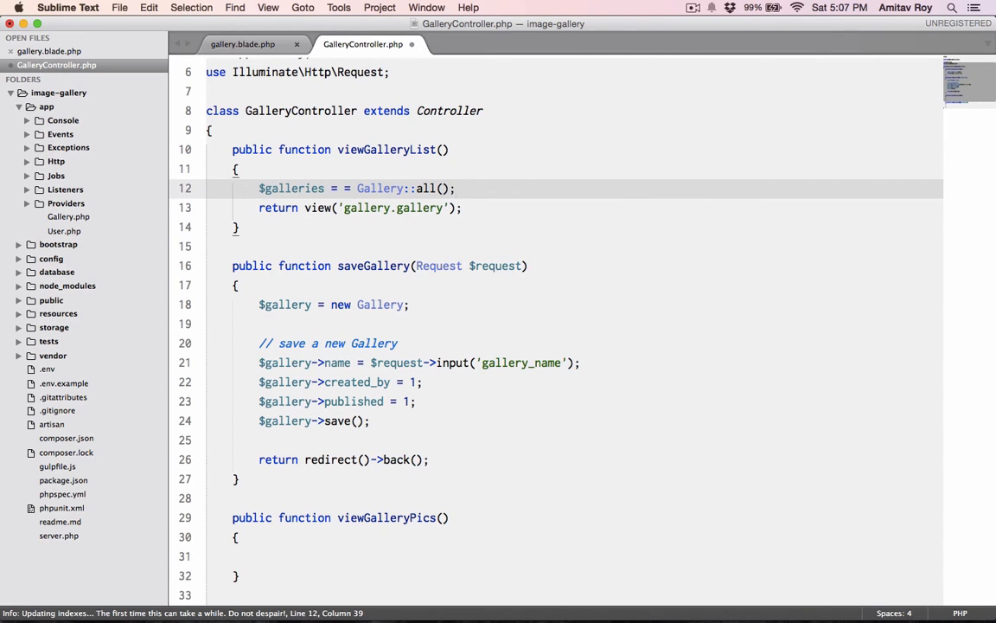
pyautogui.press('return')
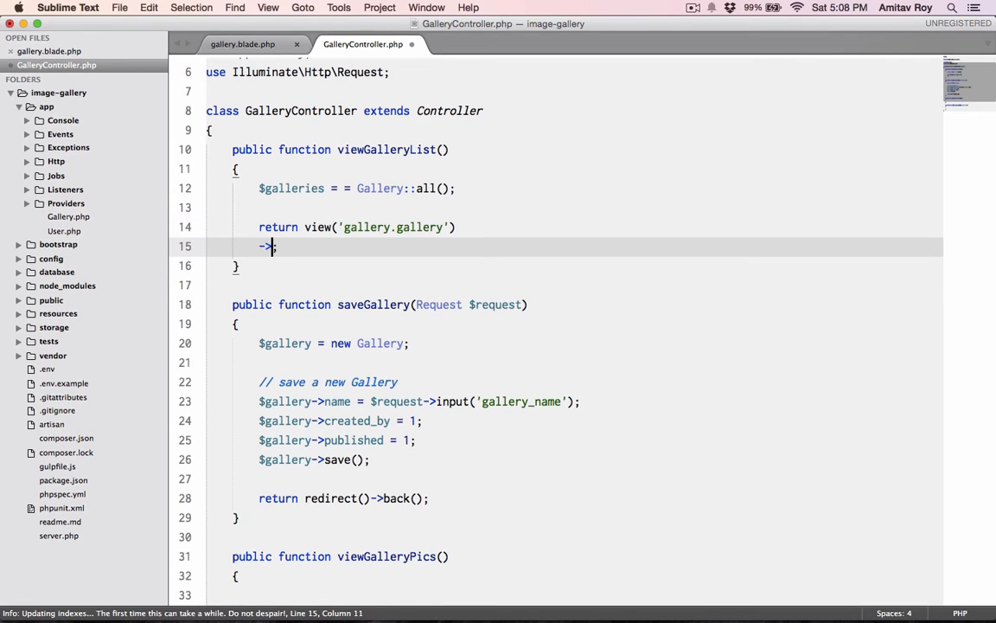
pyautogui.write('with();')
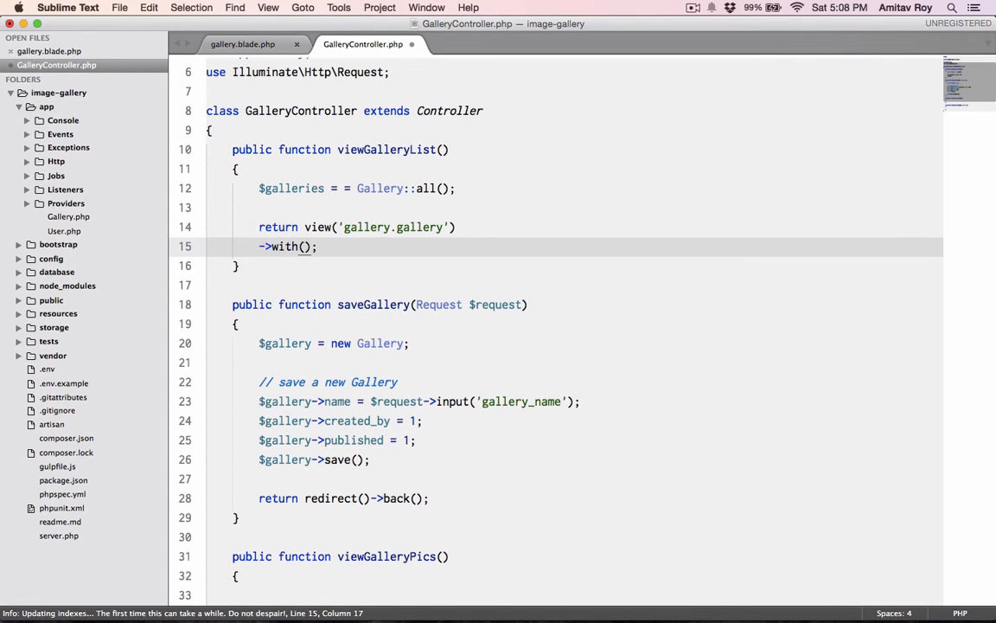
pyautogui.write("galleries'")
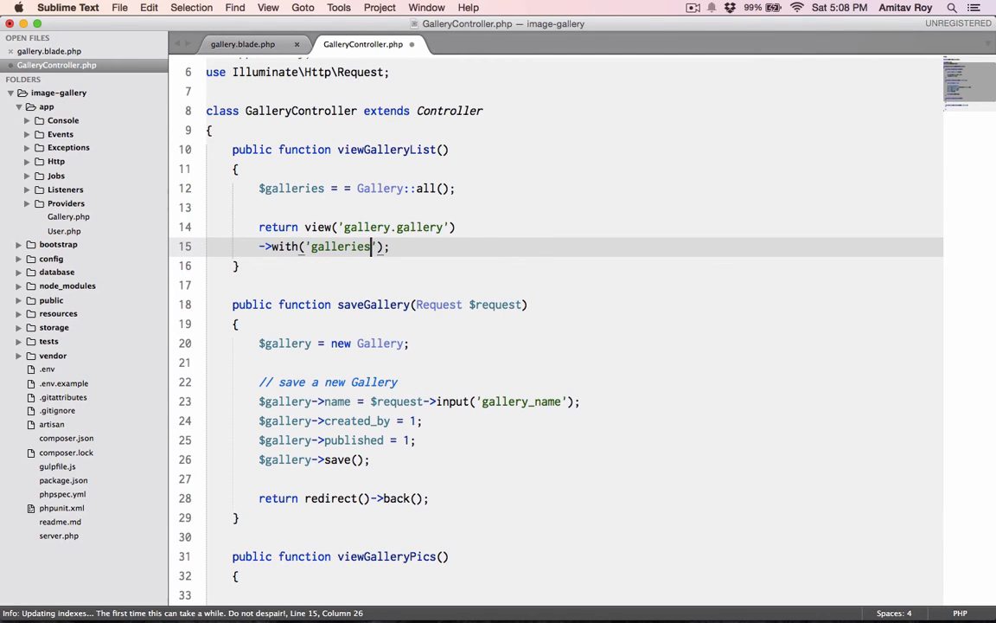
pyautogui.write(', $galleries')
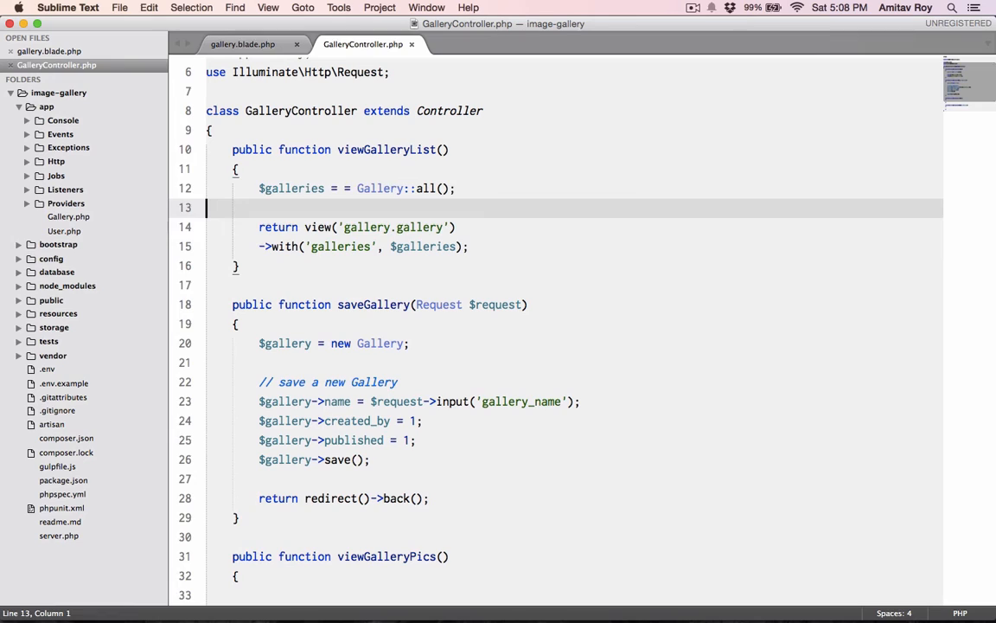
# Remove the duplicated equals sign and review where $galleries is used
pyautogui.click(344, 187)
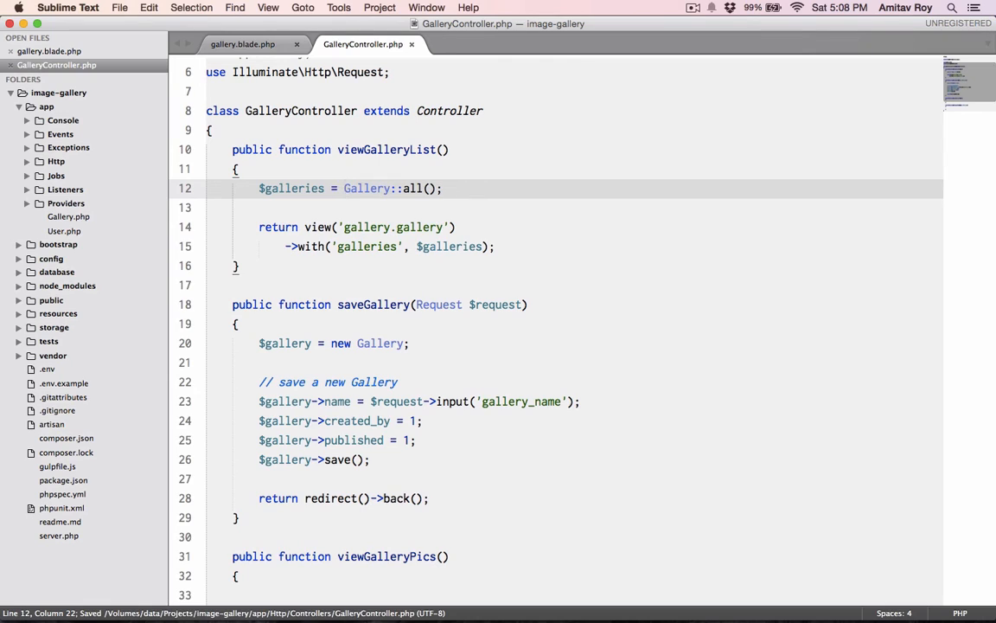
pyautogui.moveTo(362, 255)
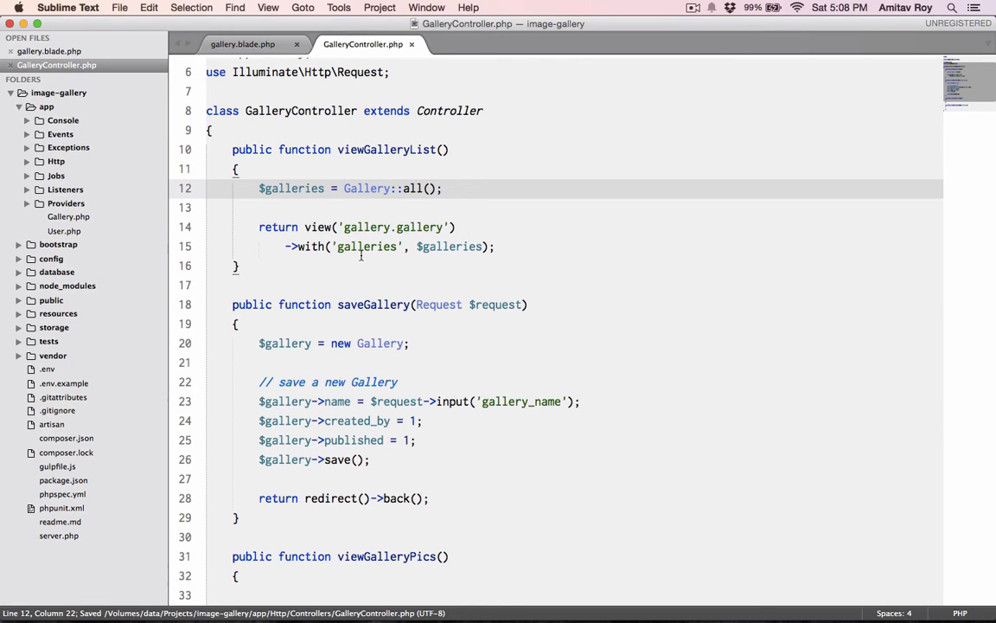
pyautogui.click(344, 188)
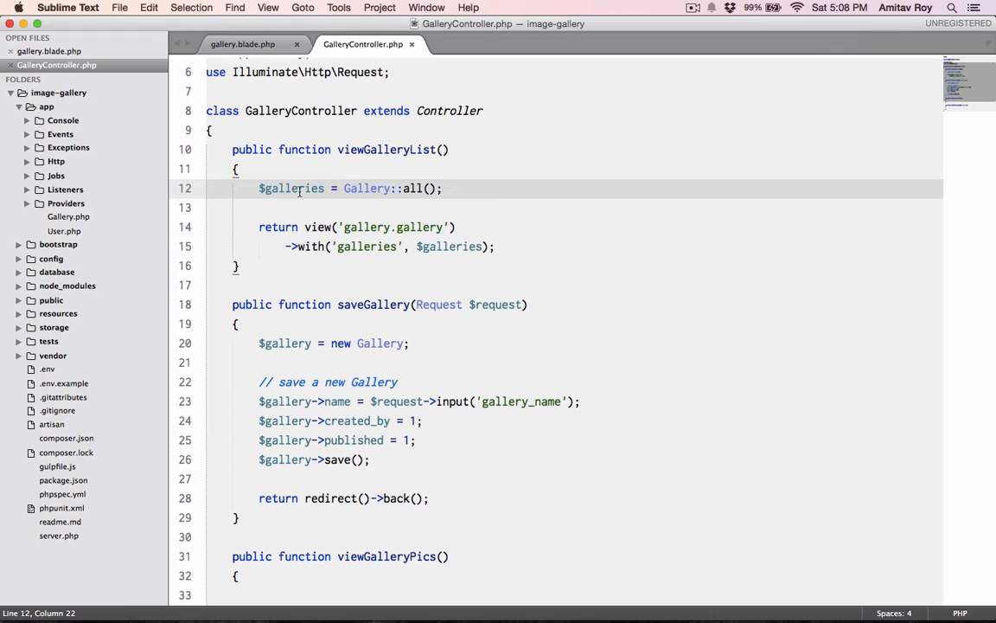
pyautogui.doubleClick(291, 188)
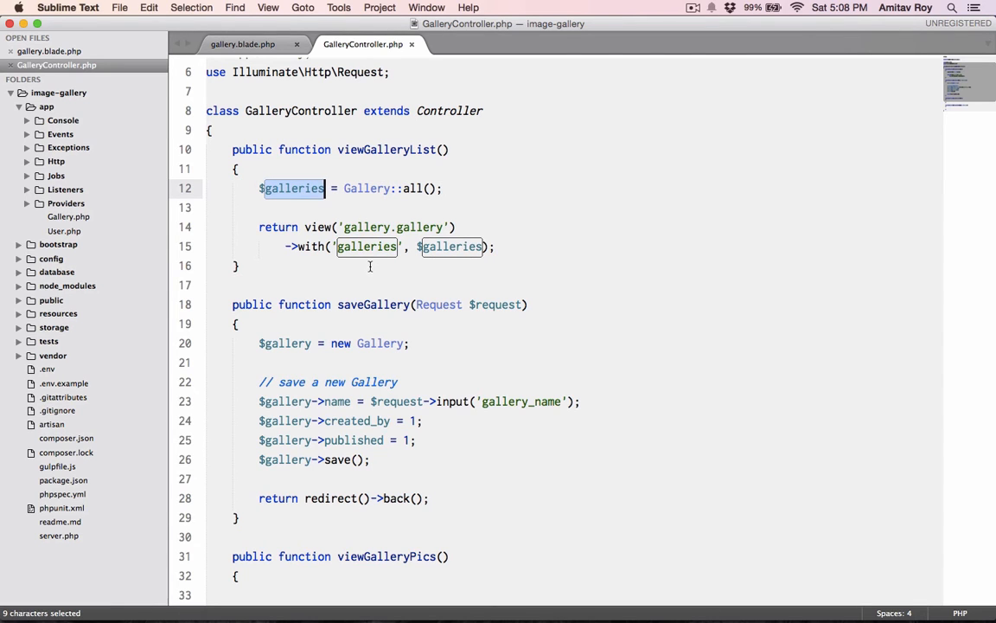
pyautogui.click(242, 44)
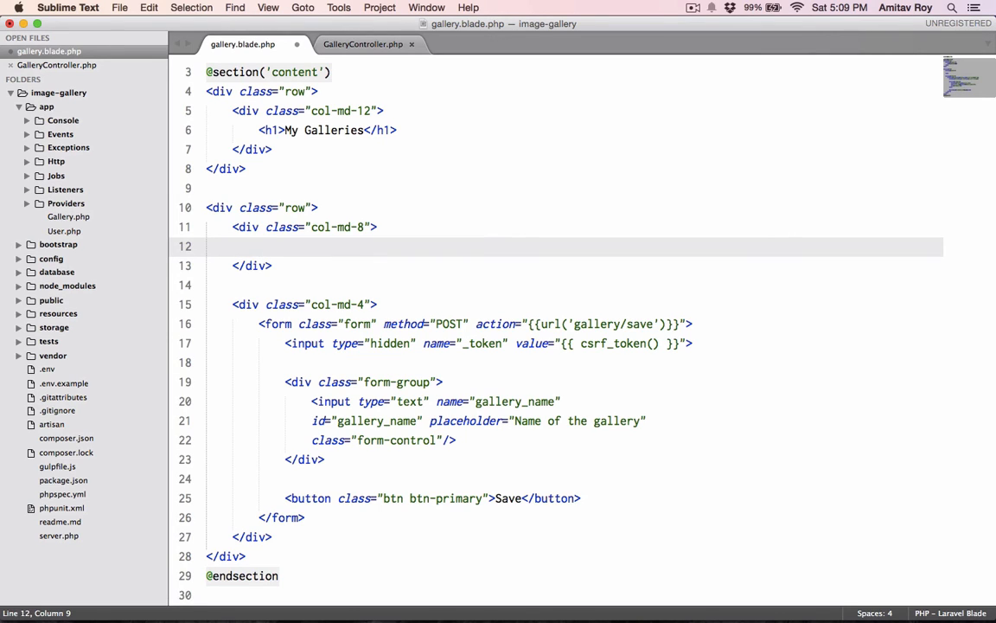
pyautogui.write('@')
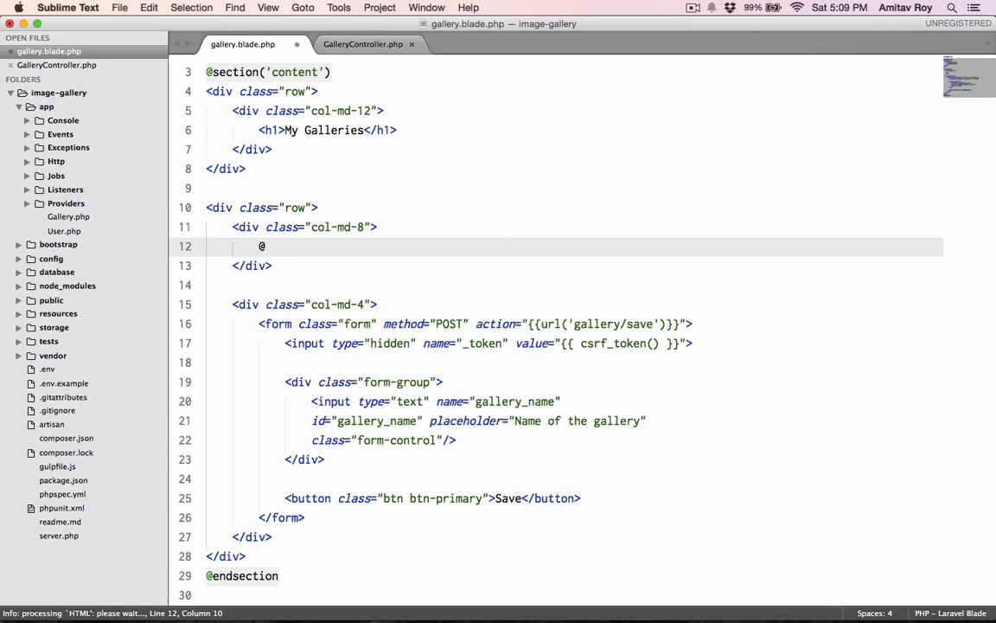
pyautogui.write('if ($')
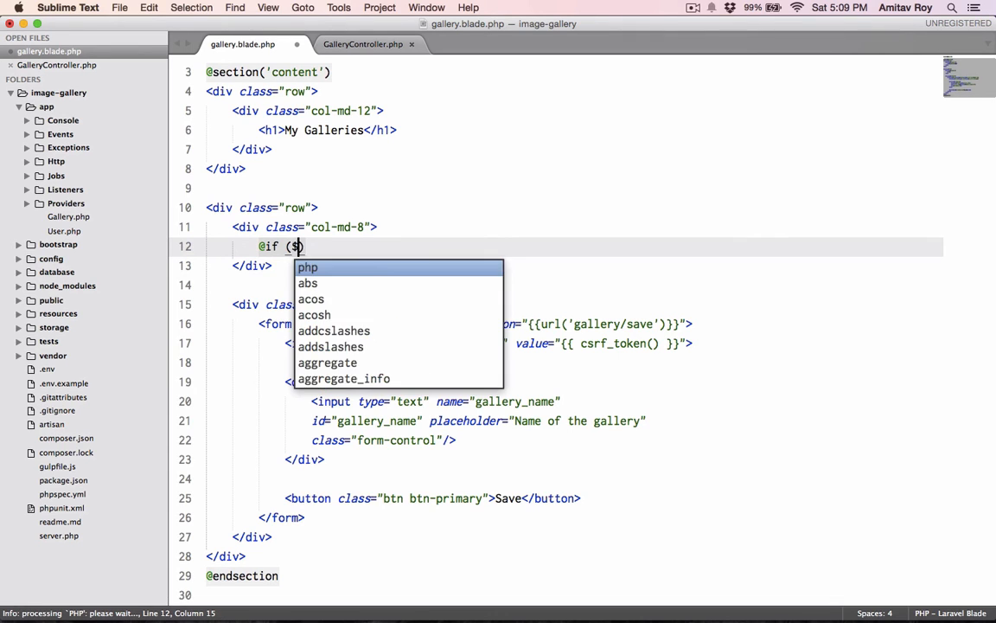
pyautogui.write('galler')
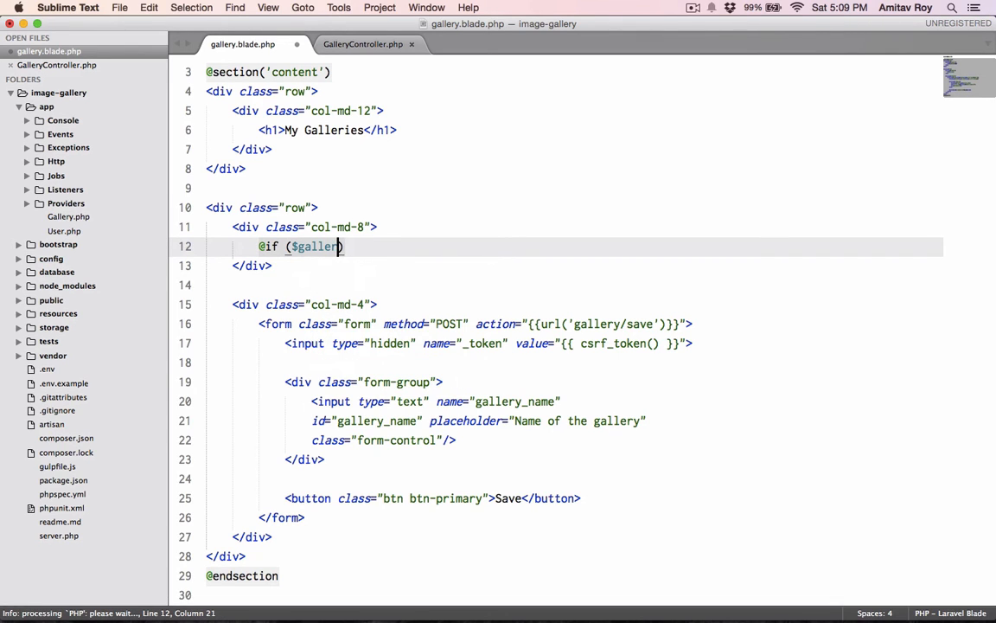
pyautogui.write('ie')
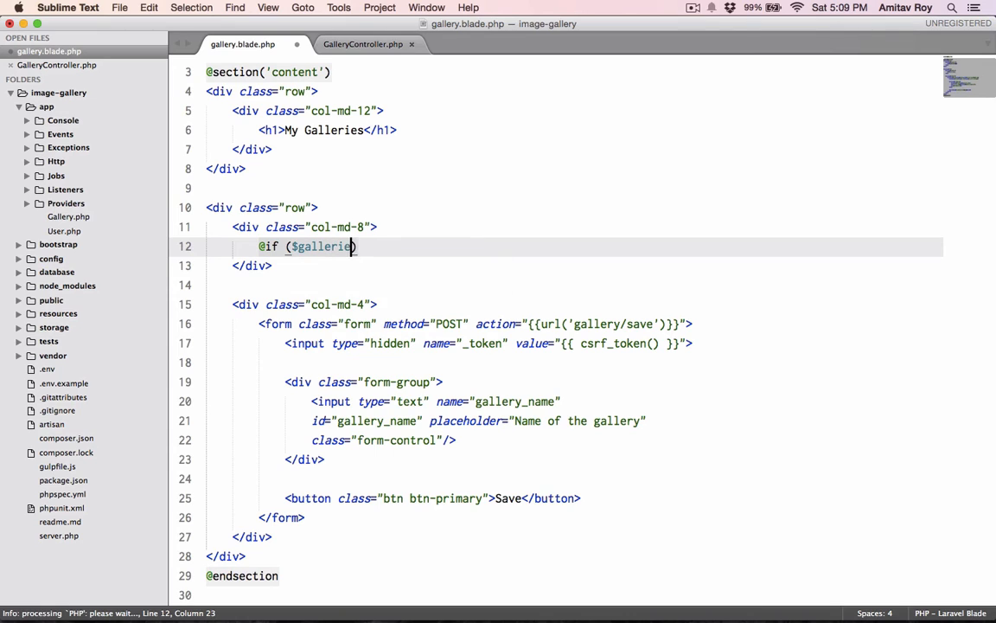
pyautogui.write('s->count()')
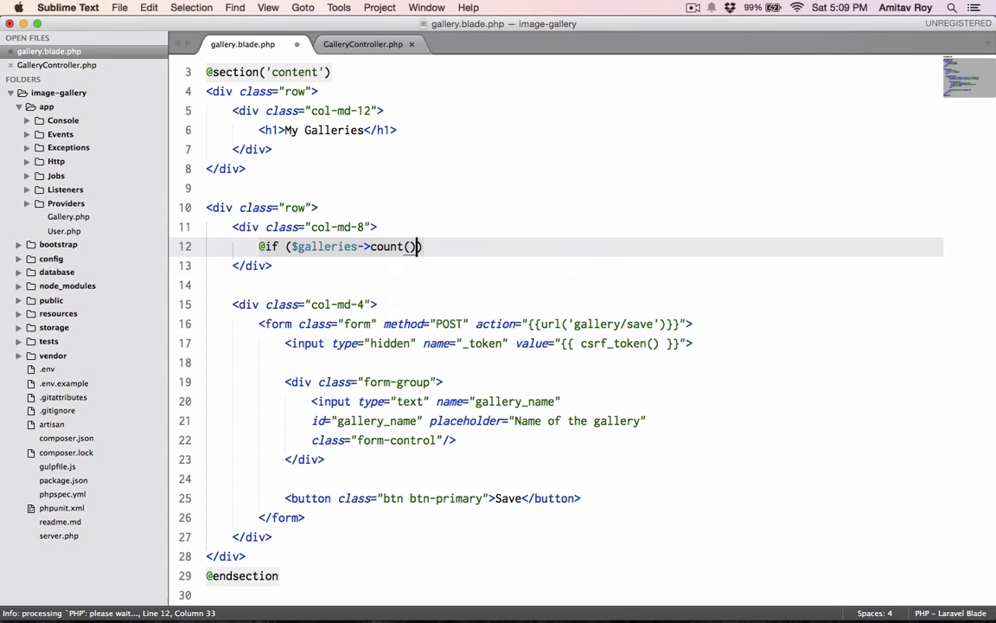
pyautogui.write('> 0')
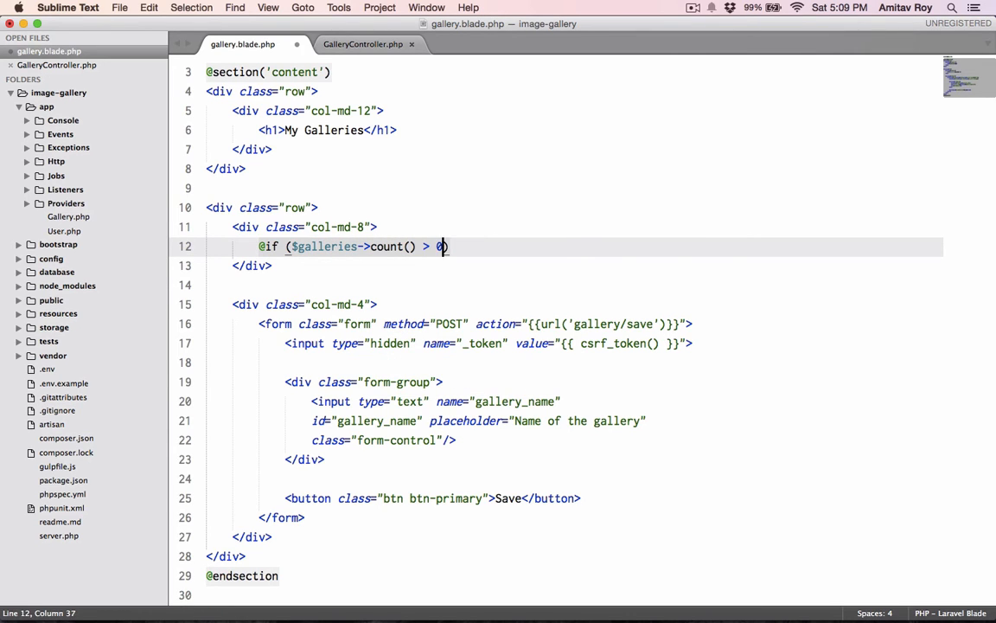
pyautogui.write('@endif')
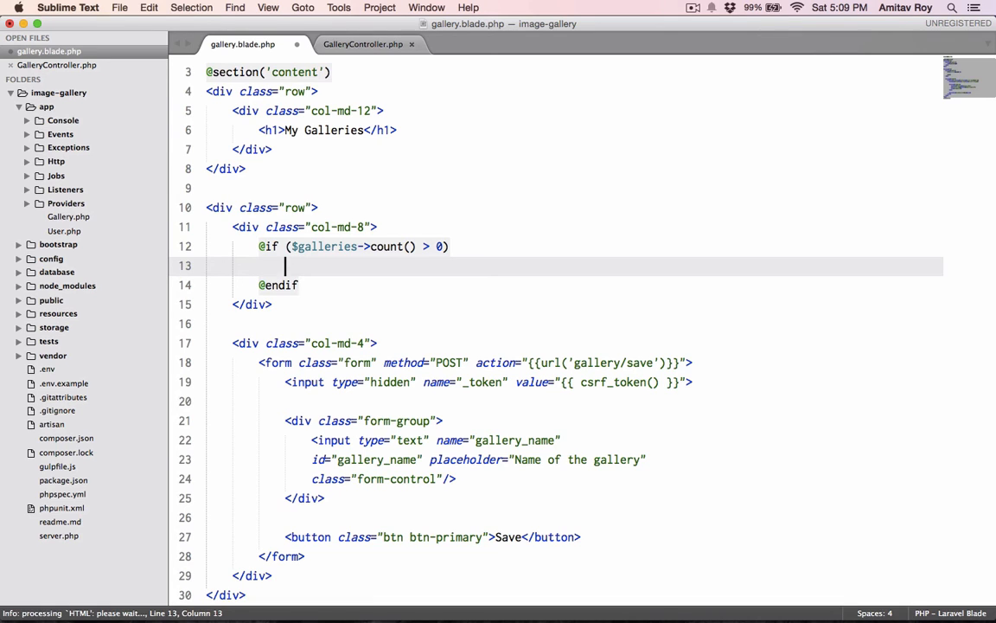
pyautogui.write('<table></table>')
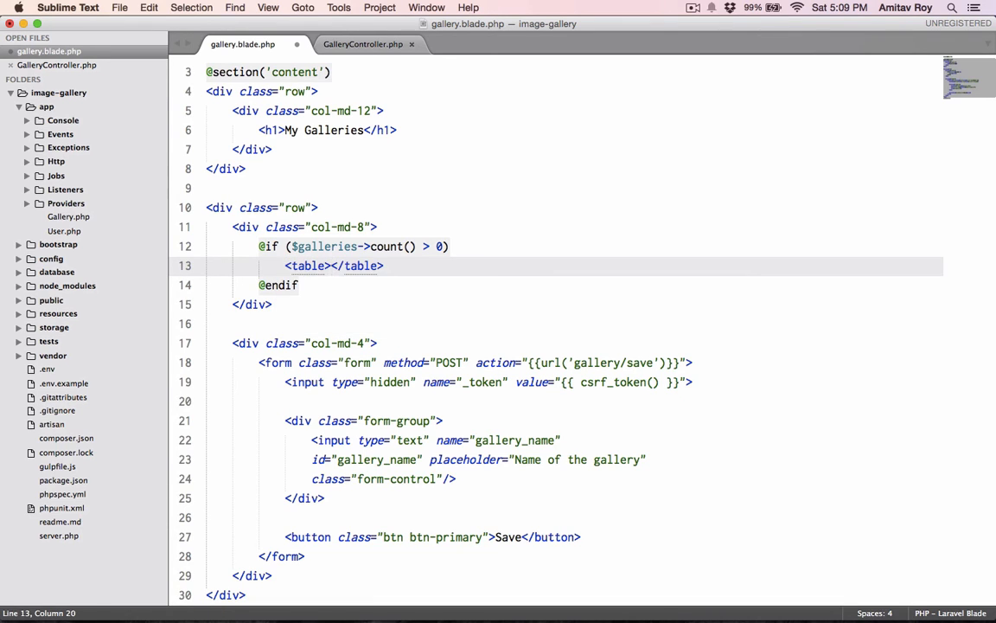
pyautogui.write('class="table table-striped')
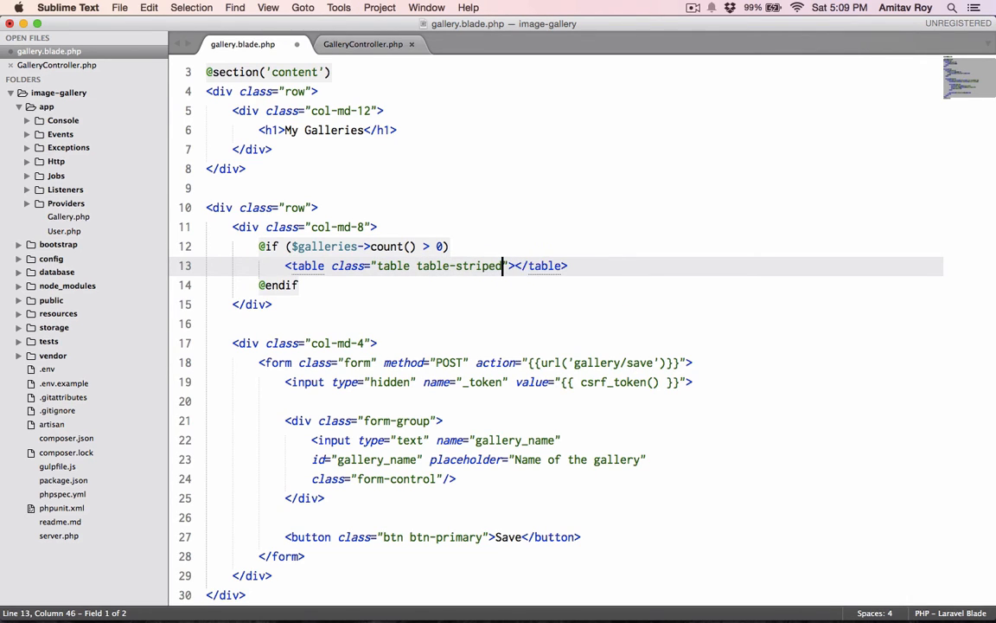
pyautogui.write('table-bordered')
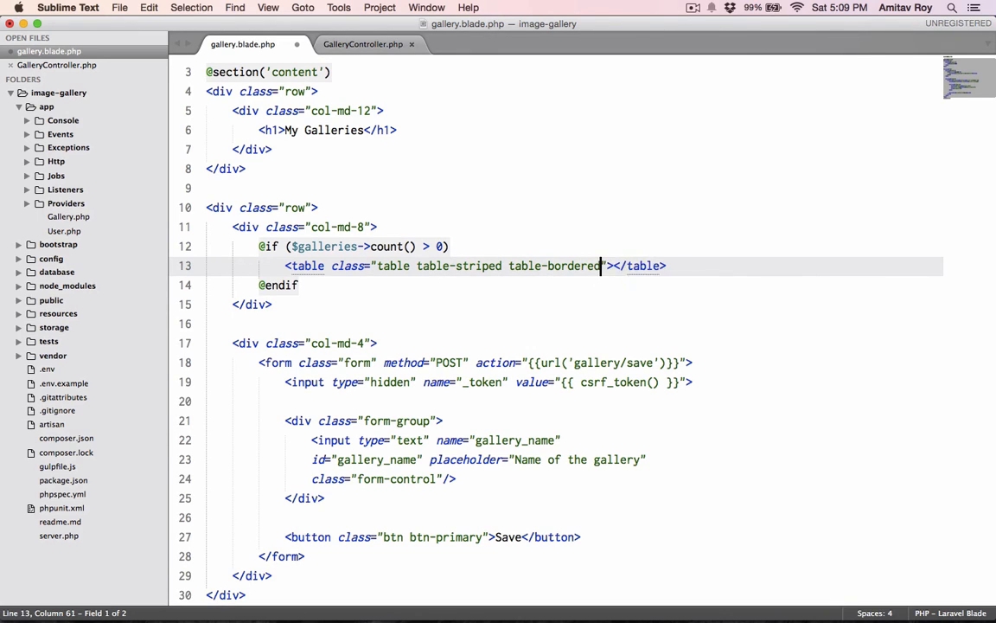
pyautogui.write('table-respon')
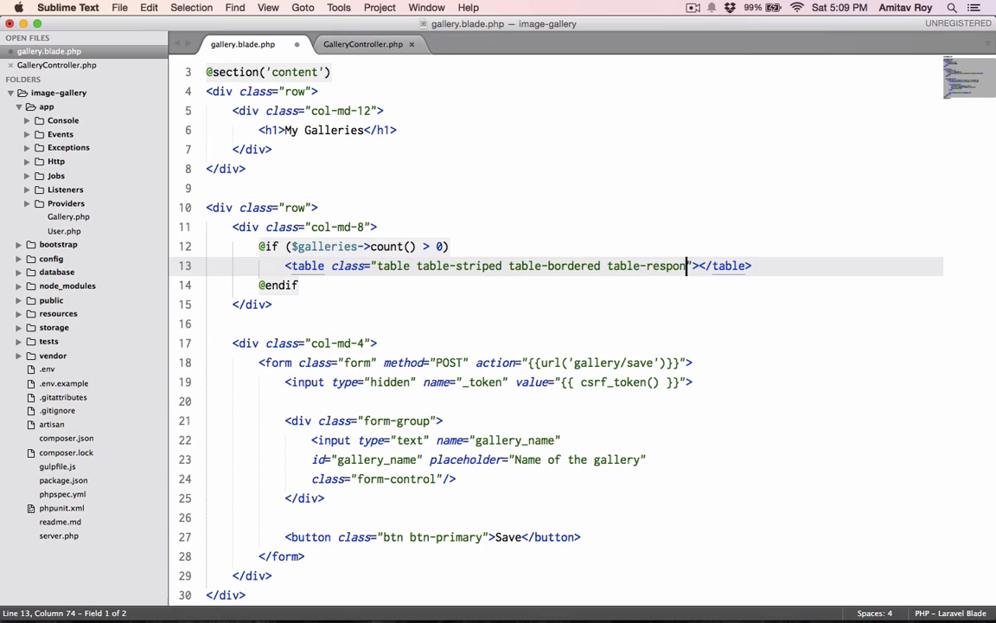
# Add a thead with 'Name of the gallery' and an empty header, plus a two-cell body row
pyautogui.press('enter')
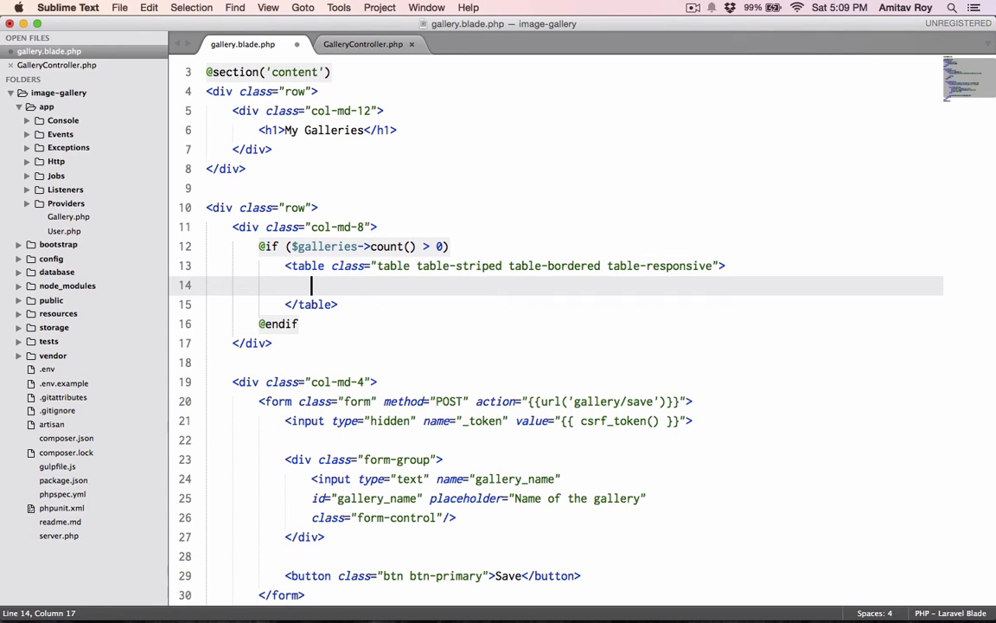
pyautogui.write('<thead></thead>')
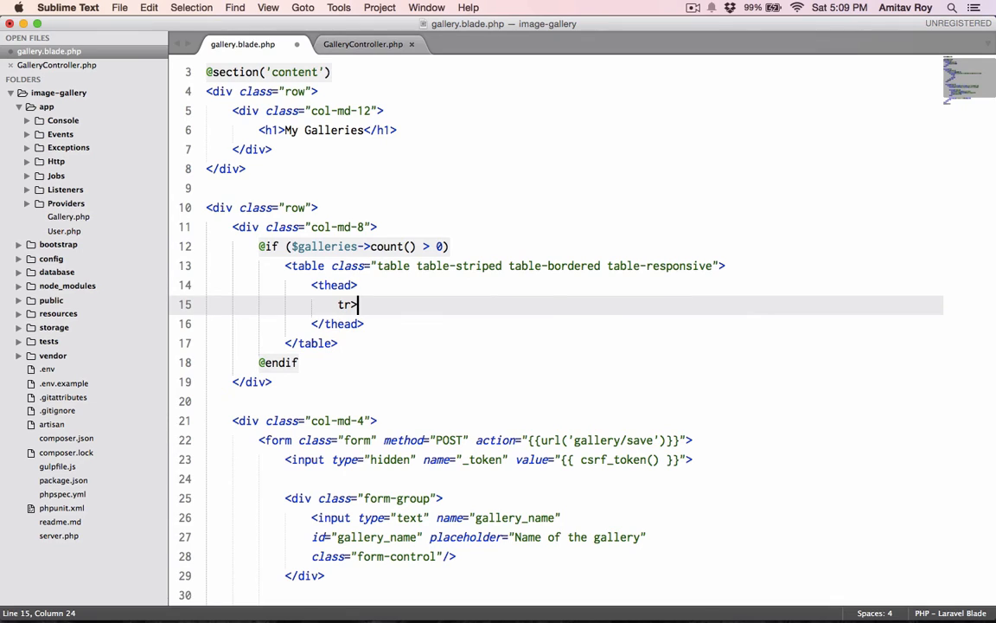
pyautogui.write('th></th>')
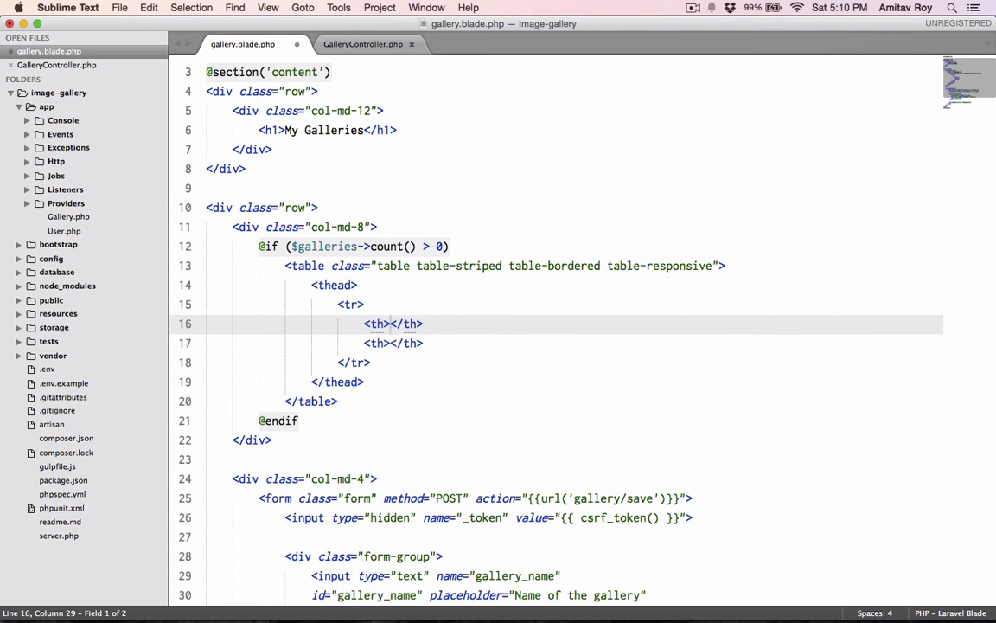
pyautogui.write('Name of the gallery')
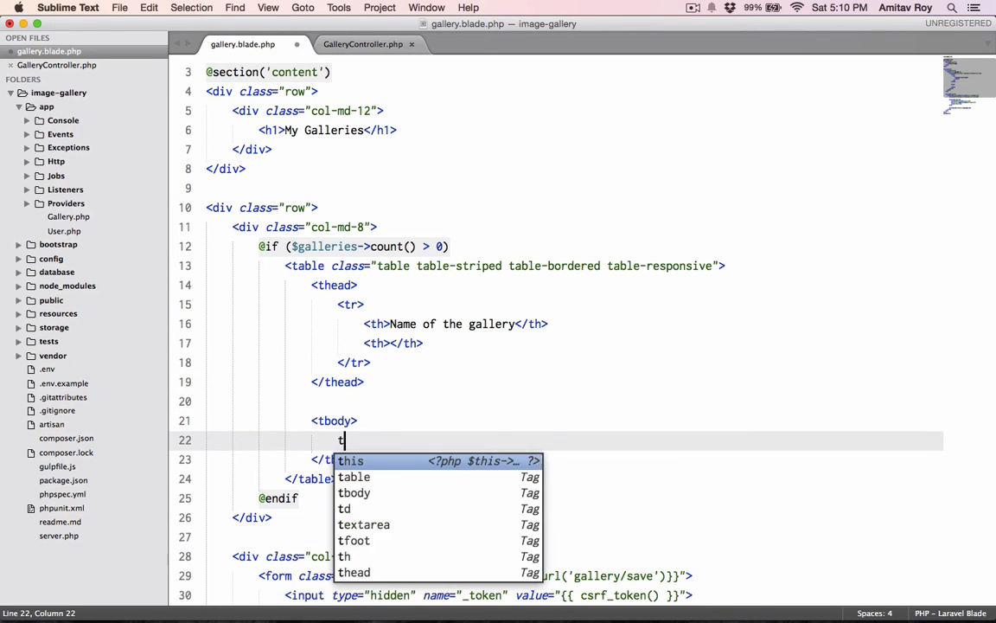
pyautogui.write('r>td*2')
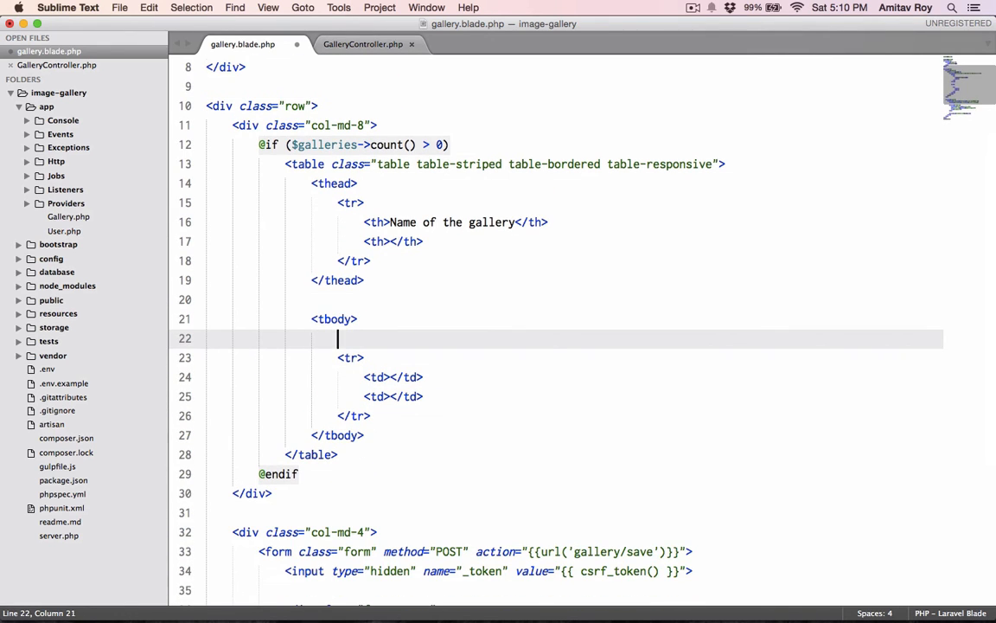
pyautogui.write('@foreach ($galleries as $')
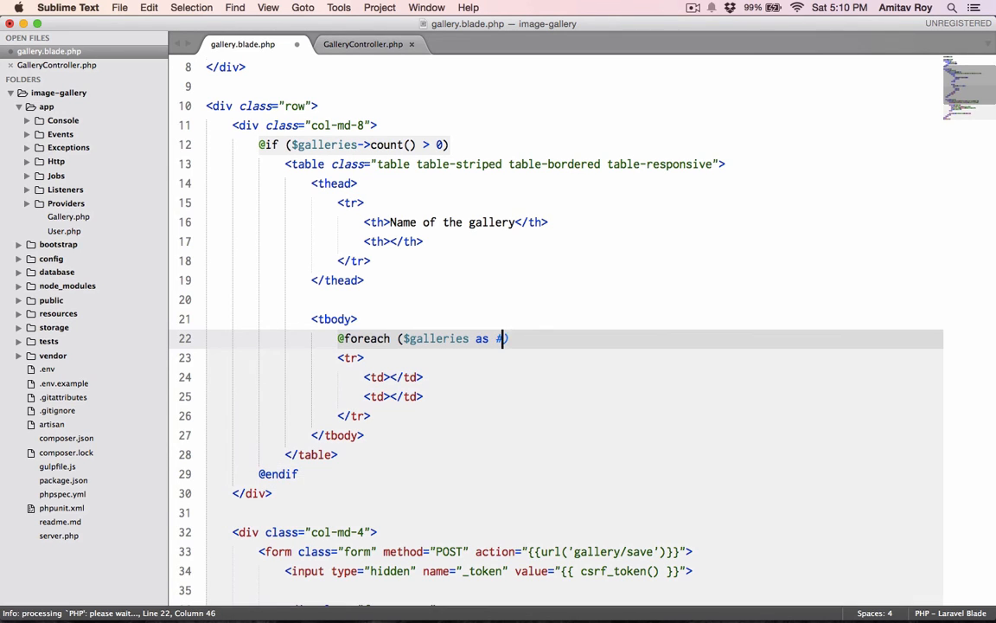
pyautogui.write('gallery')
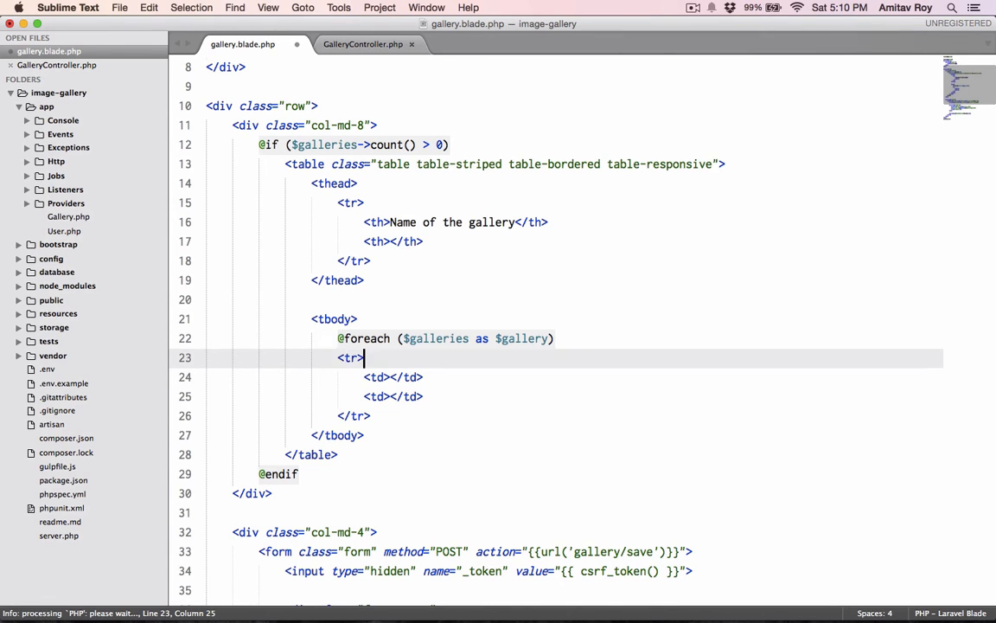
pyautogui.write('@endforeach')
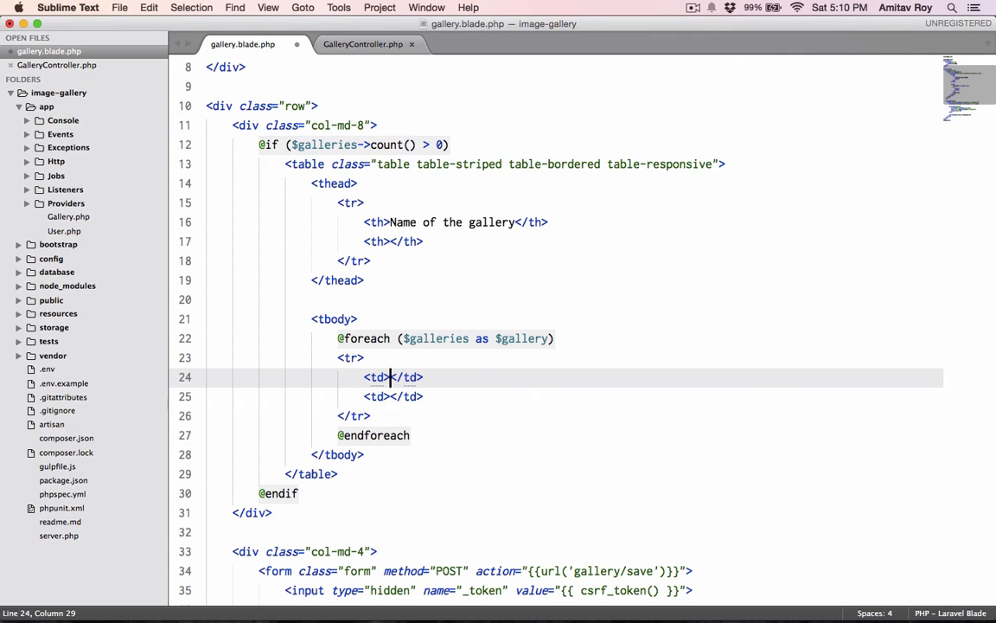
pyautogui.write('{{')
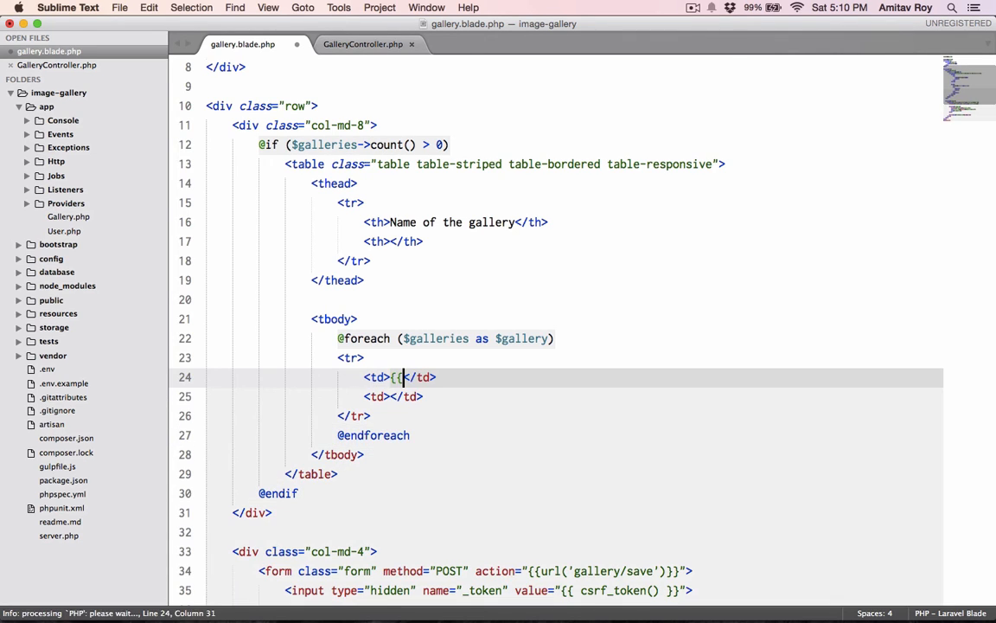
pyautogui.write('$gallery')
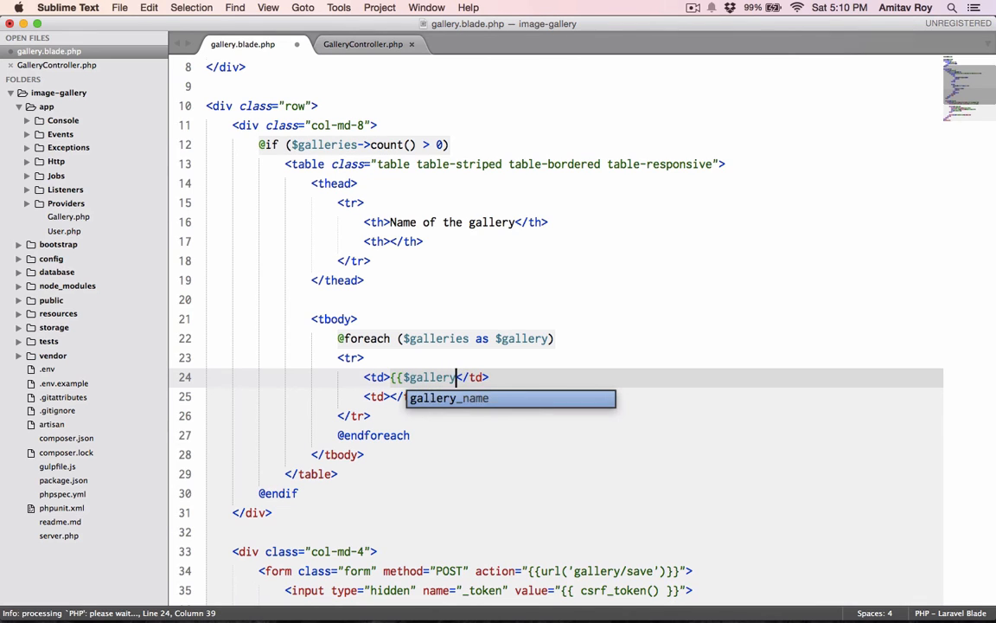
pyautogui.write('->name')
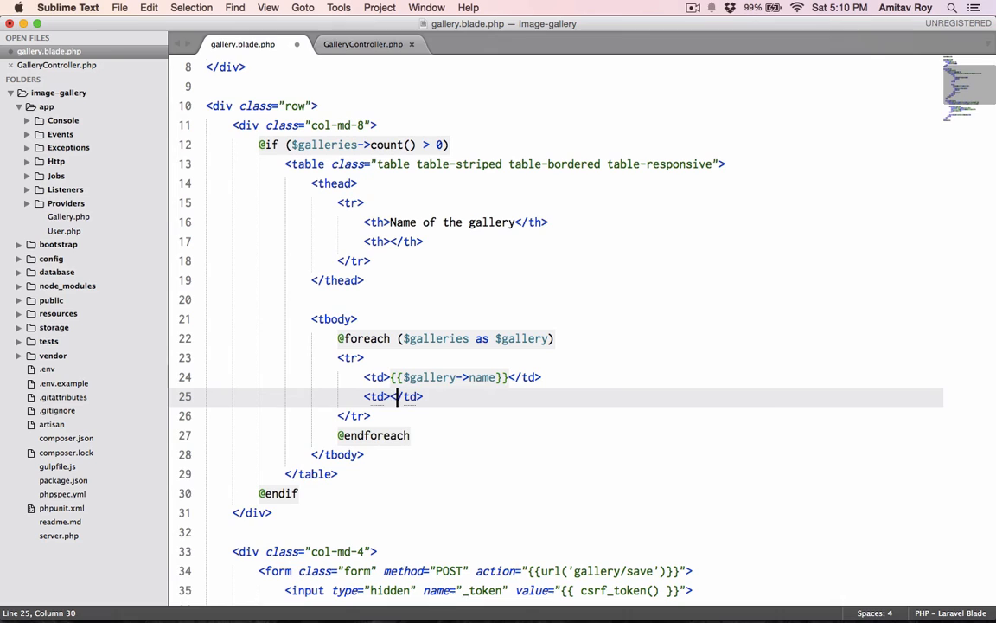
pyautogui.write('View')
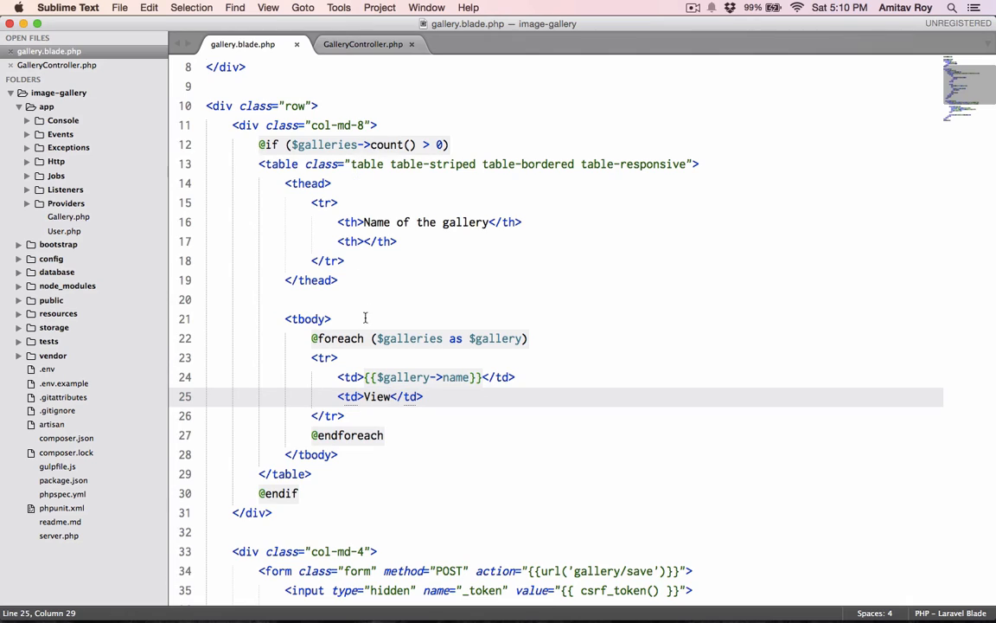
pyautogui.moveTo(376, 400)
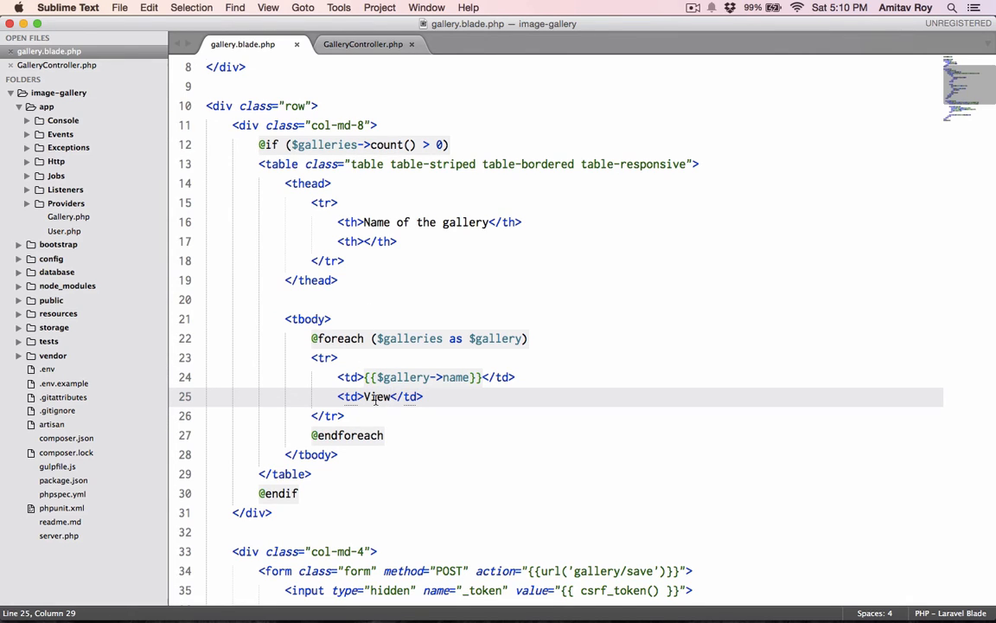
pyautogui.moveTo(428, 382)
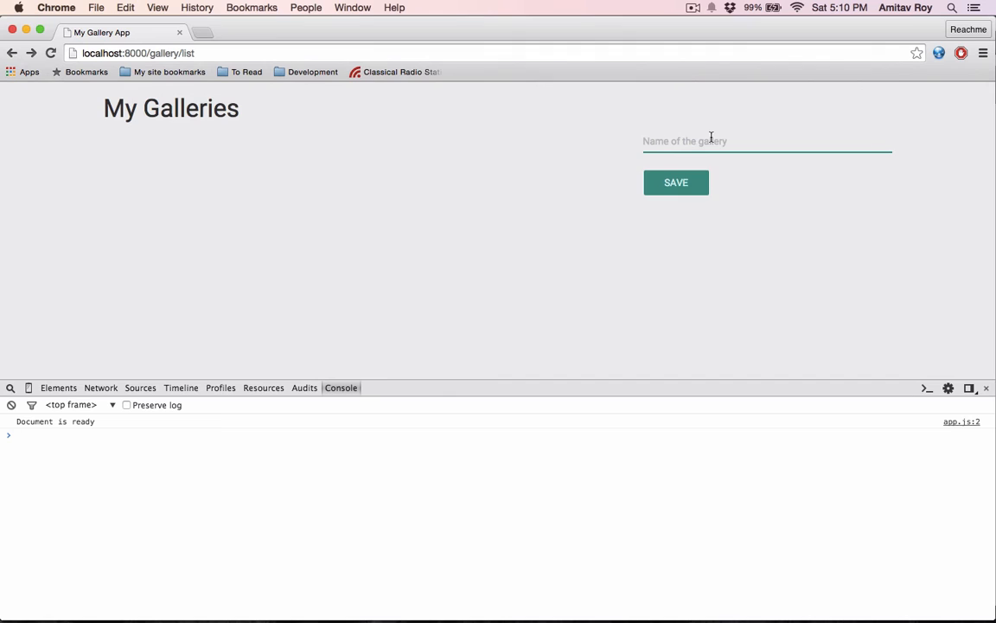
# Save the Family gallery, add Office Picnic via autofill, and start typing another gallery name
pyautogui.write('Family')
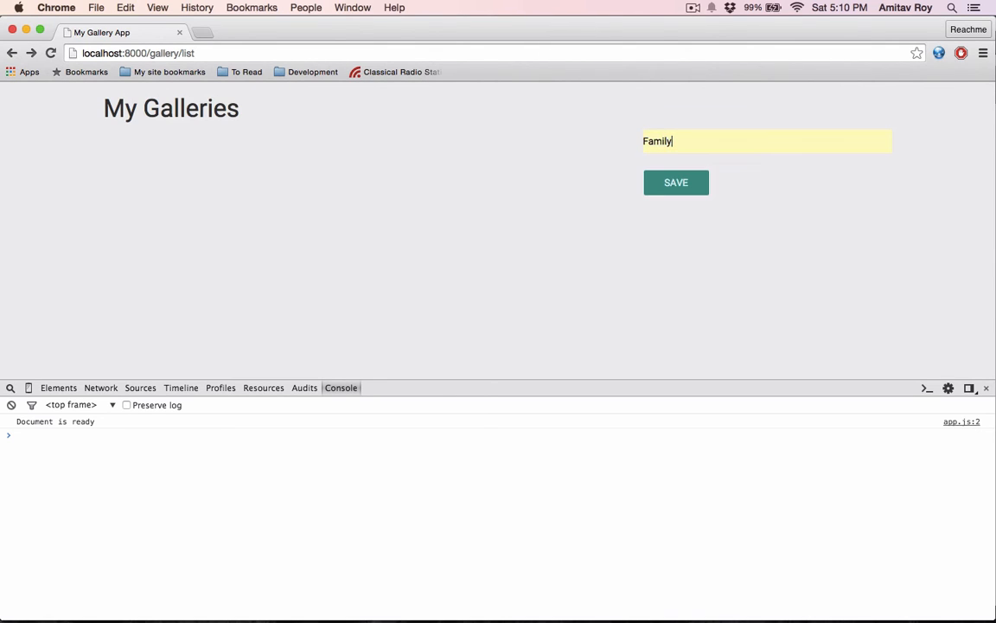
pyautogui.click(675, 182)
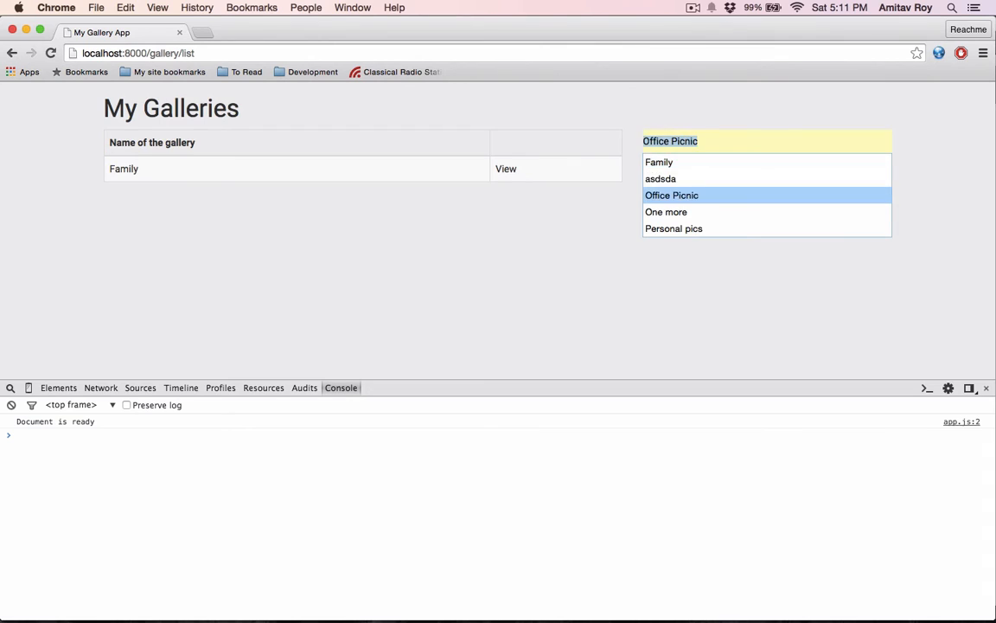
pyautogui.click(671, 195)
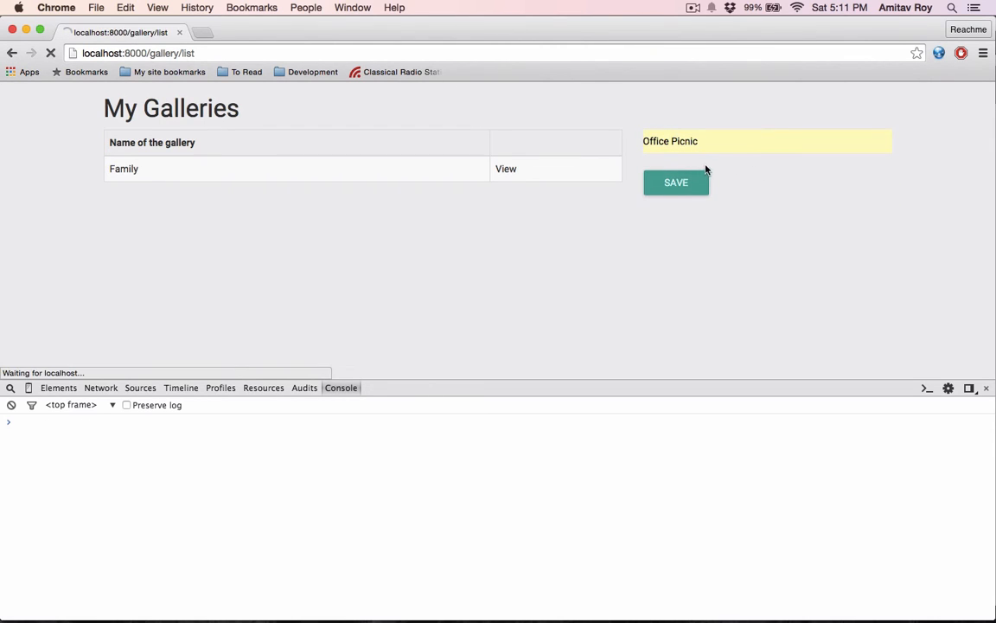
pyautogui.click(675, 181)
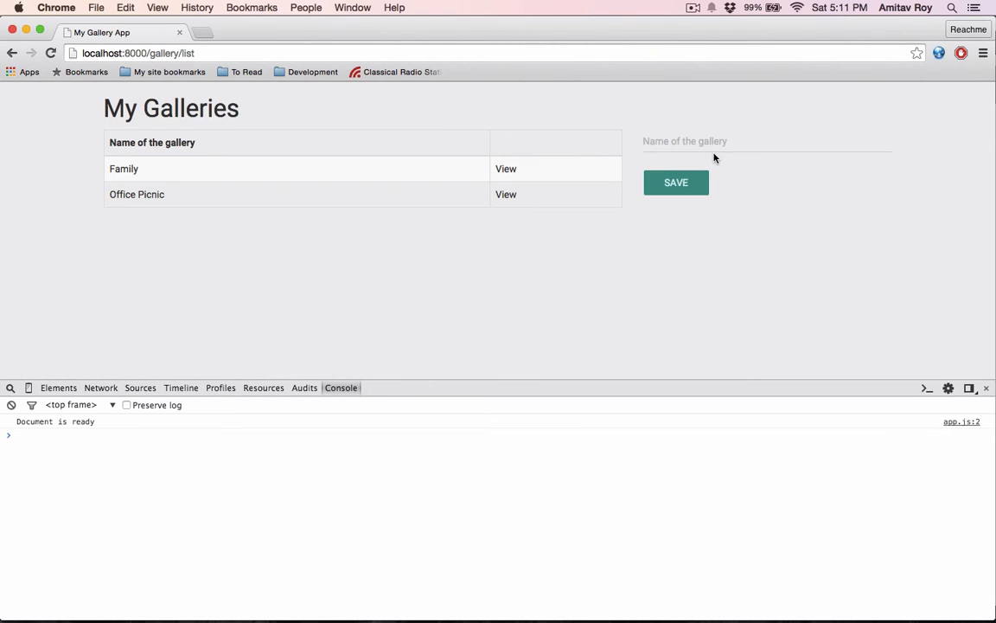
pyautogui.write('asdsda')
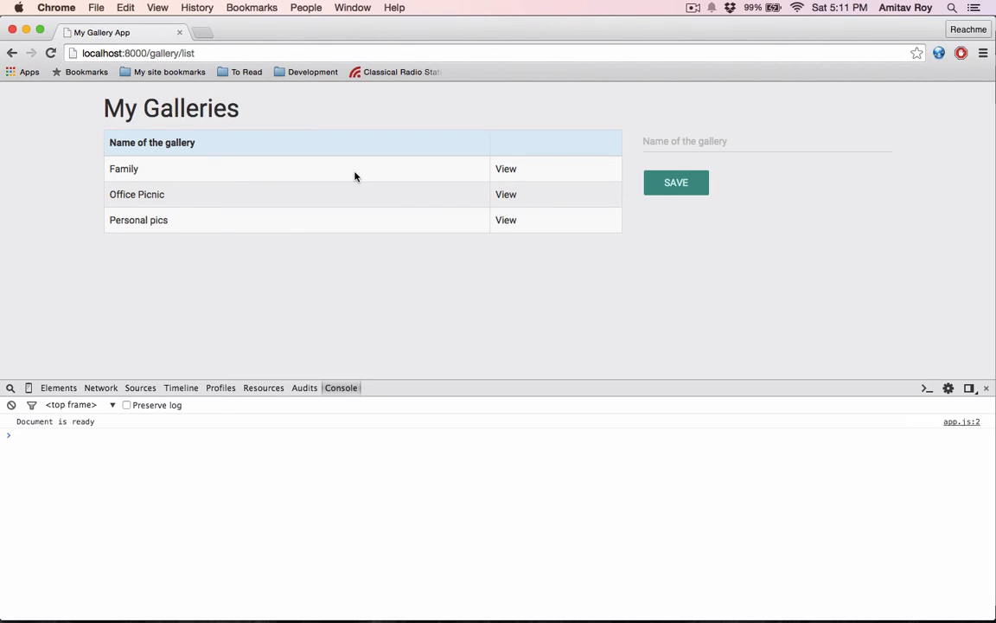
pyautogui.moveTo(502, 171)
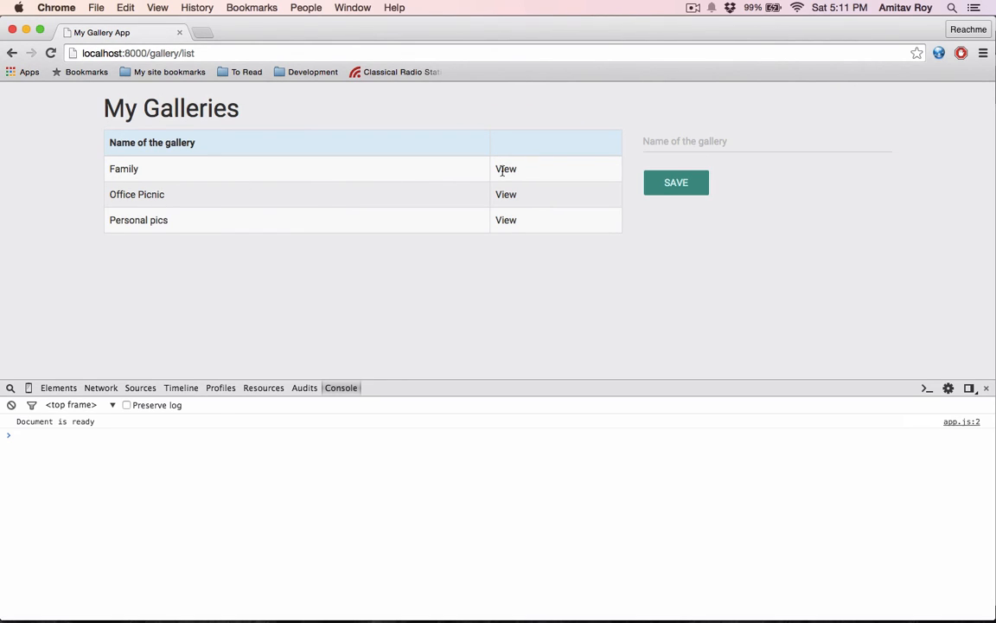
pyautogui.moveTo(505, 169)
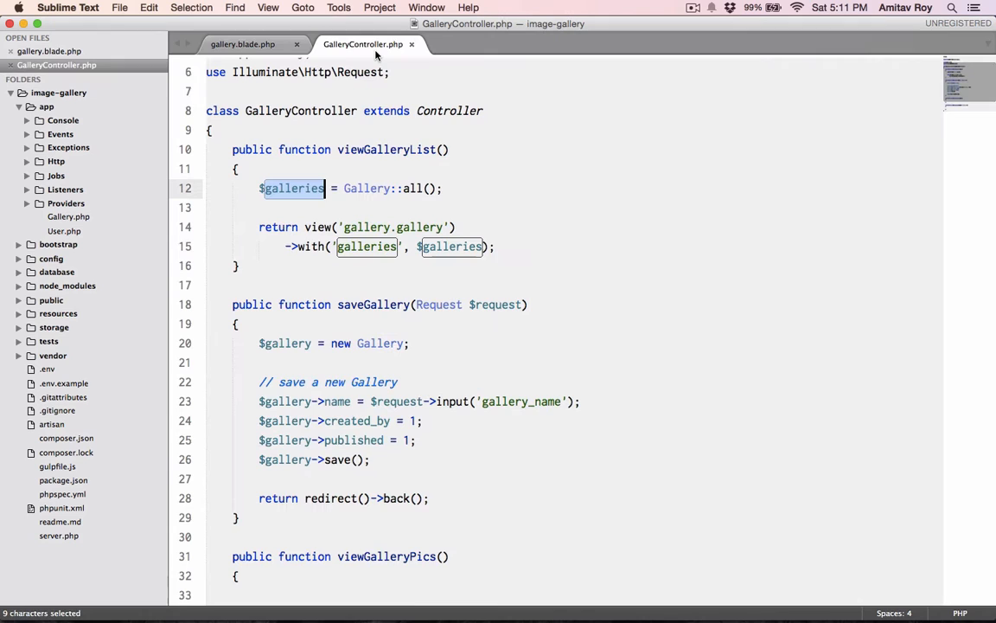
pyautogui.scroll(-3)
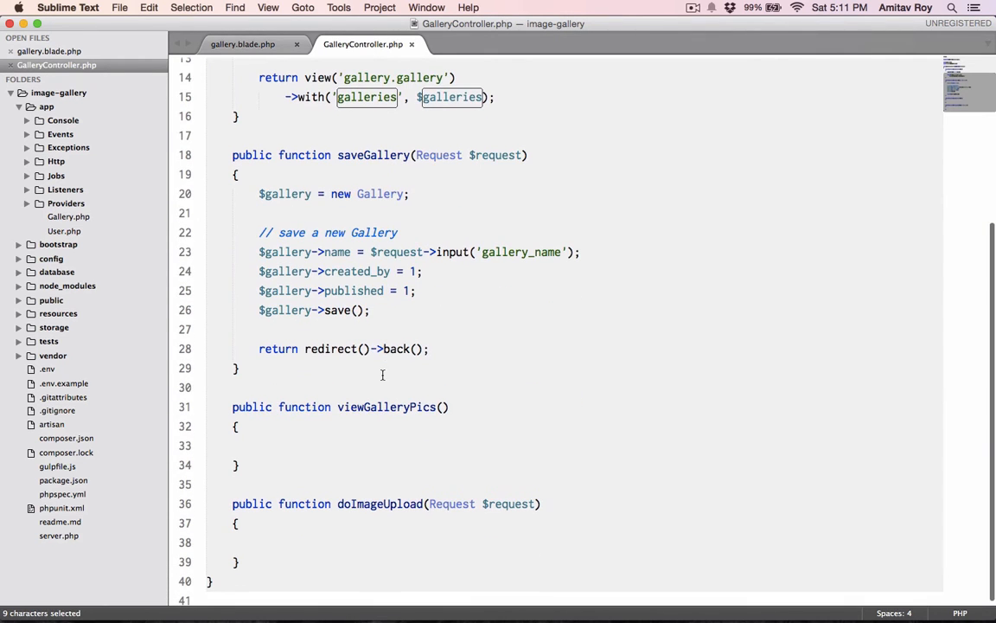
pyautogui.doubleClick(386, 407)
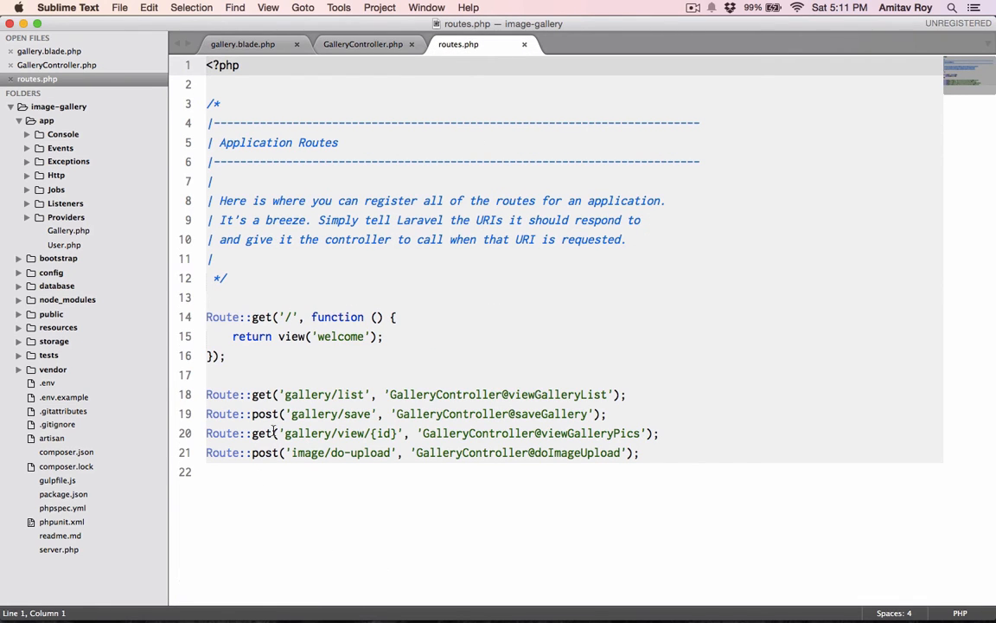
pyautogui.doubleClick(307, 433)
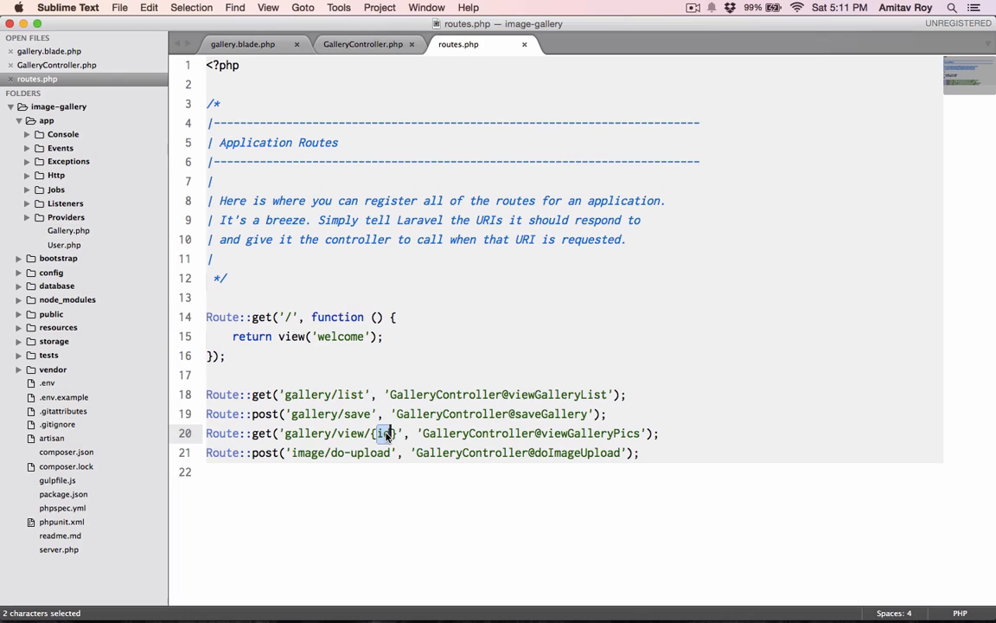
pyautogui.click(362, 44)
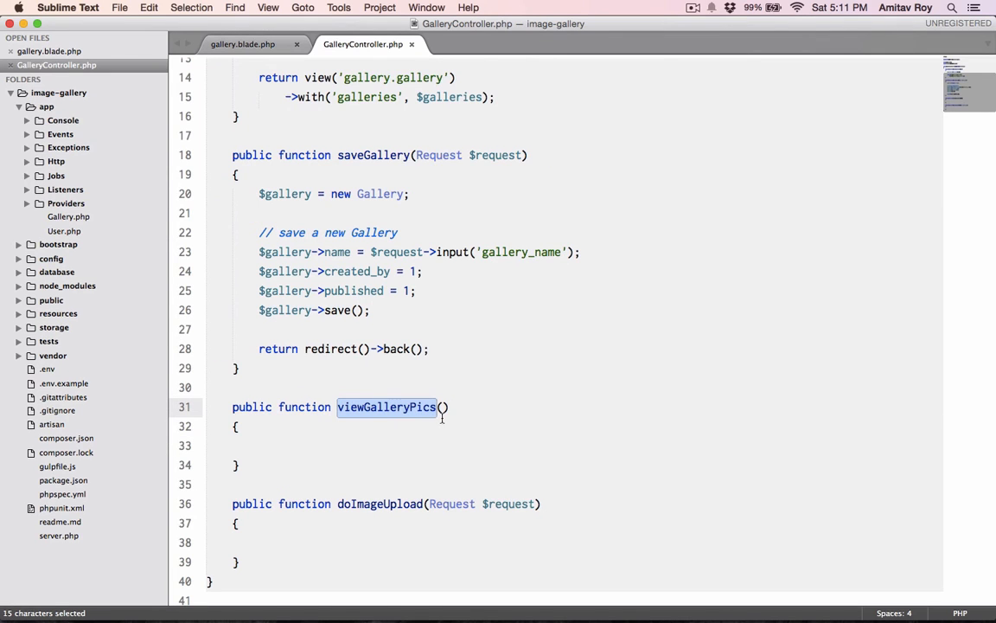
# Give viewGalleryPics an $id parameter and set $gallery = Gallery::findOrFail($id)
pyautogui.write('$id')
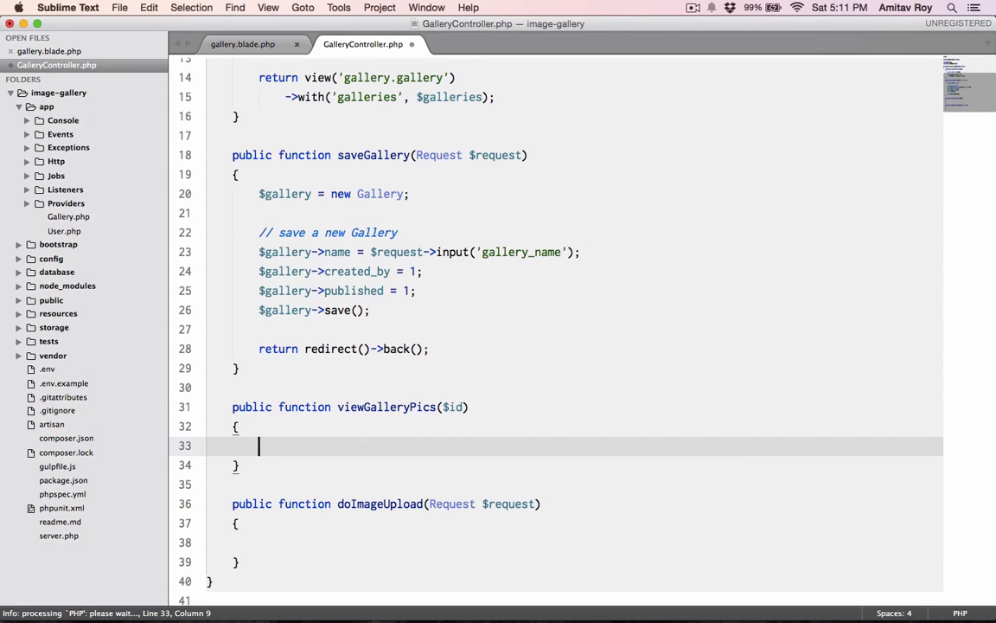
pyautogui.write('$gallery')
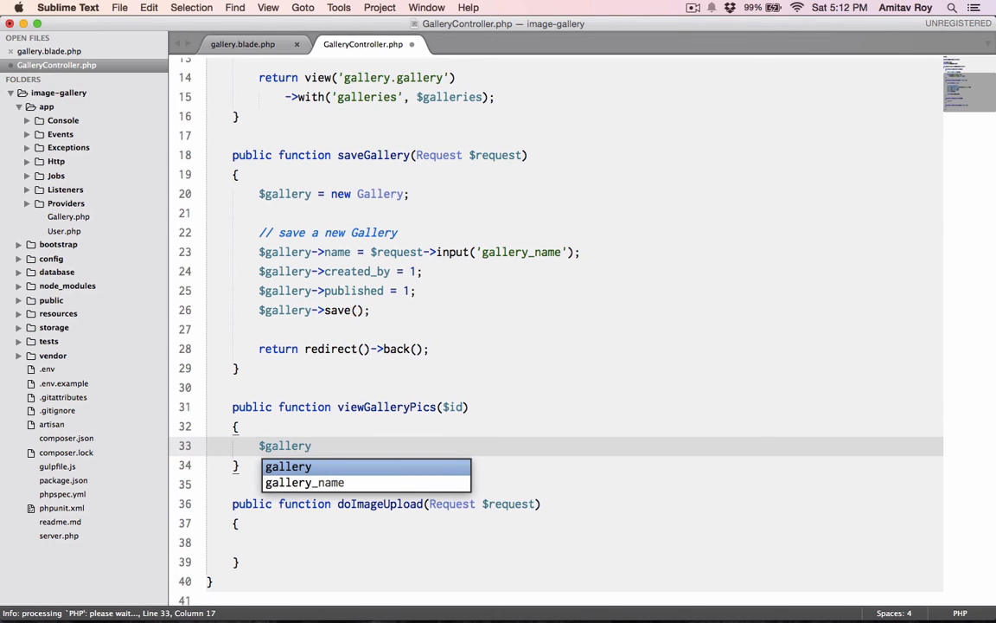
pyautogui.write('= Gallery::findOrFai')
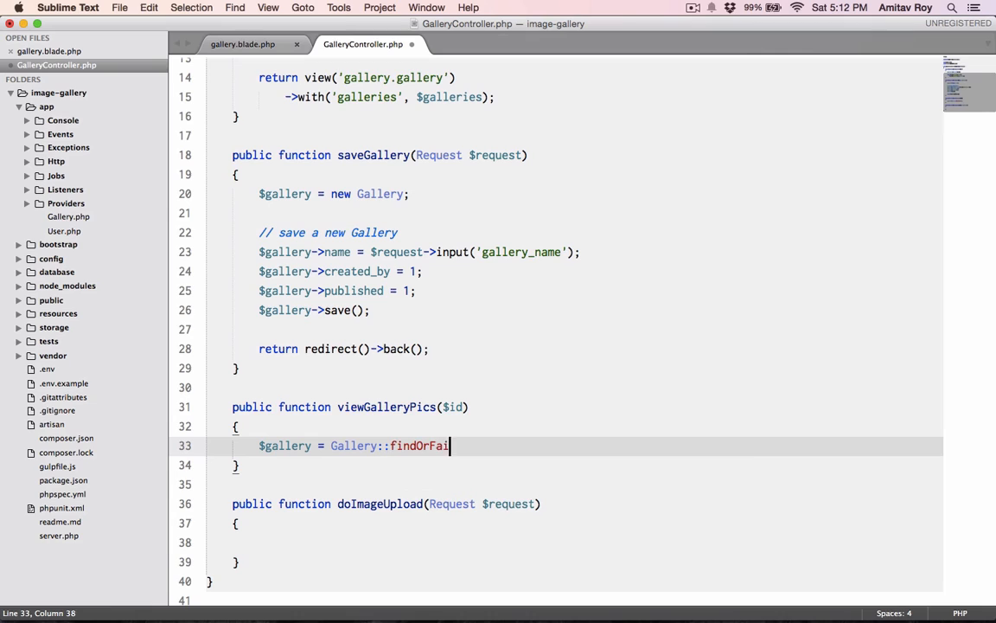
pyautogui.write('()$')
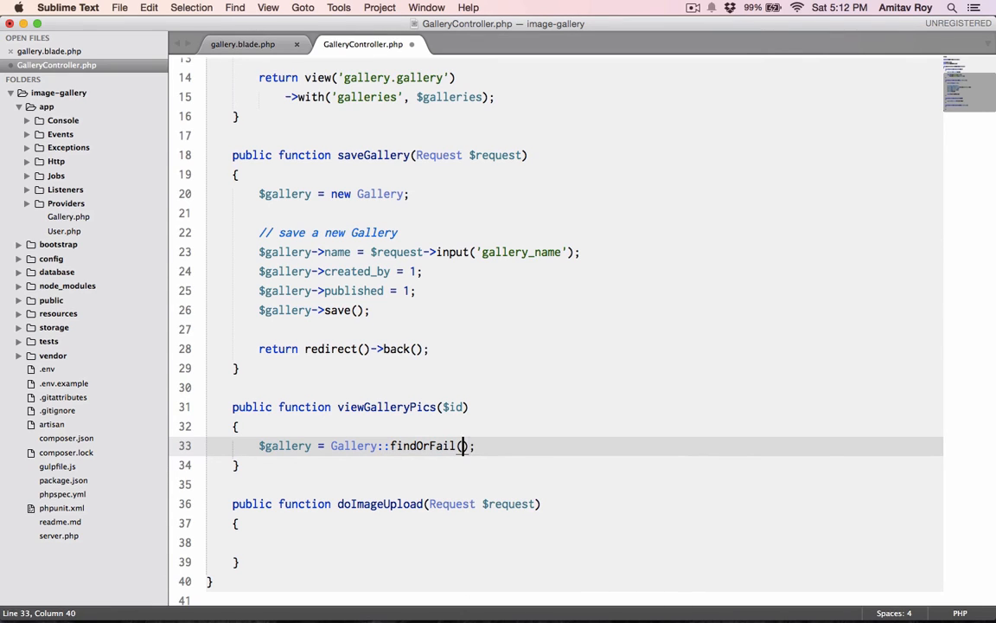
# Return view('gallery.gallery-view') with 'gallery' set to $gallery
pyautogui.write('return')
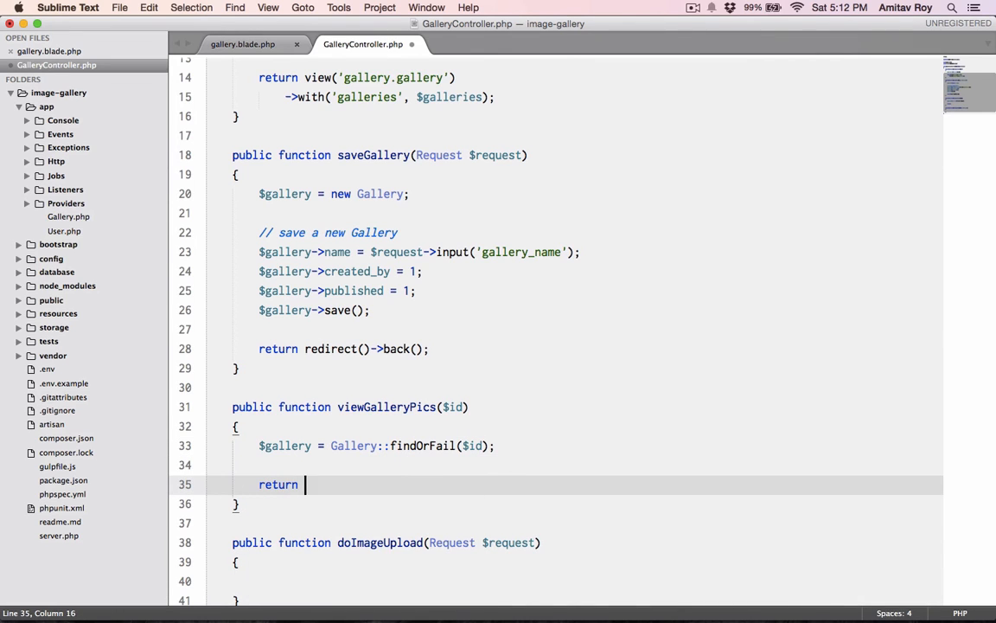
pyautogui.write('view()')
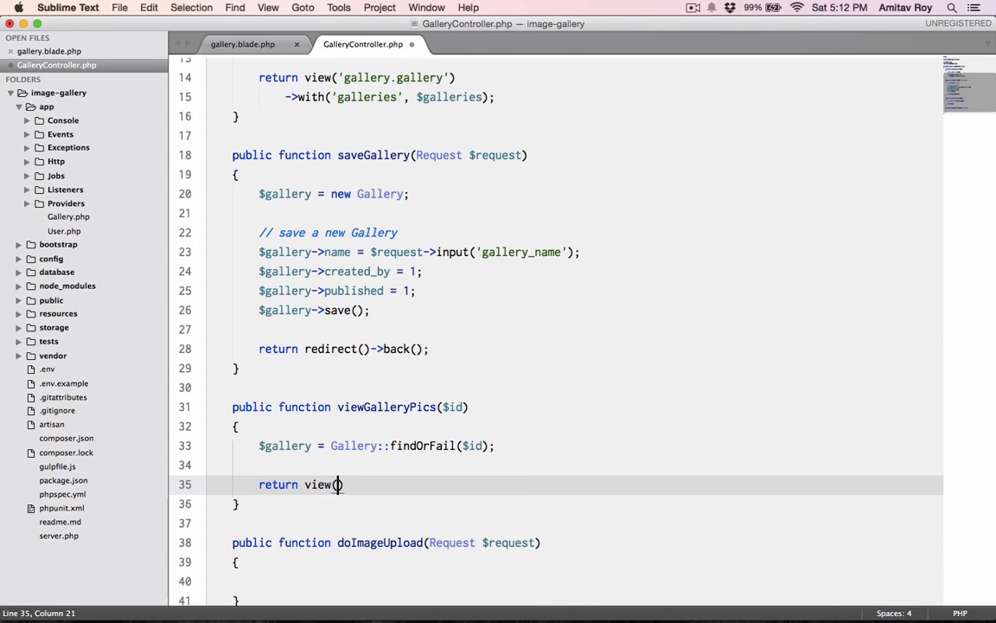
pyautogui.write("'gallery.gallery-view")
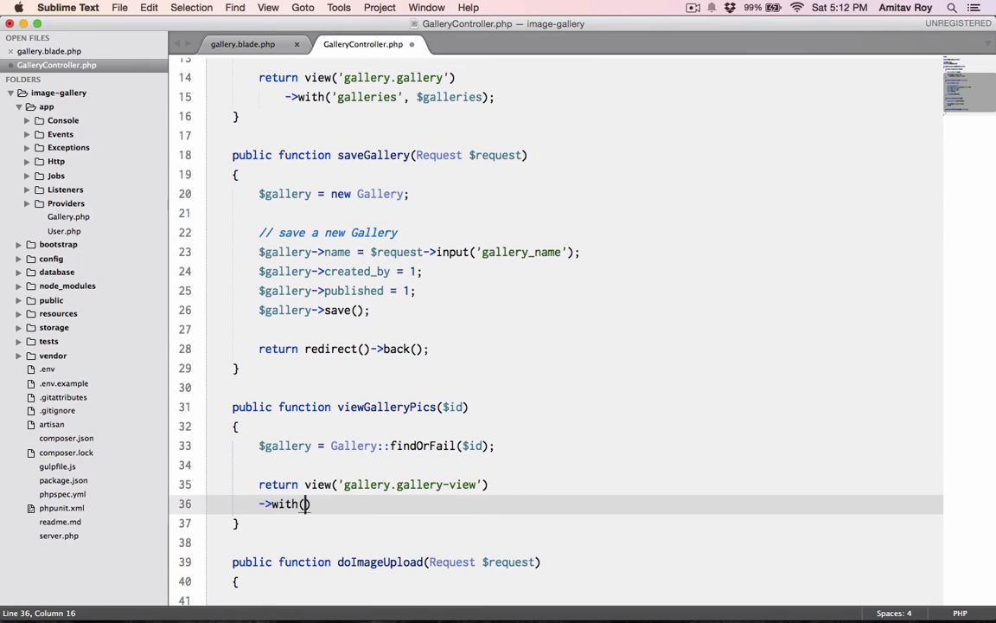
pyautogui.write("'gallery',")
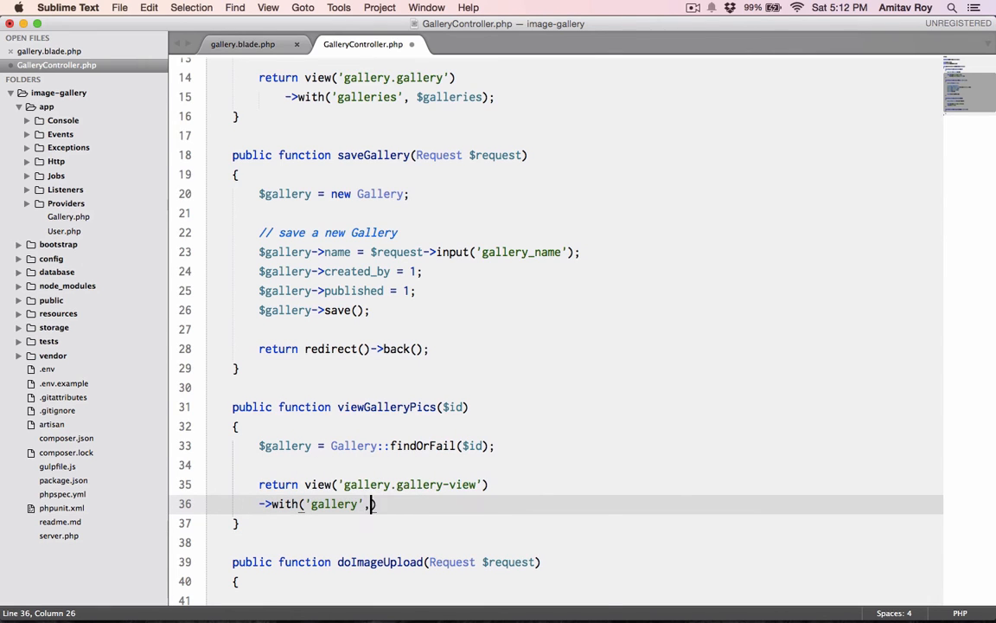
pyautogui.write('$gall')
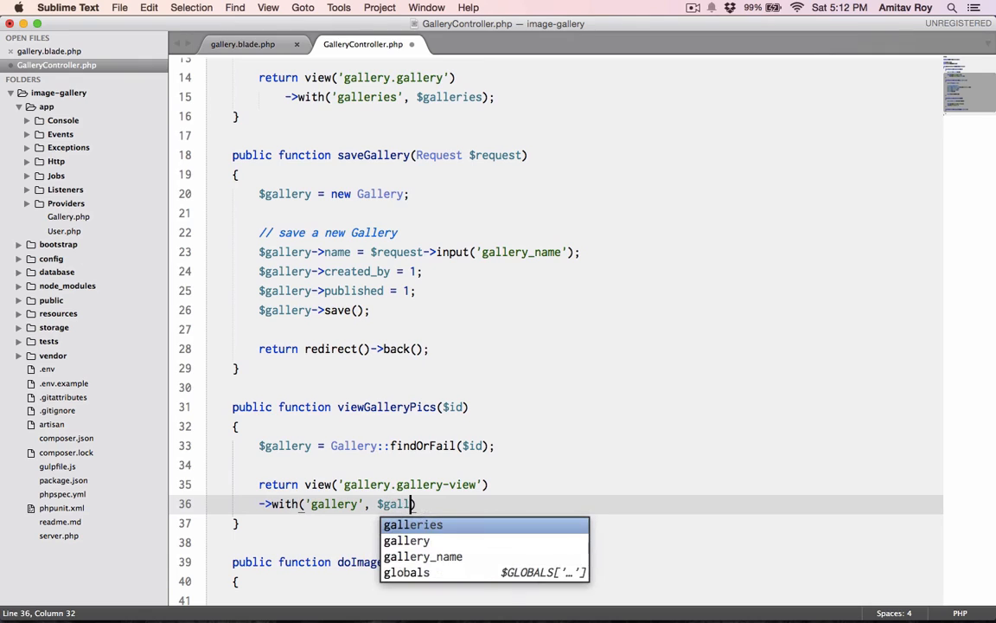
pyautogui.click(405, 541)
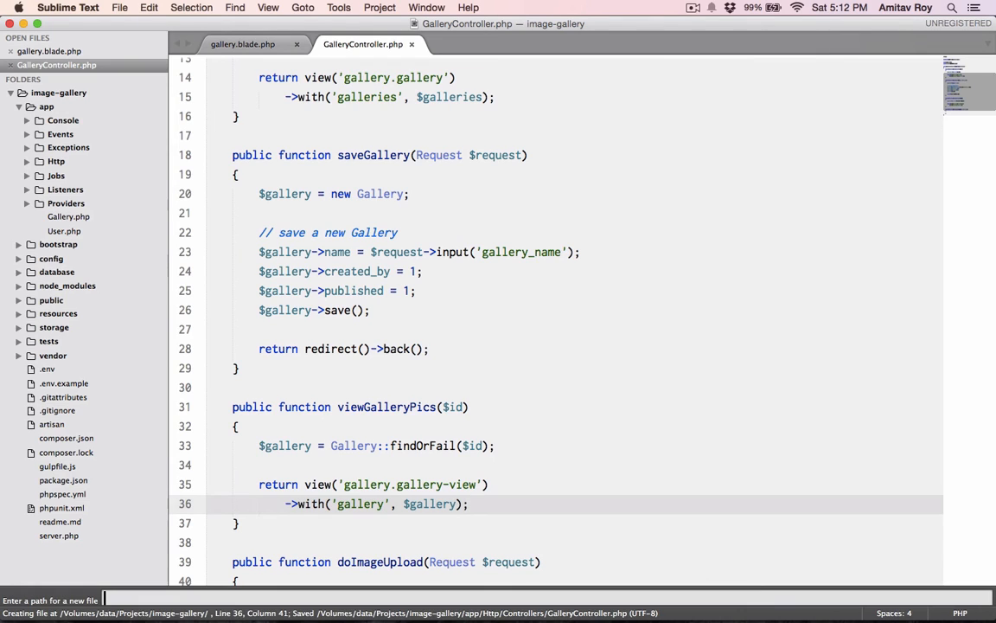
# Create the file resources/views/gallery/gallery-view.blade.php
pyautogui.write('resources/')
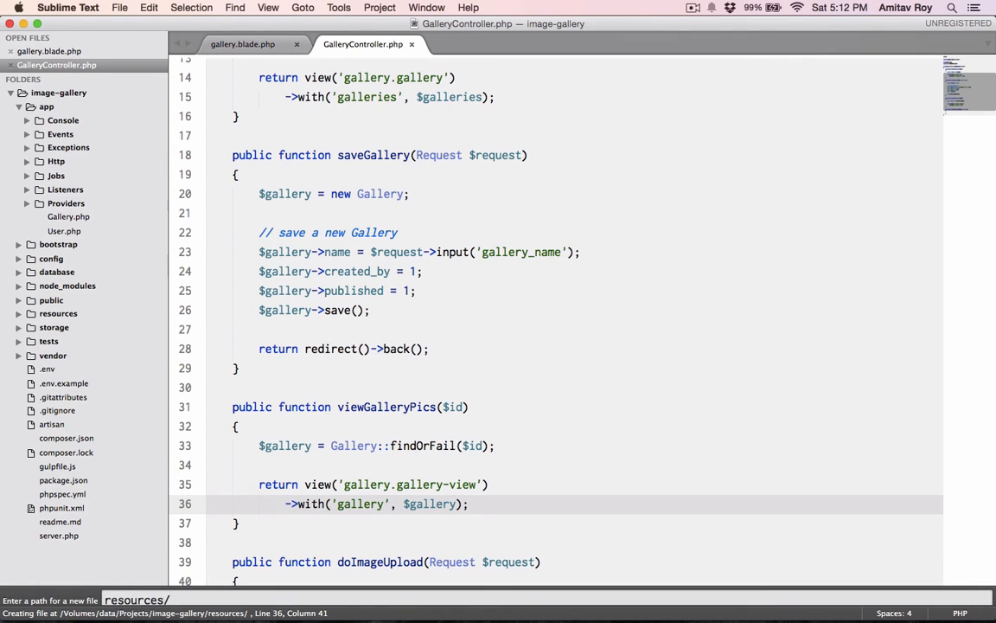
pyautogui.write('views/ga')
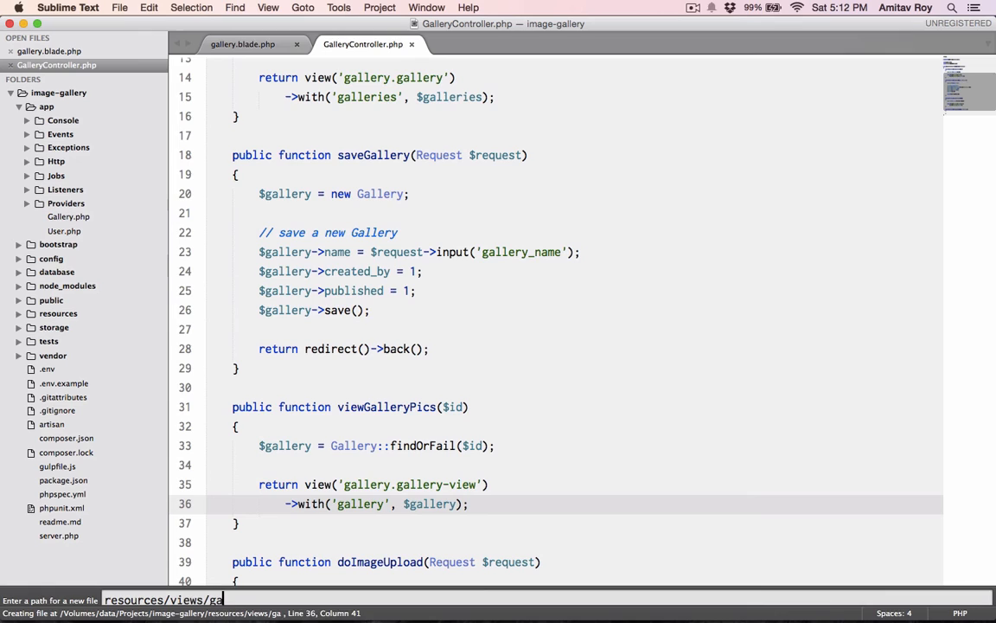
pyautogui.write('llery/ga')
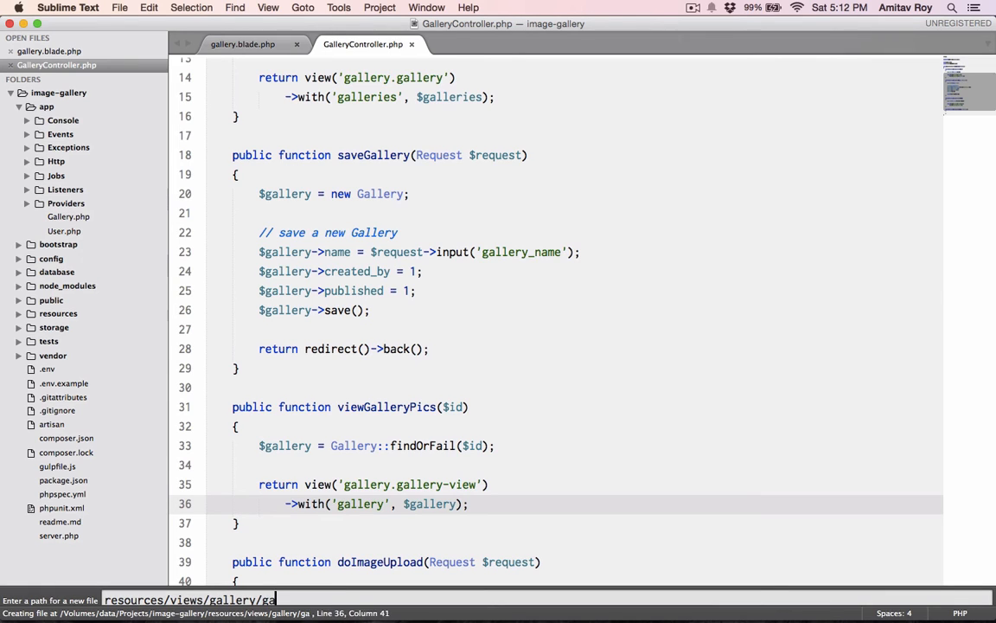
pyautogui.write('llery-view.blade')
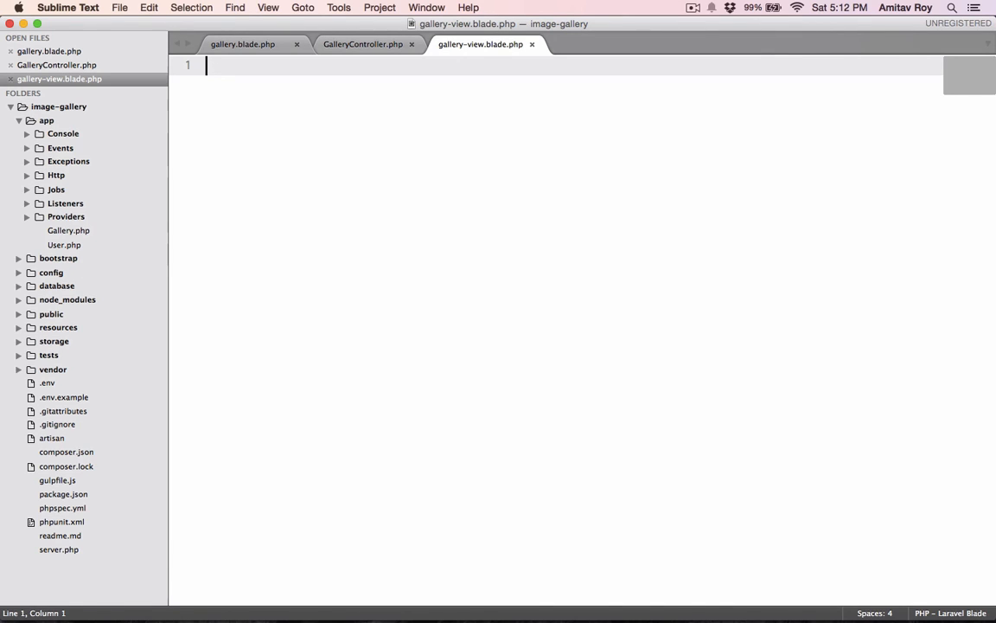
pyautogui.write("@extends('master")
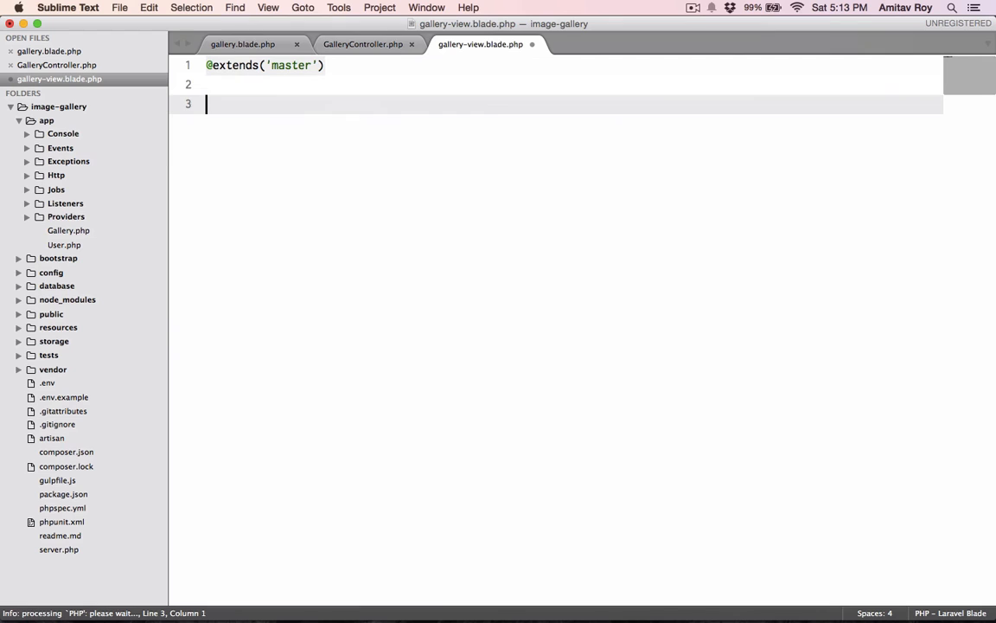
pyautogui.write("@section('")
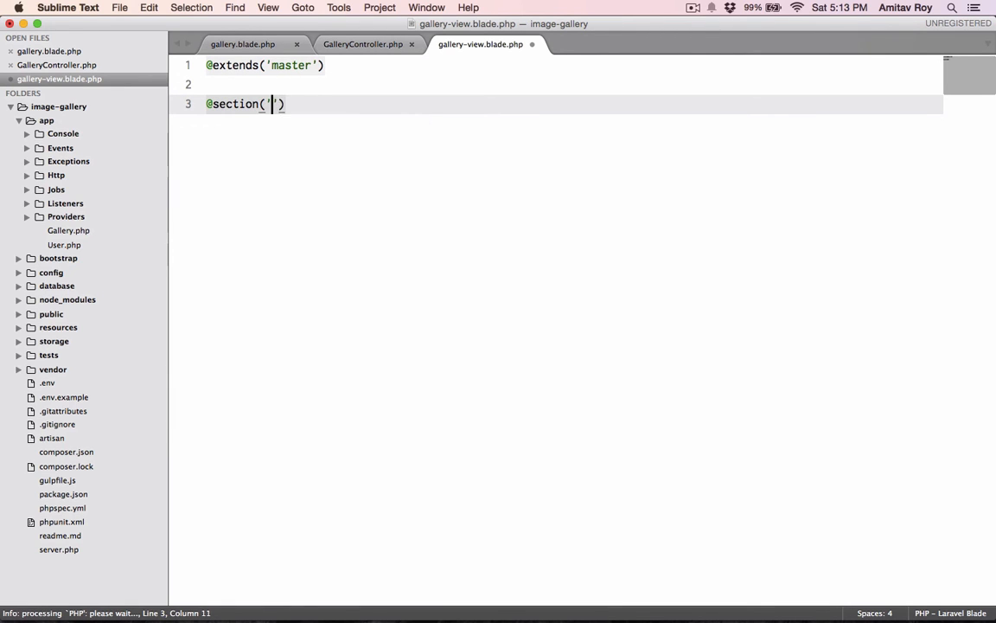
pyautogui.write('content')
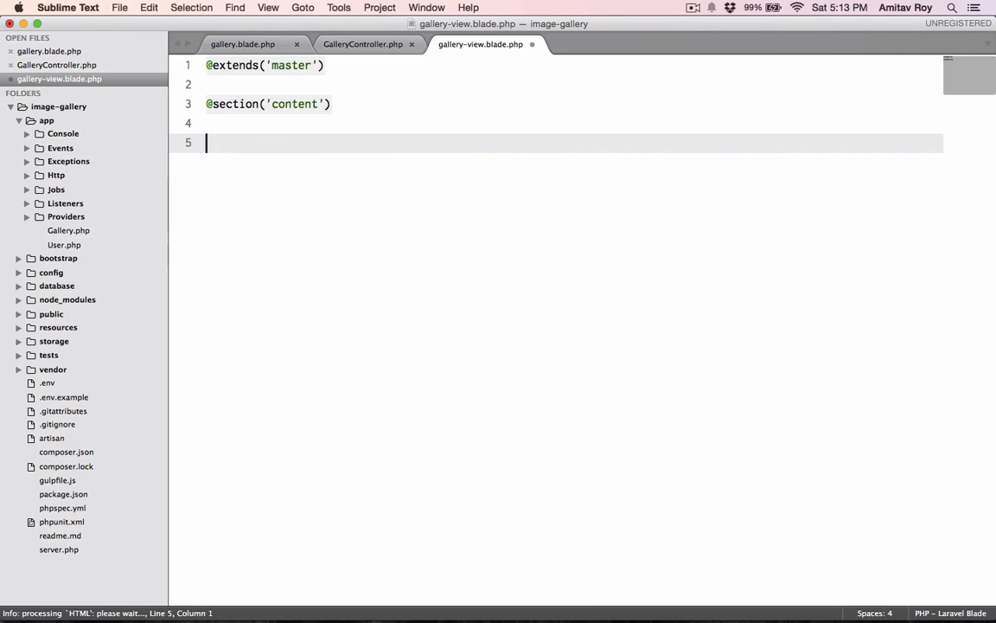
pyautogui.write('@endsection')
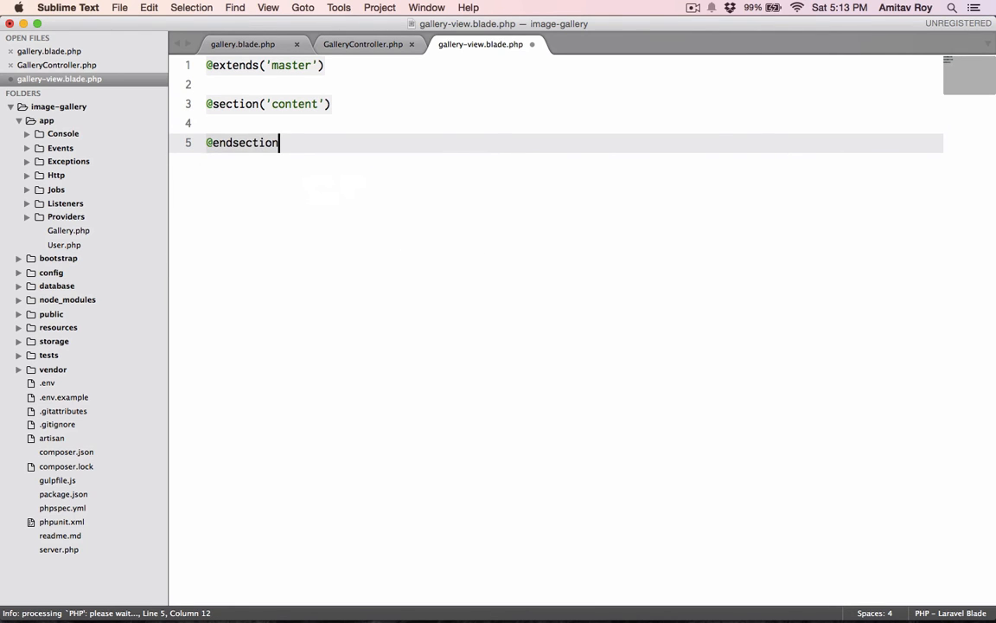
# Add a div.row>div.col-md-12 containing an h1 with {{$gallery->name}}
pyautogui.write('div.')
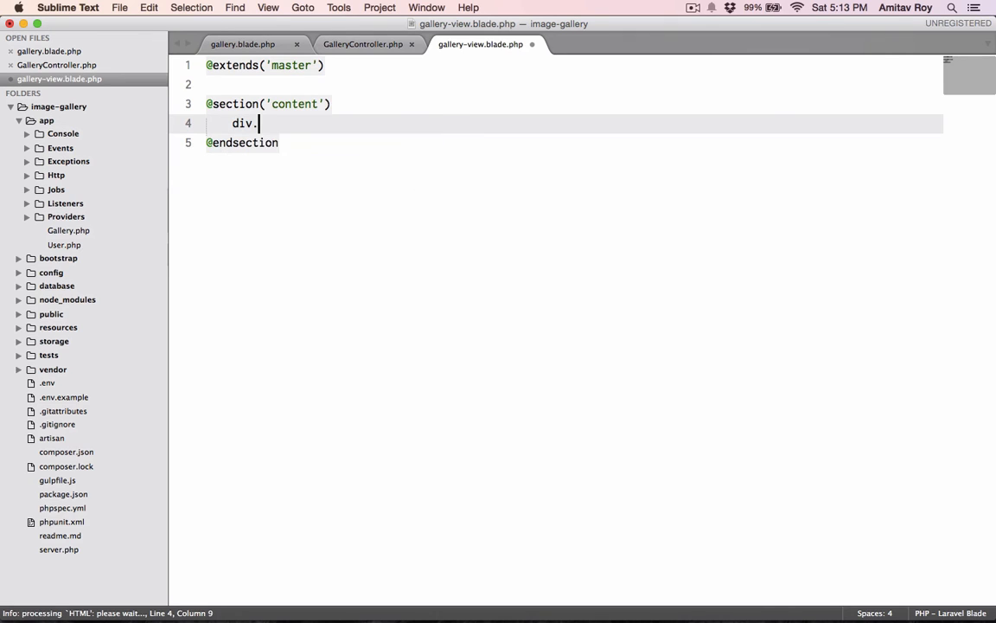
pyautogui.write('row>dic.')
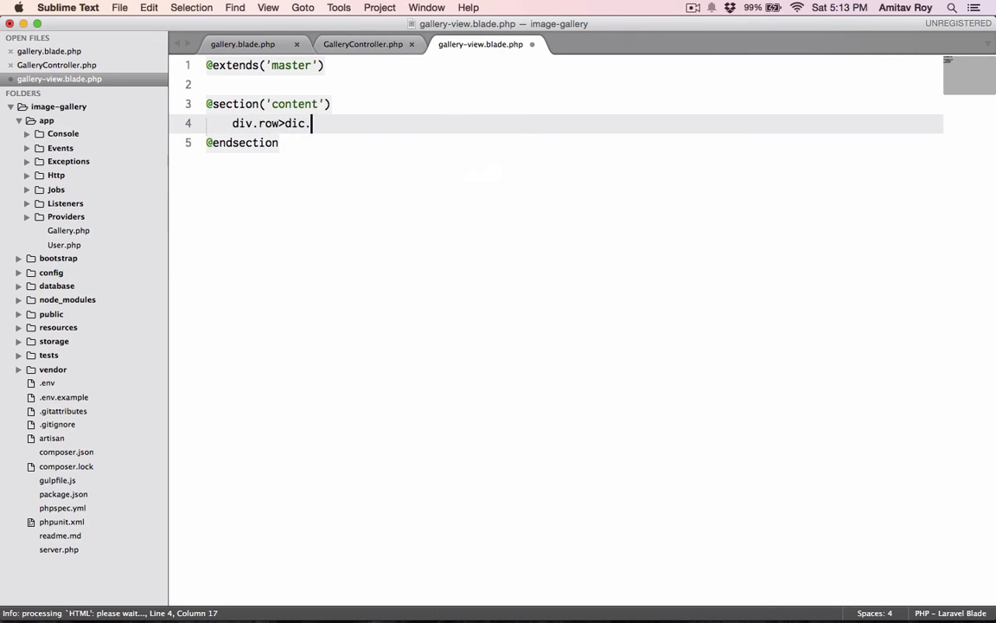
pyautogui.write('div.col-')
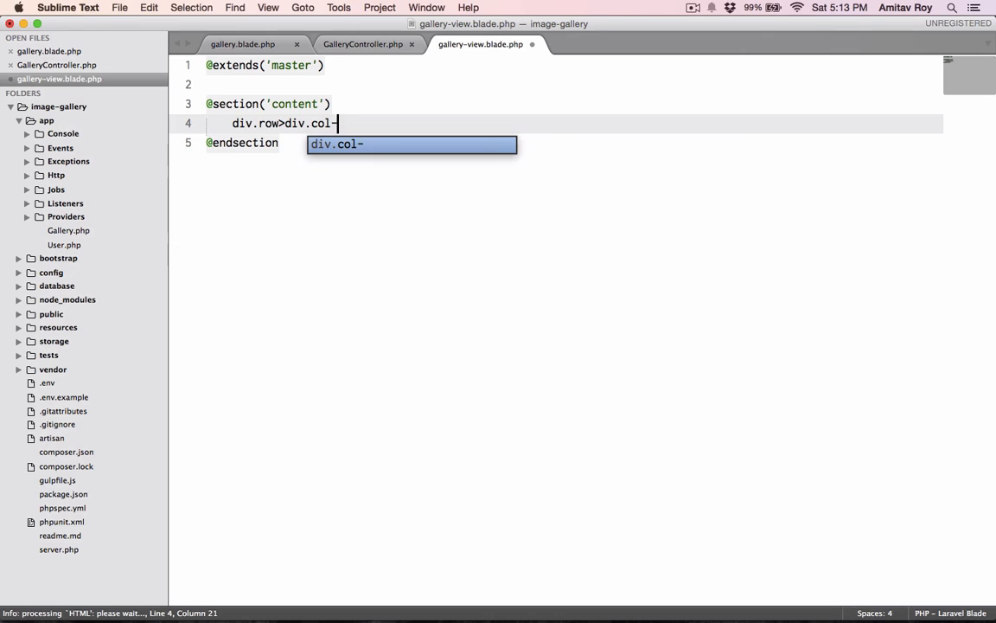
pyautogui.write('md12')
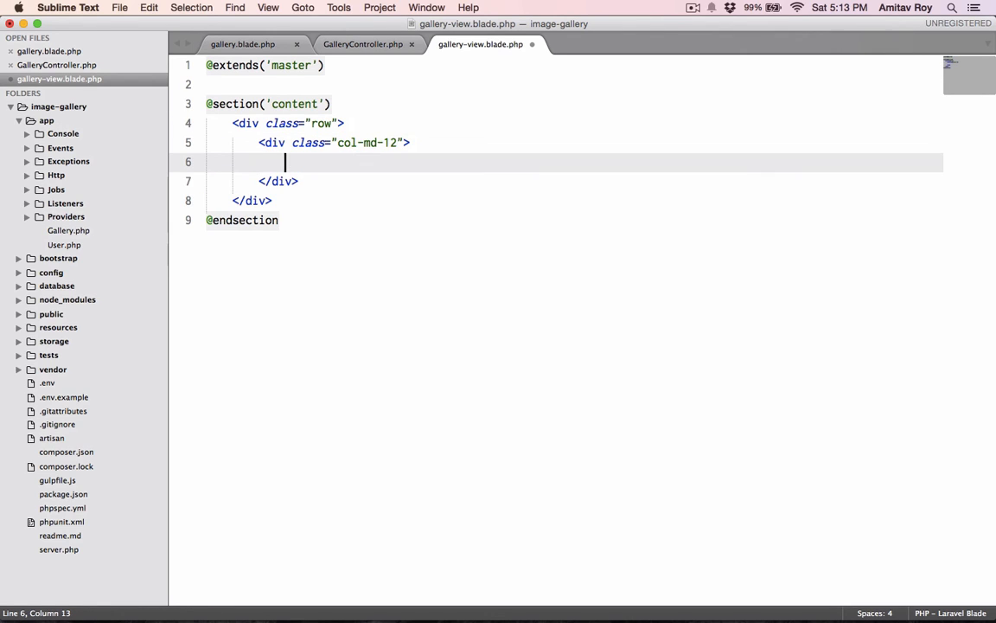
pyautogui.write('<h1></h1>')
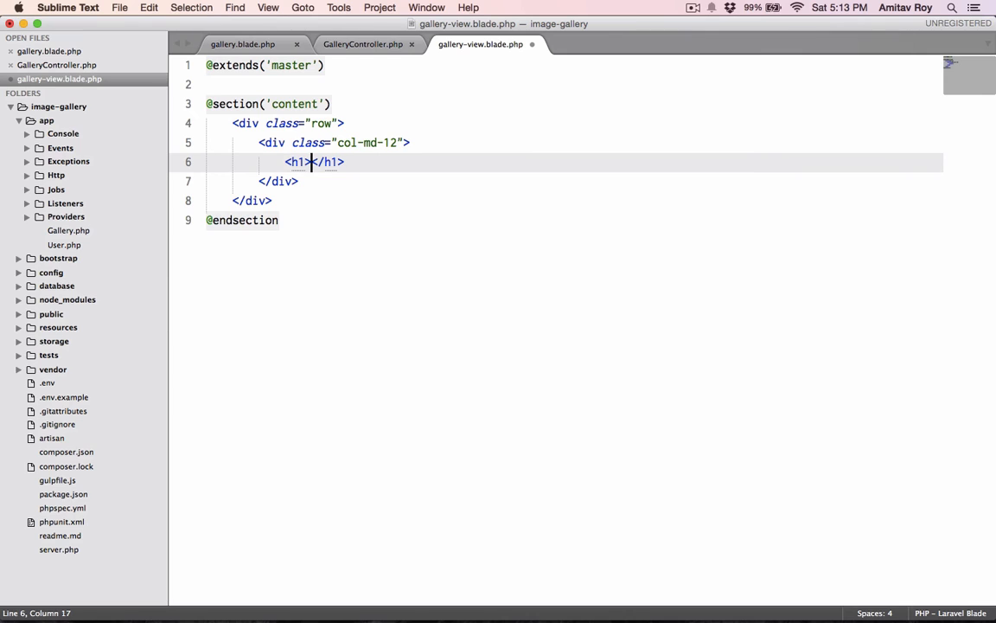
pyautogui.write('{{$gallery')
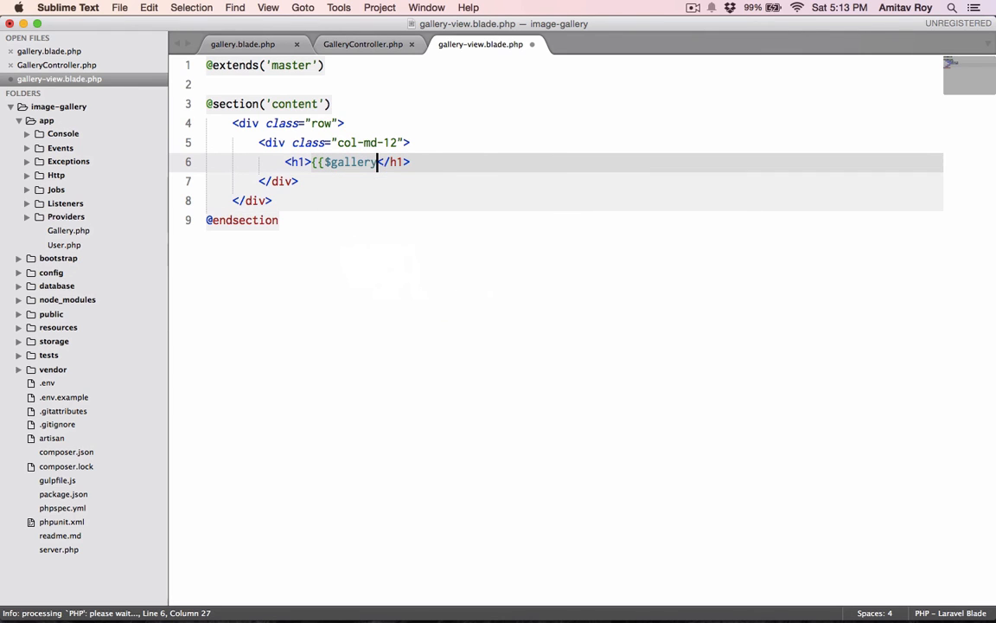
pyautogui.write('->name}')
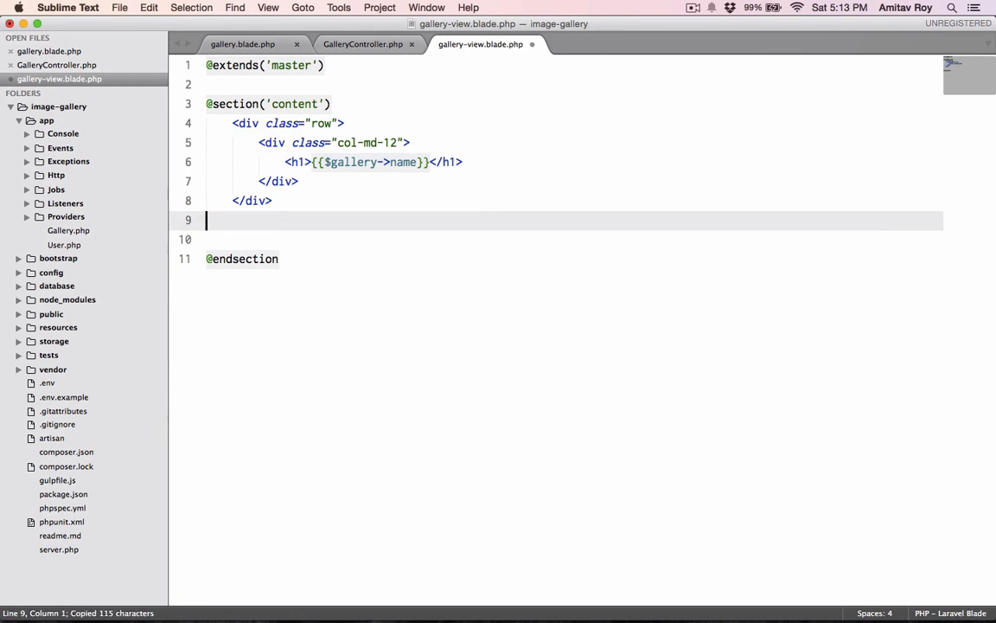
# Add a btn-primary 'Back' link to {{url('gallery/list')}} below the heading, then switch to GalleryController.php
pyautogui.press('cmd+v')
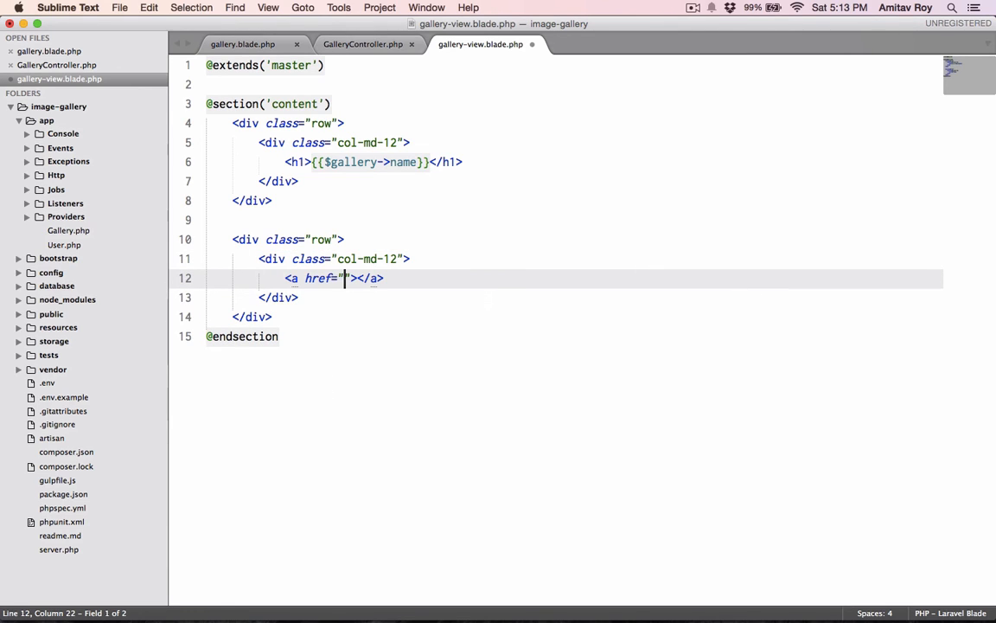
pyautogui.write('{{}}')
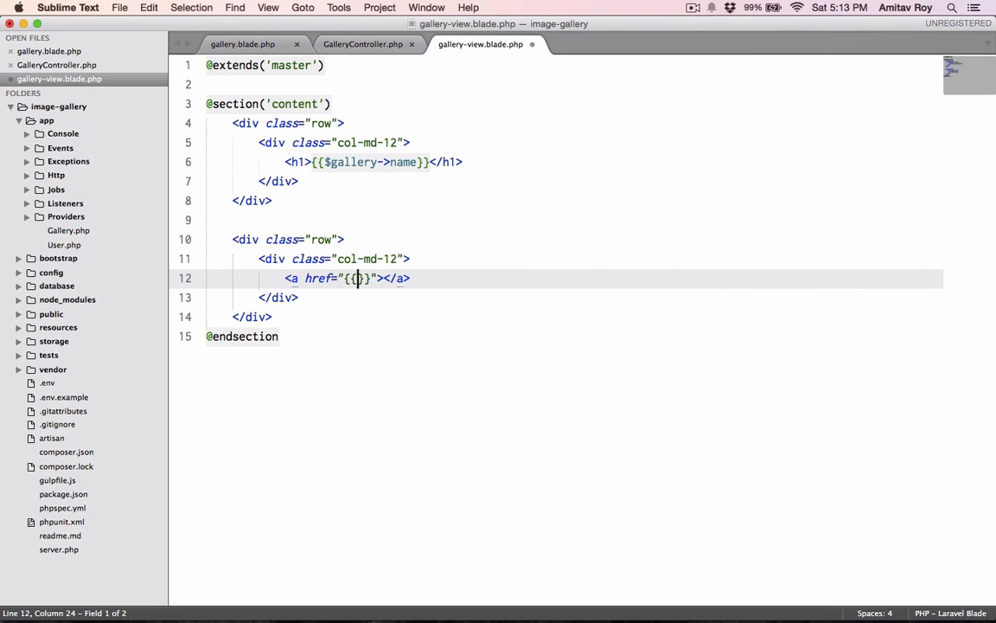
pyautogui.write('url()')
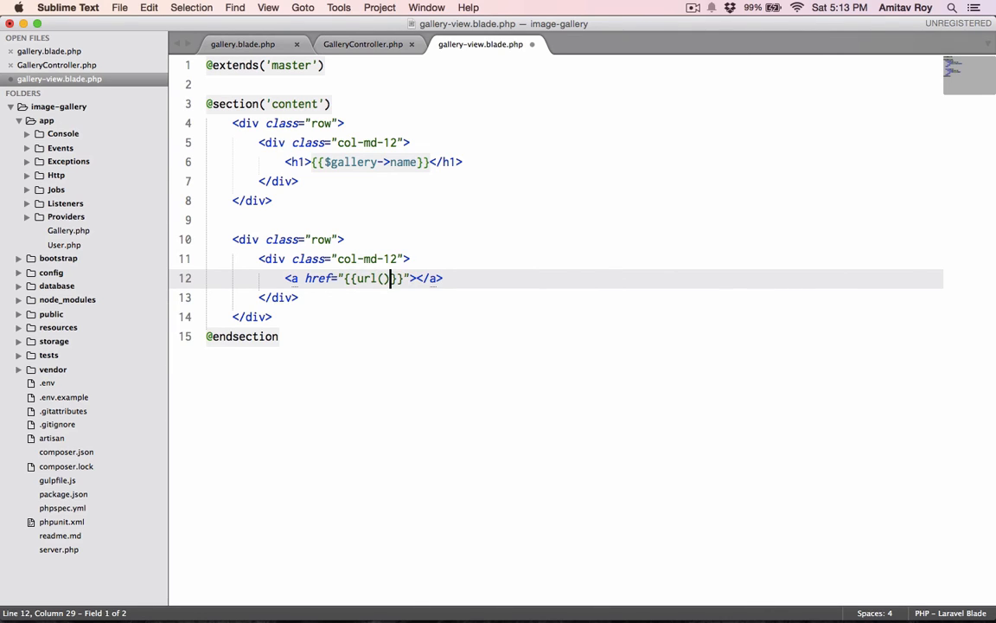
pyautogui.write("'gall'")
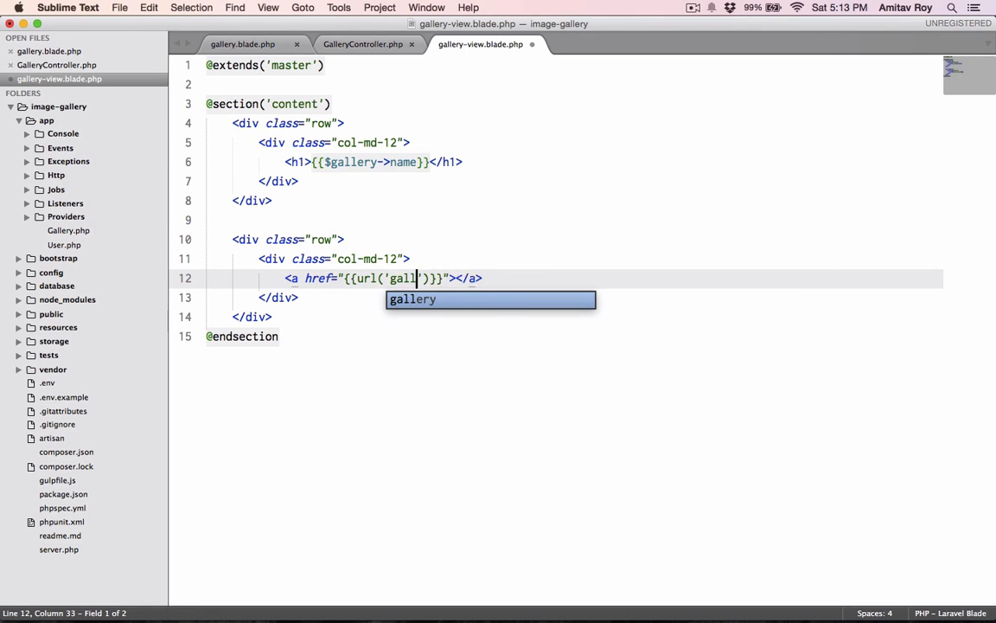
pyautogui.write('ery/i')
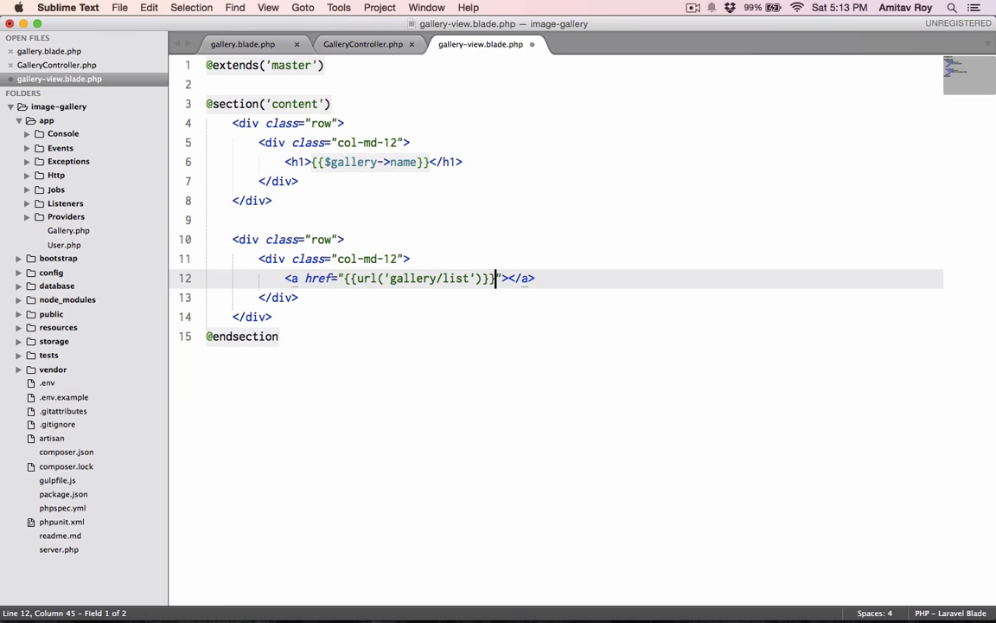
pyautogui.write('Back')
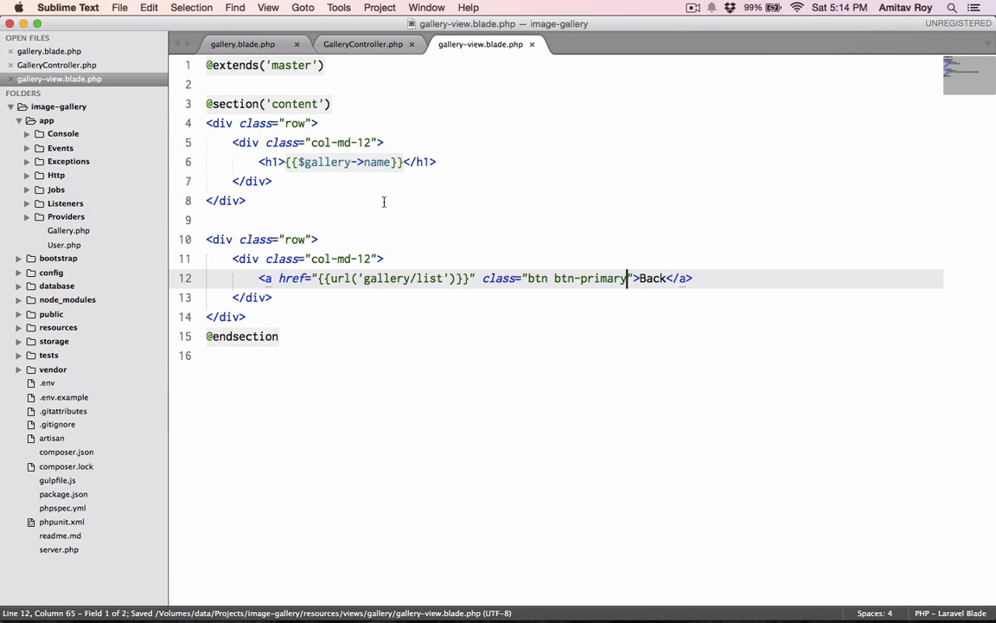
pyautogui.moveTo(343, 155)
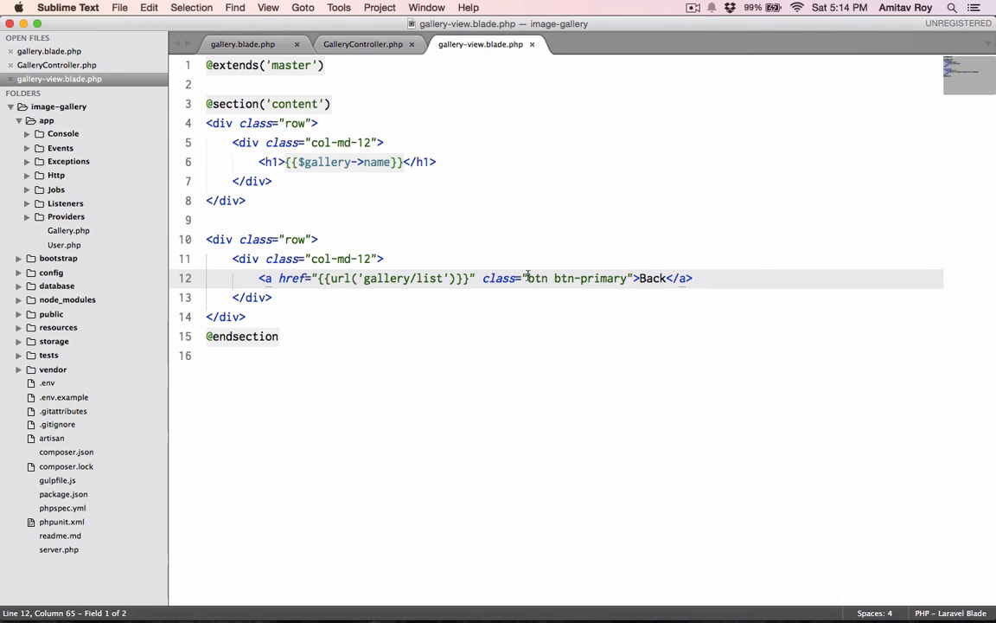
pyautogui.click(362, 44)
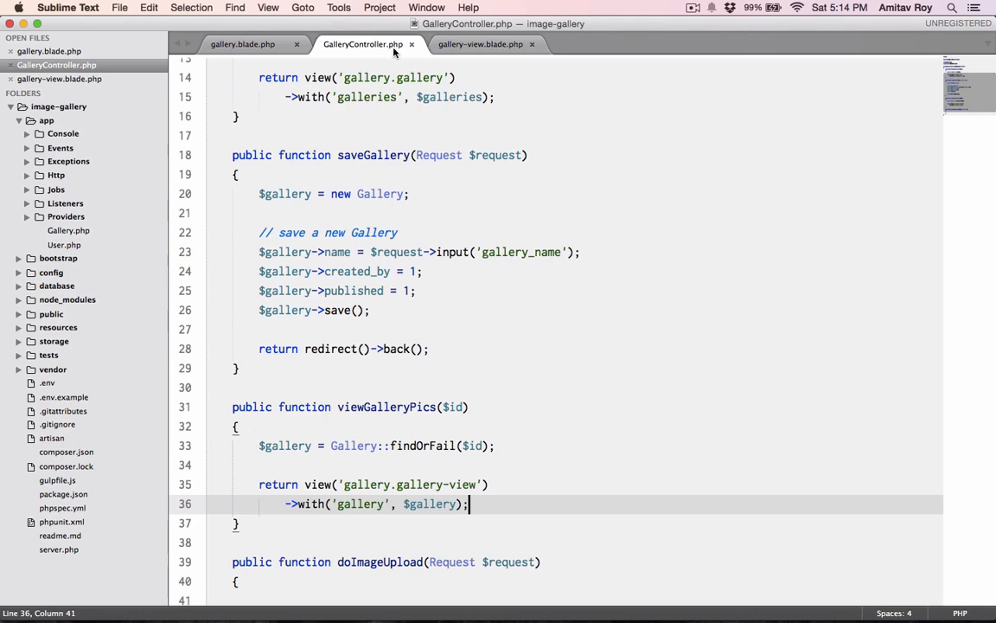
pyautogui.scroll(-3)
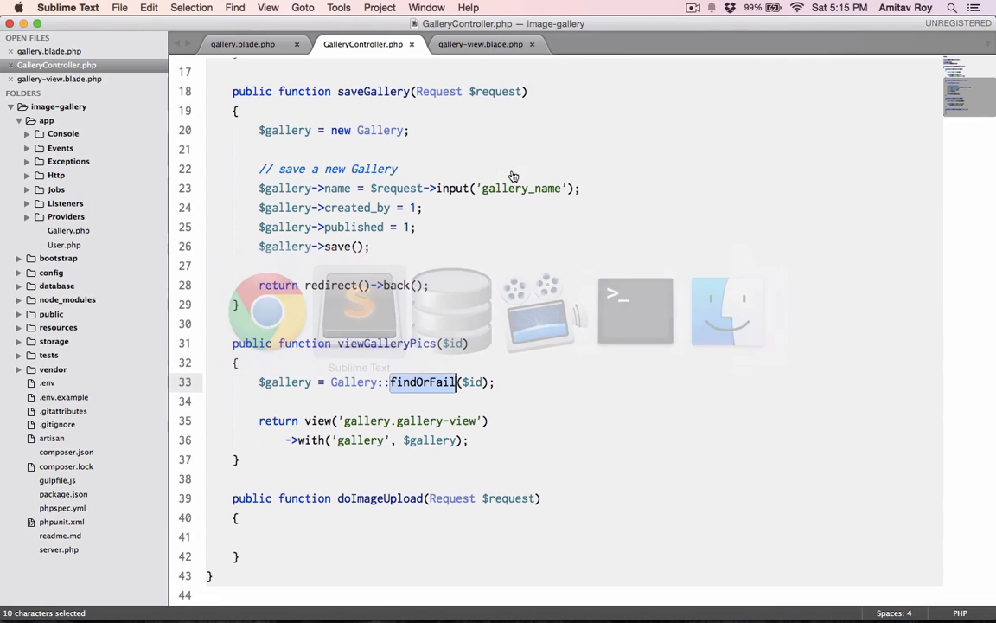
pyautogui.click(242, 44)
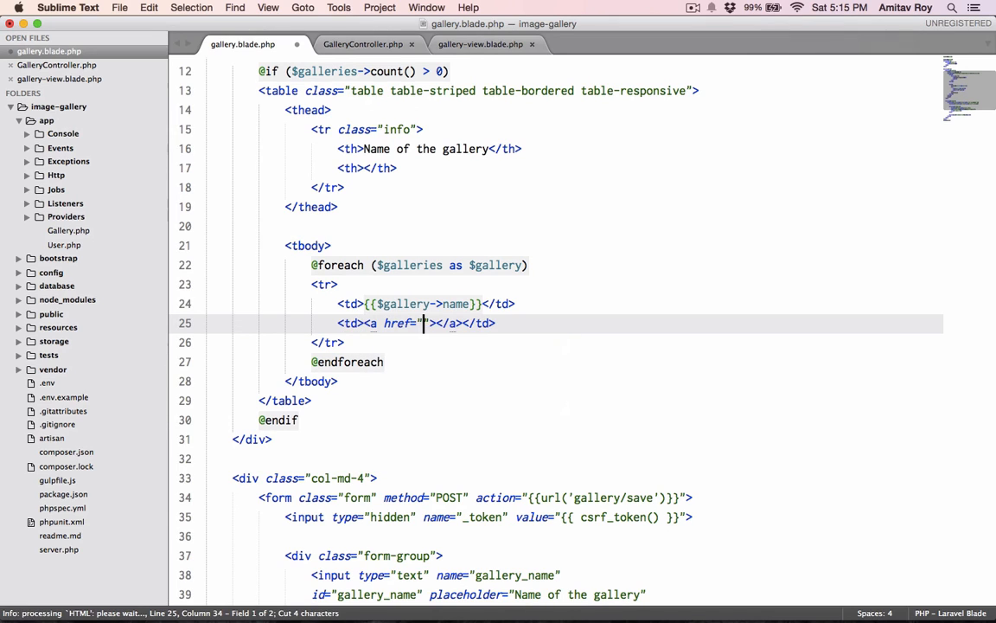
# Set each View link's href to {{url('gallery/view/' . $gallery->id)}}
pyautogui.write('{{url}}')
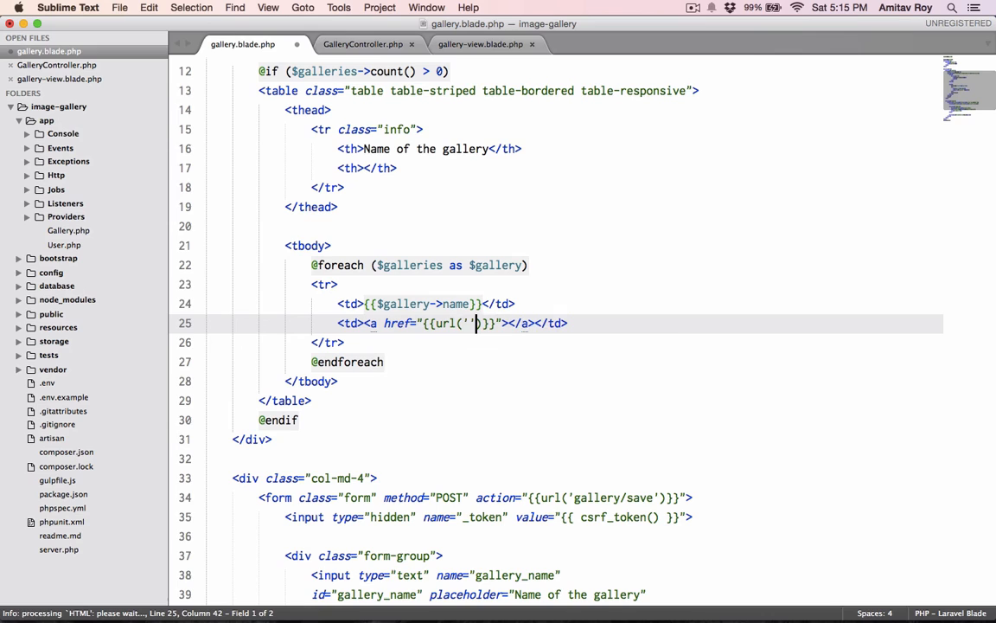
pyautogui.write('gallery/view/')
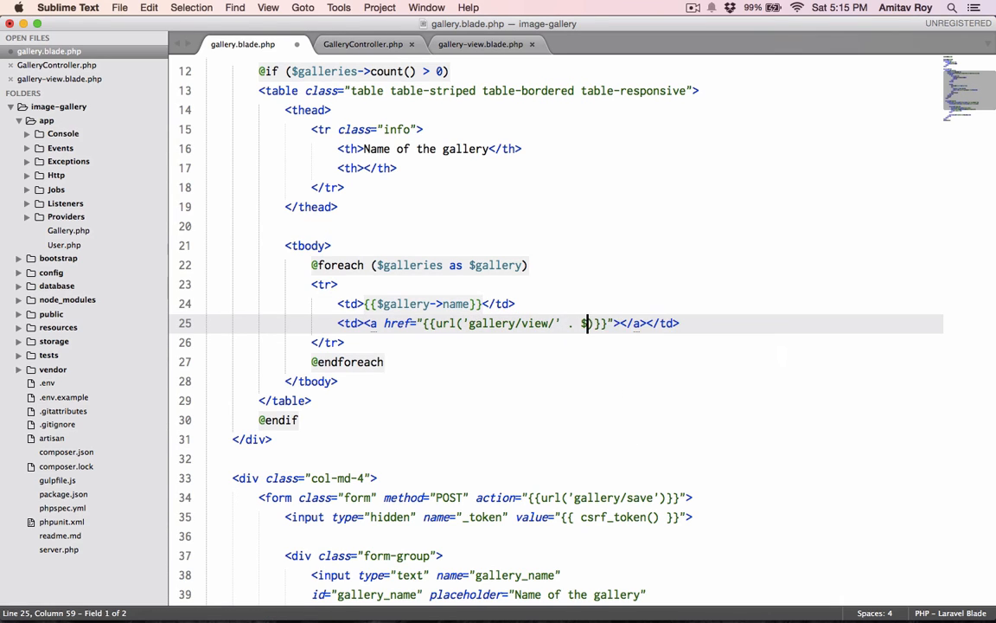
pyautogui.write('gallery->id)')
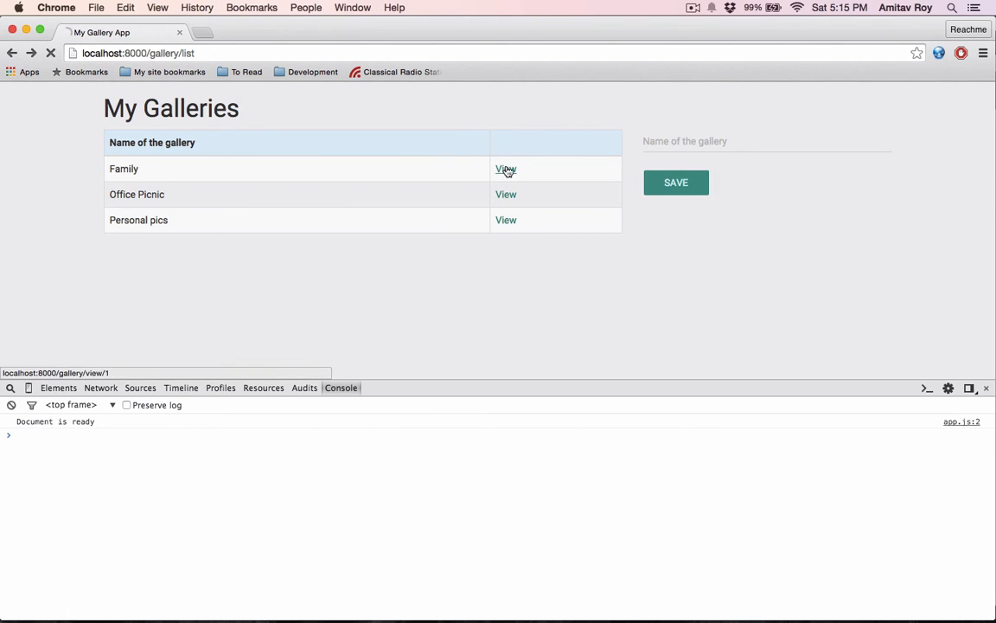
pyautogui.click(506, 168)
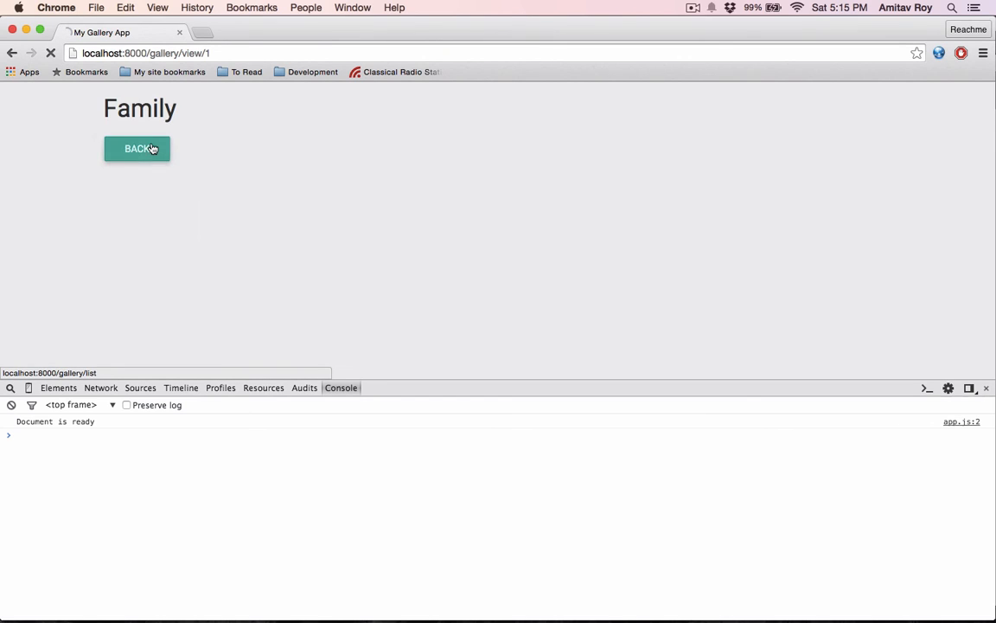
pyautogui.click(136, 148)
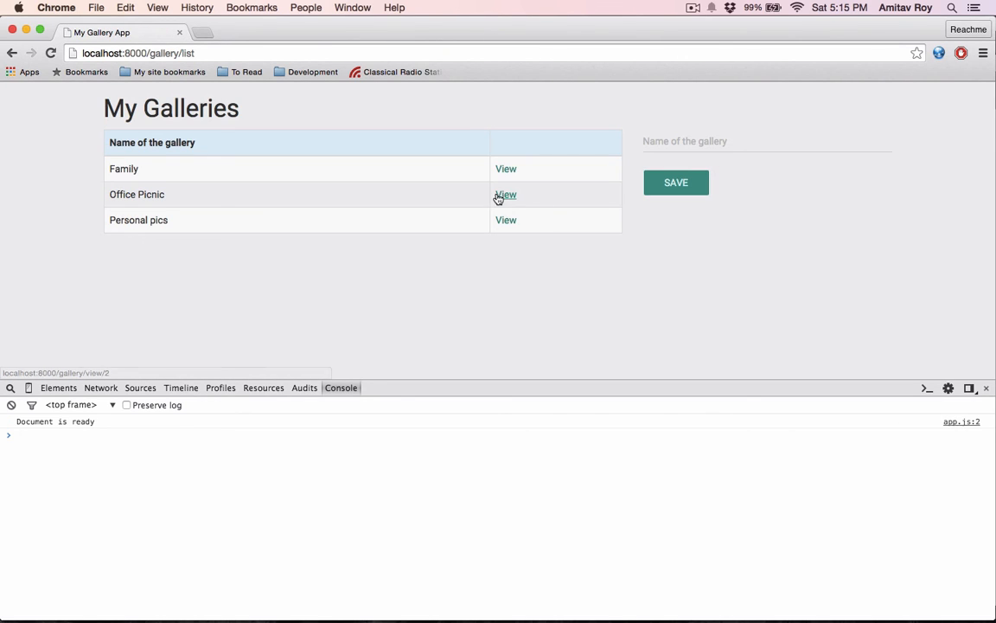
pyautogui.click(505, 194)
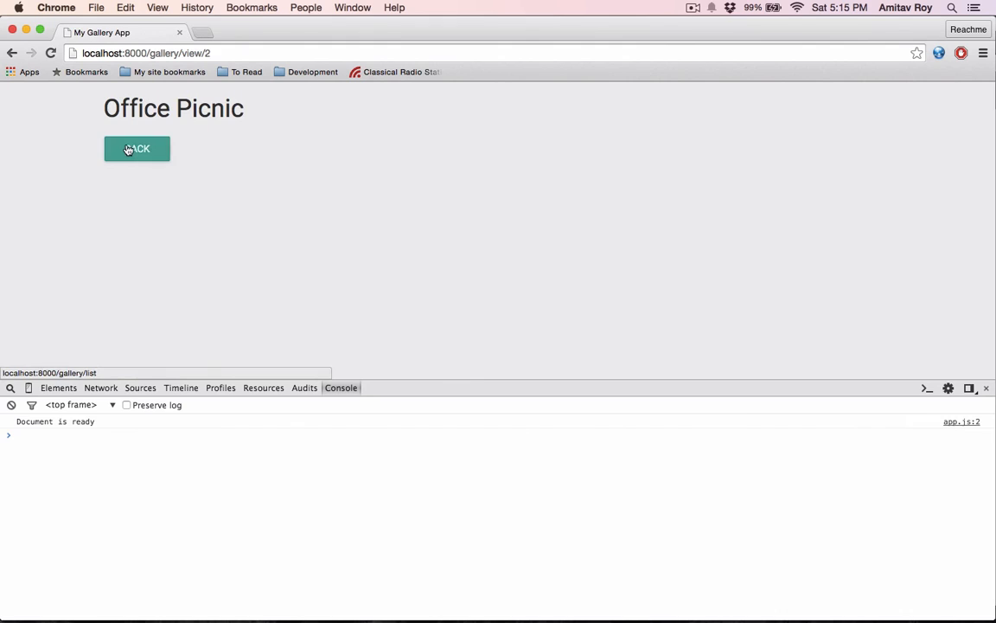
pyautogui.click(136, 148)
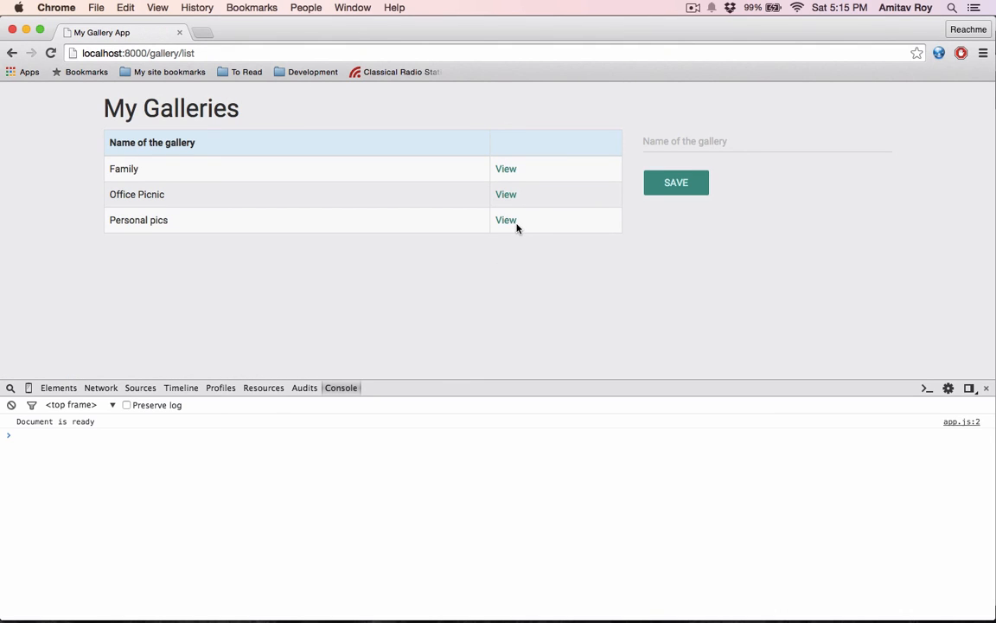
pyautogui.click(506, 219)
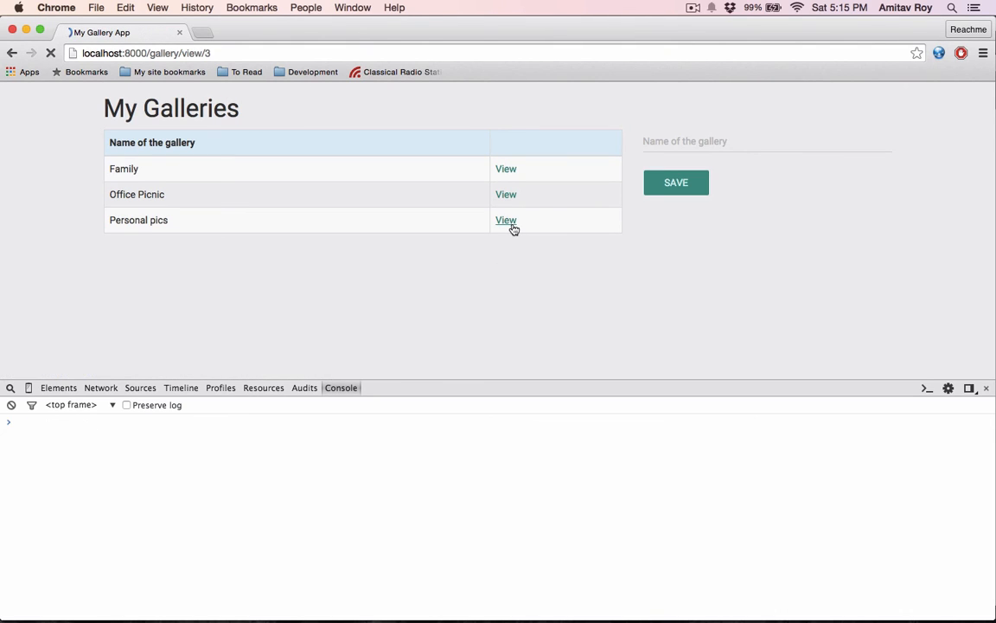
pyautogui.click(506, 219)
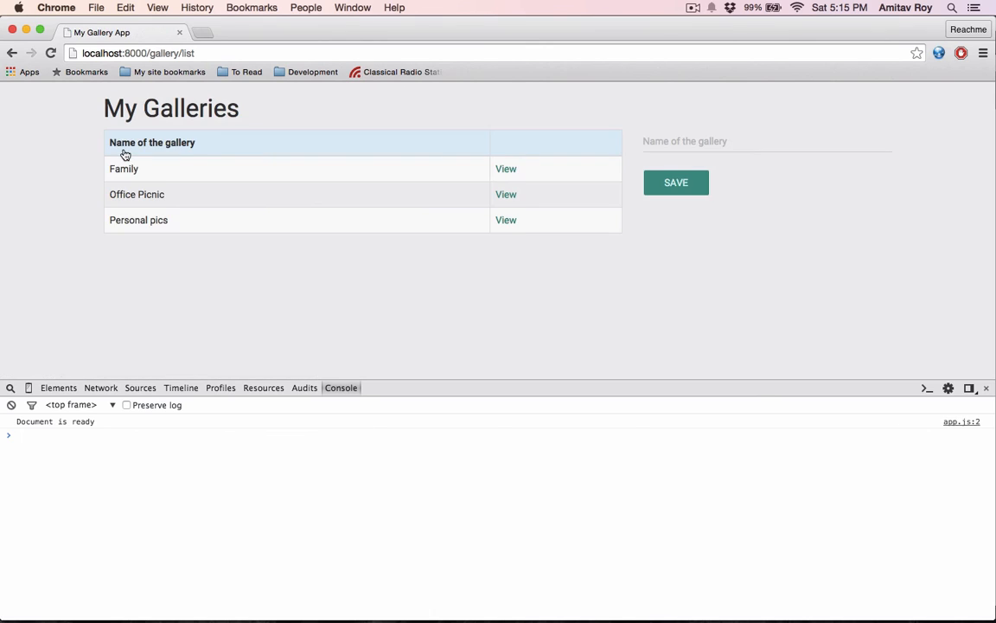